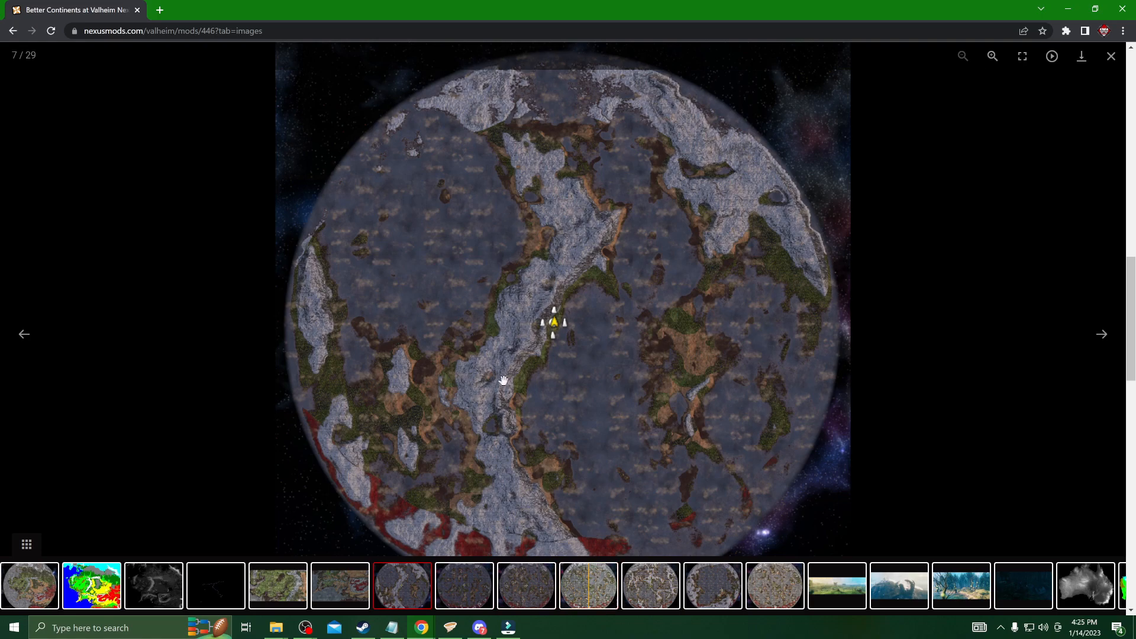
mouse_move(624, 247)
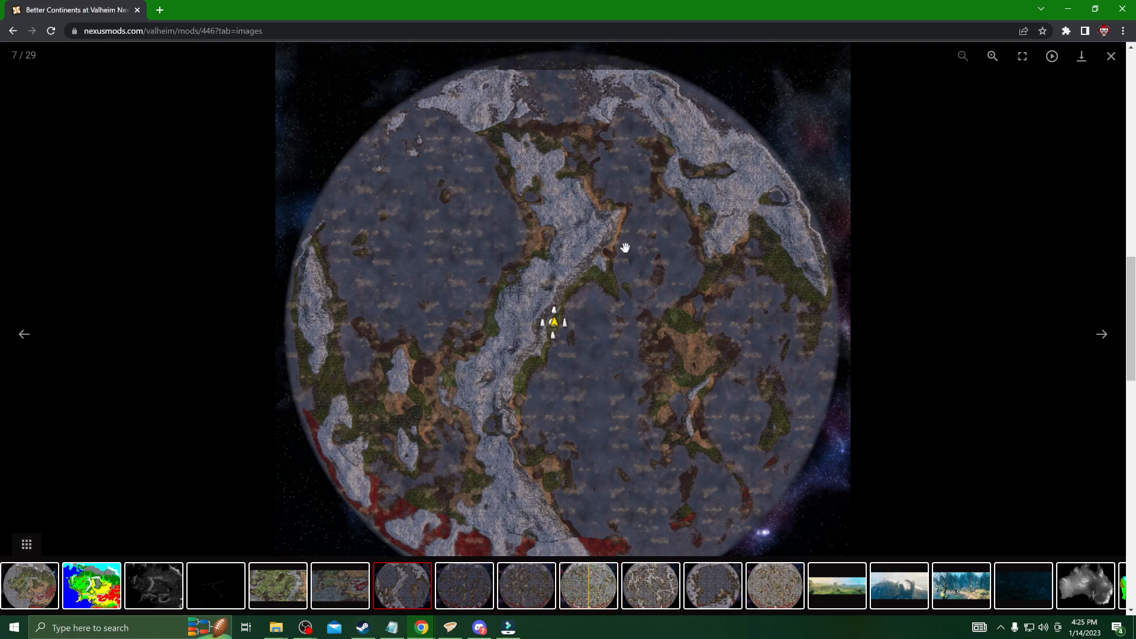
Step: Close the map image viewer and start the Better Continents download via Vortex
click(1111, 55)
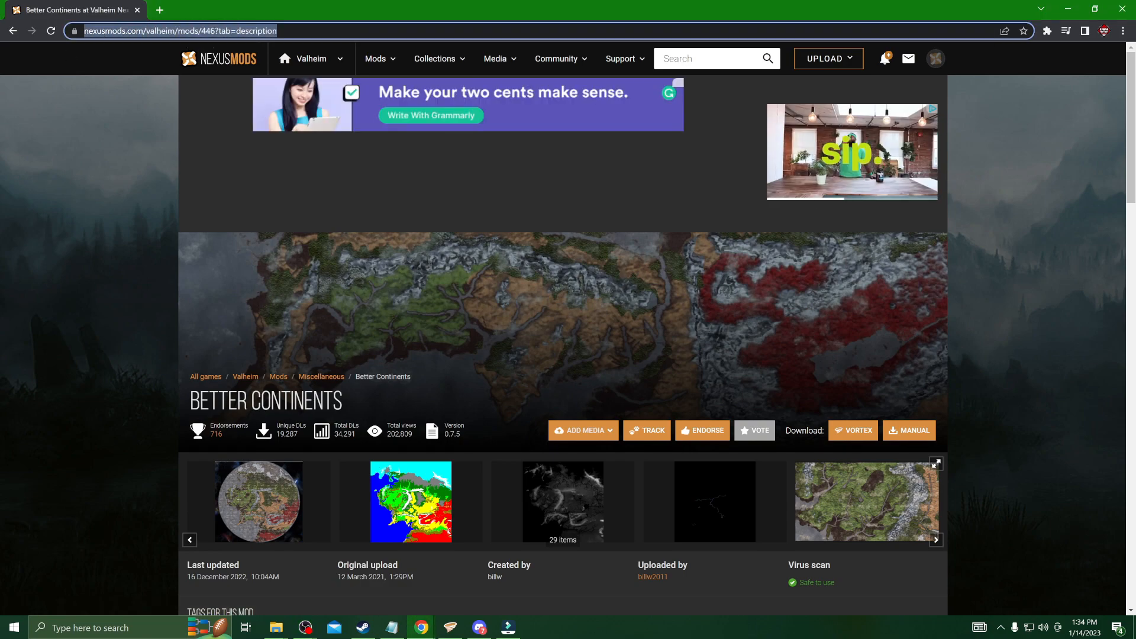
scroll(down, 3)
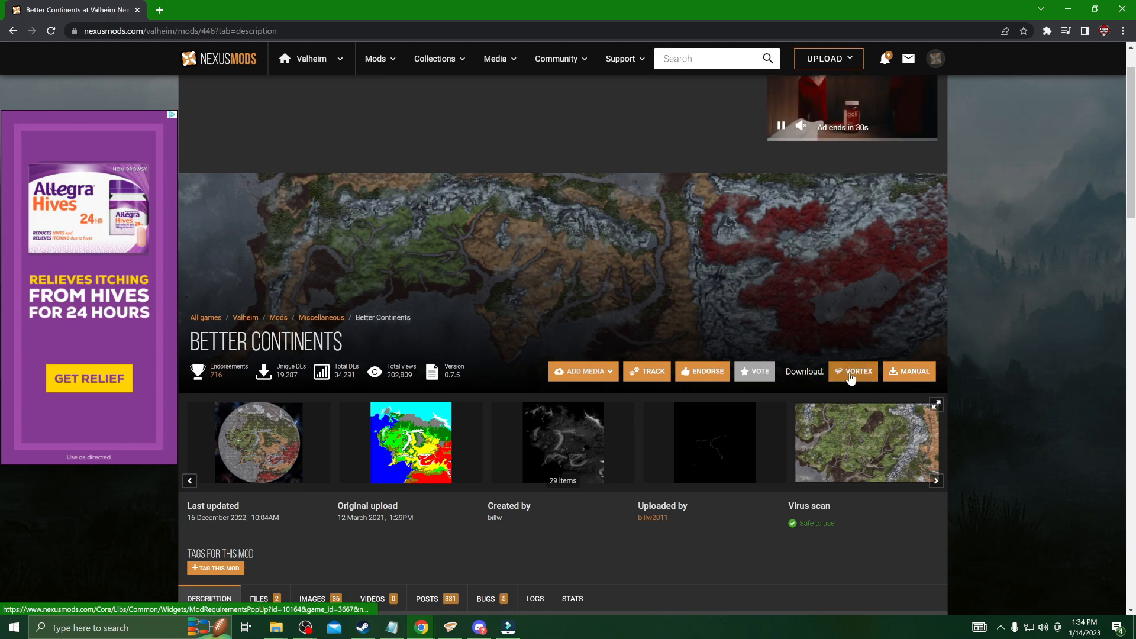
click(852, 371)
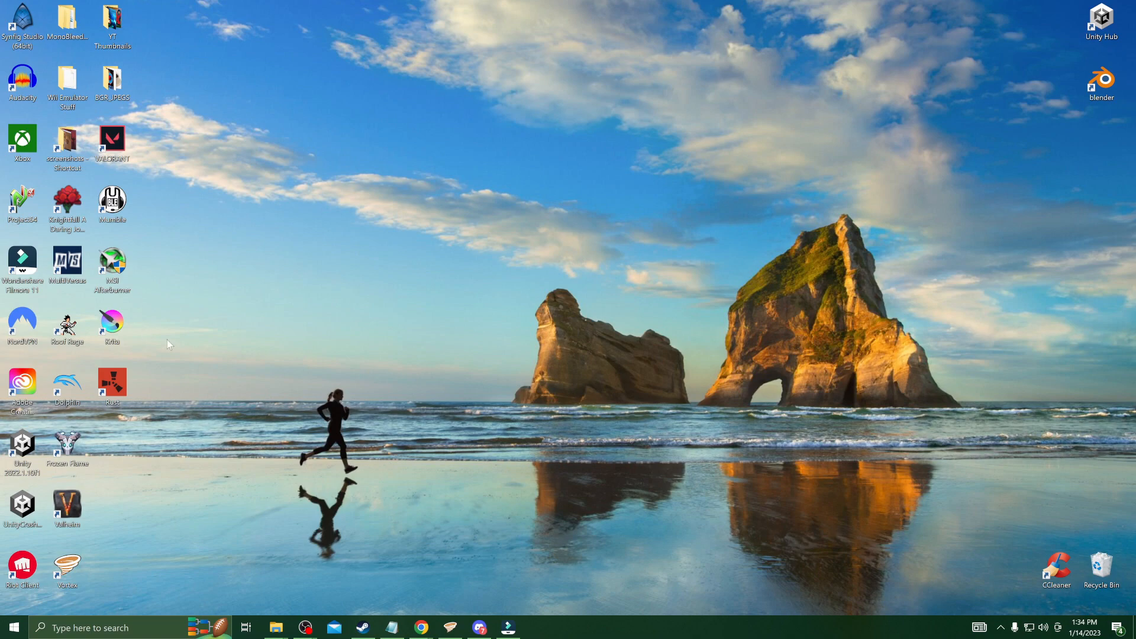
Step: Launch Krita from its desktop shortcut icon
click(112, 320)
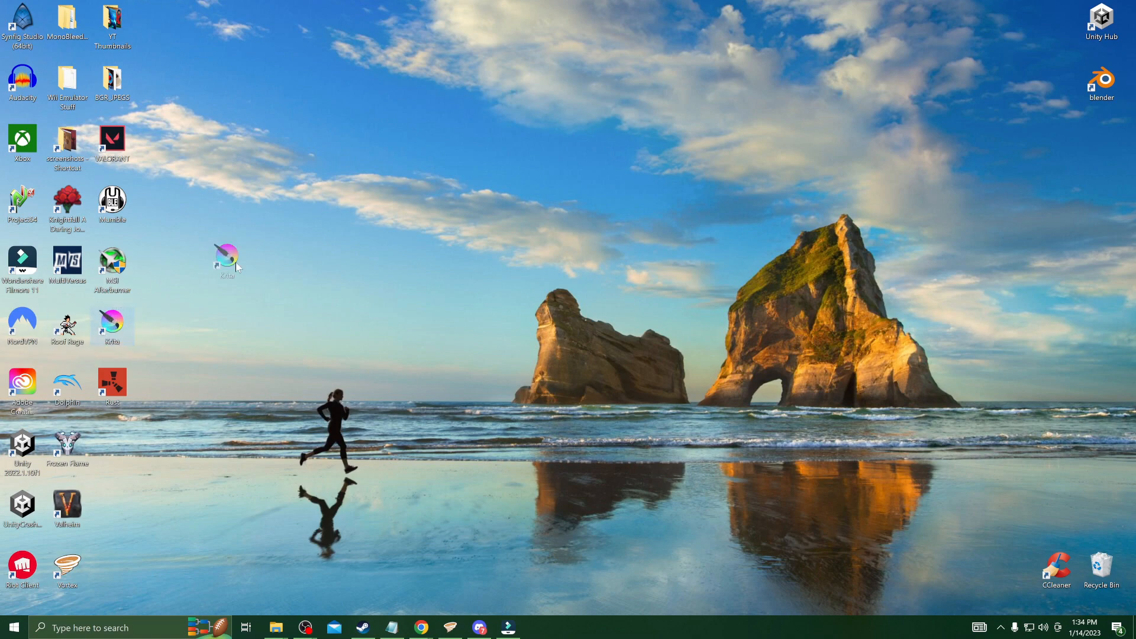
drag(226, 257, 291, 203)
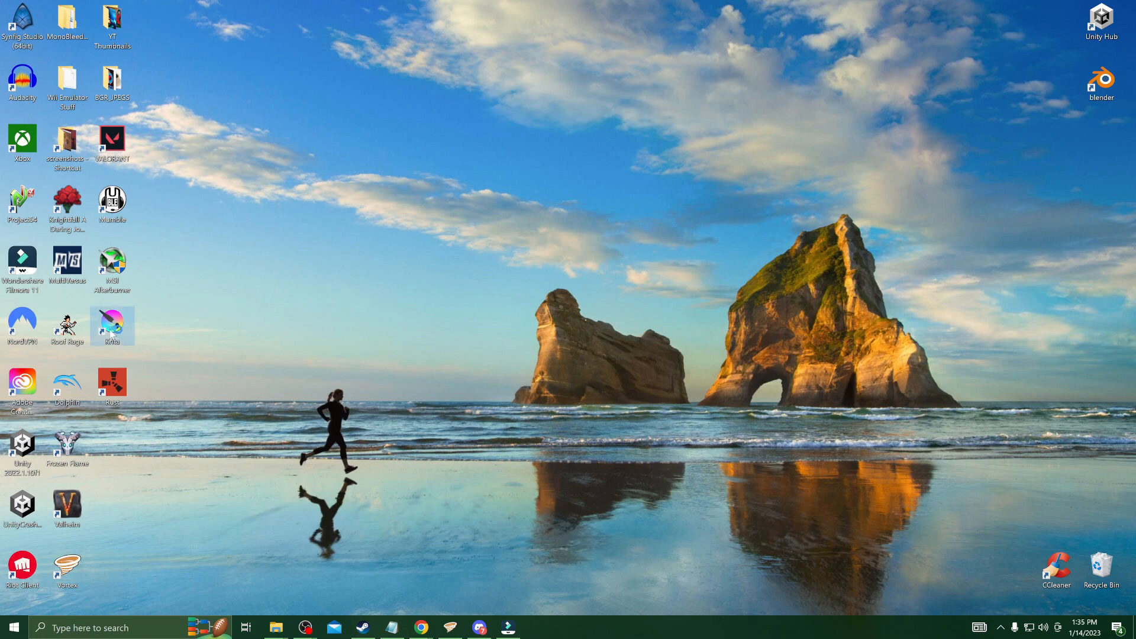
double_click(112, 322)
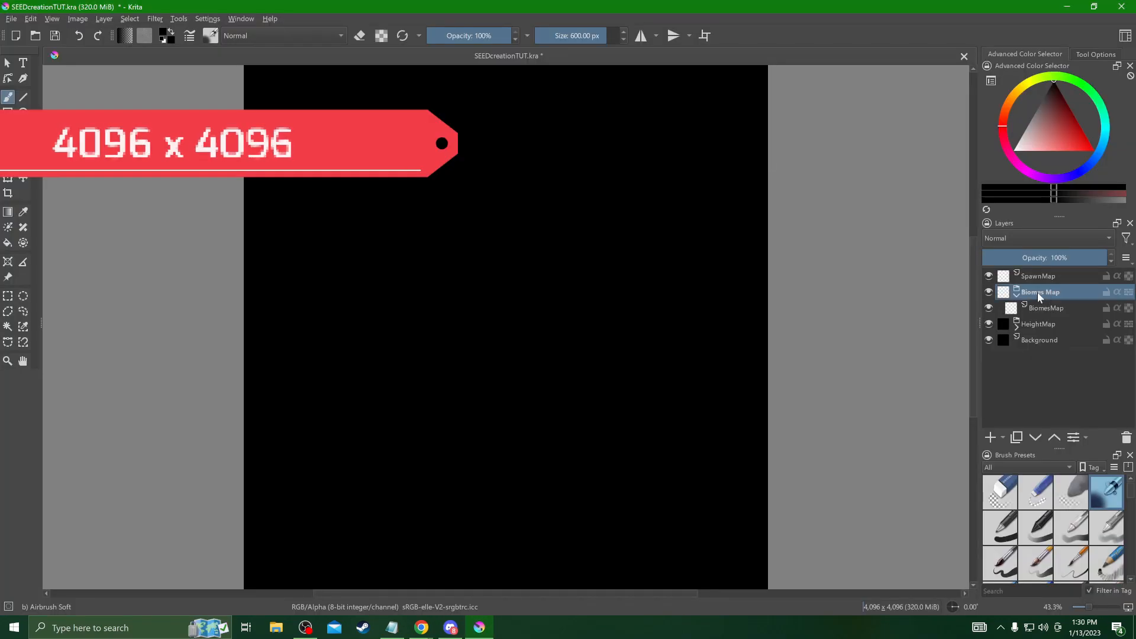
Step: Create and name the Spawn Map group, then expand HeightMap and select Water Edge Mask
right_click(1040, 291)
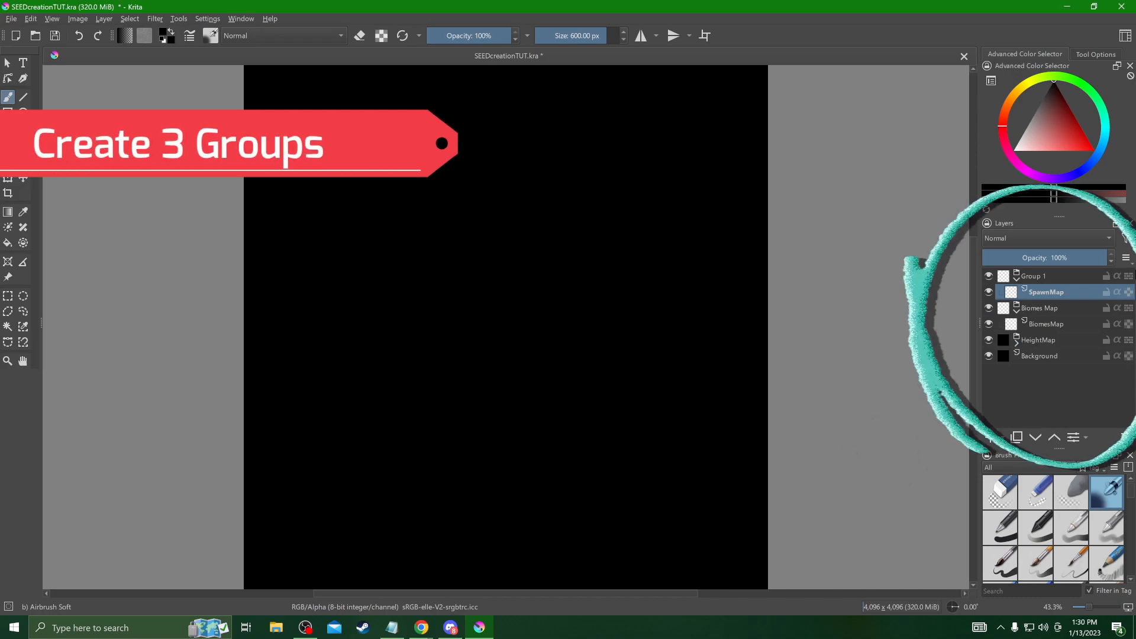
double_click(1029, 276)
text(Spawn Map)
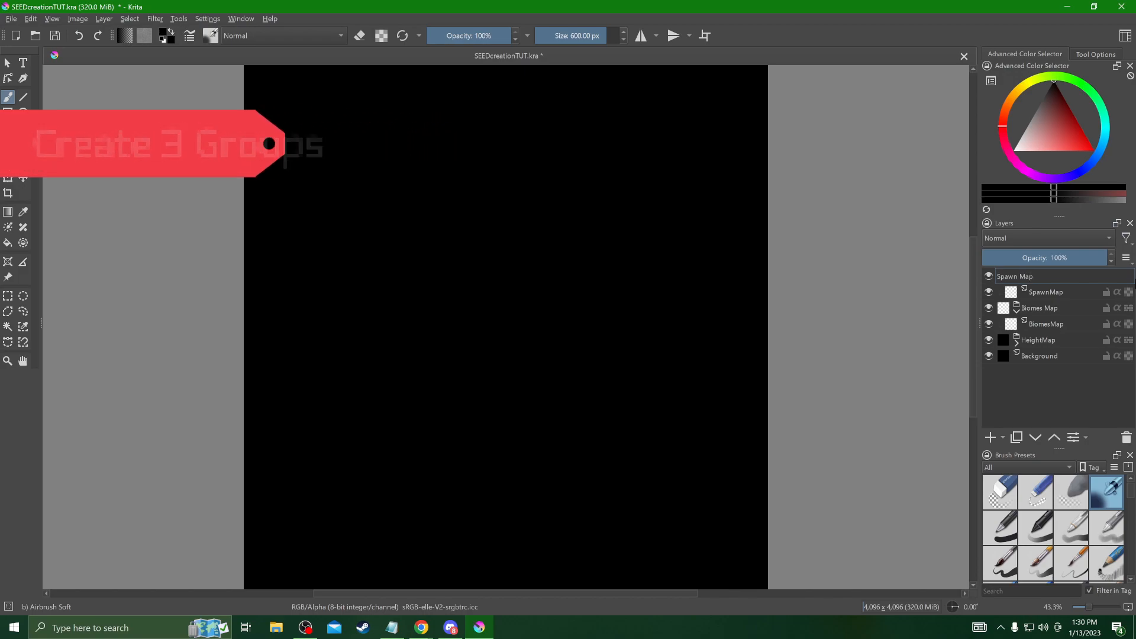
click(1036, 277)
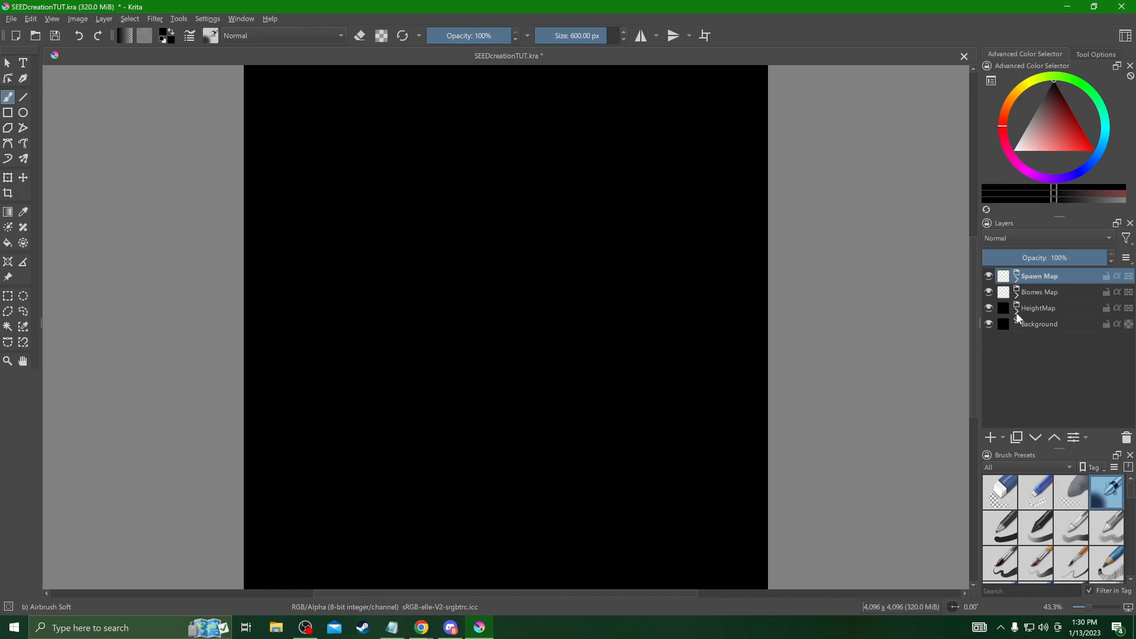
click(1016, 307)
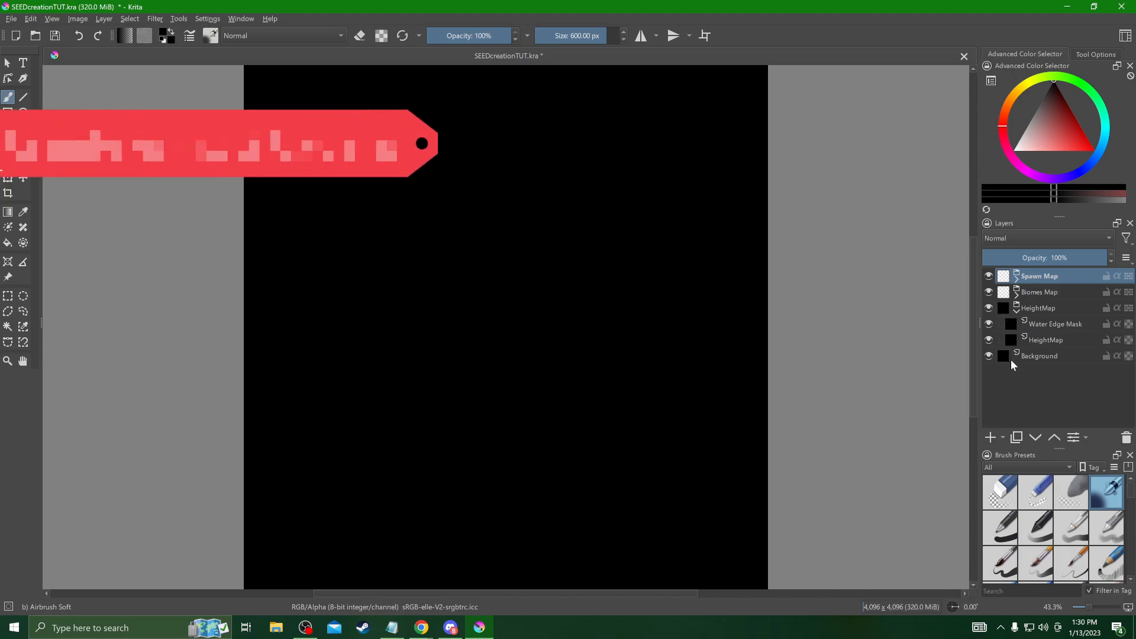
click(1055, 324)
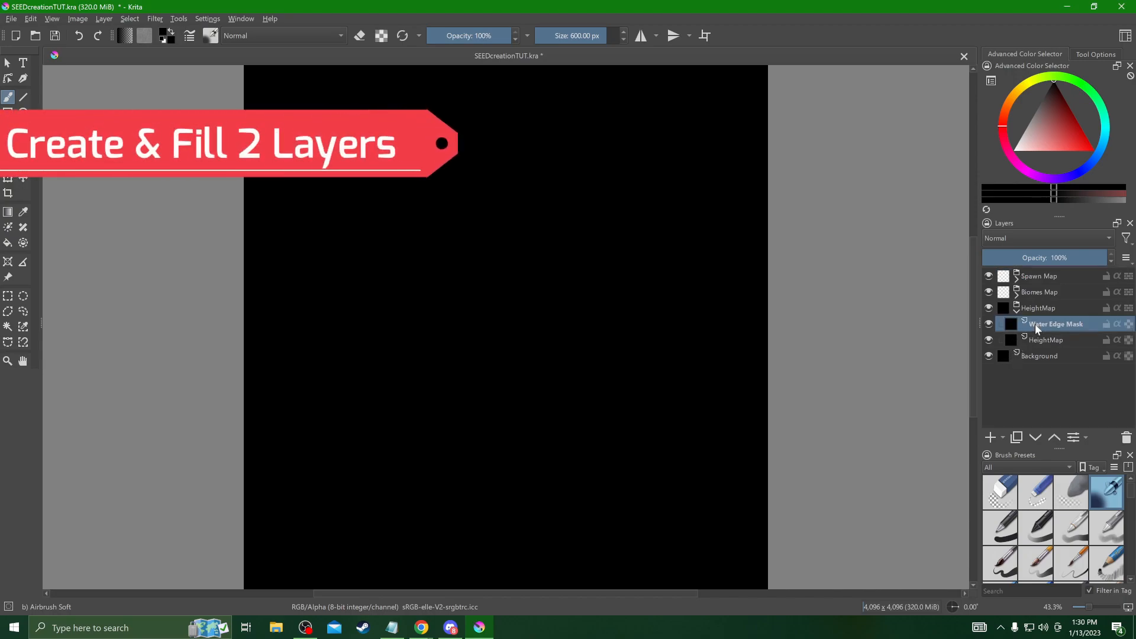
mouse_move(1055, 324)
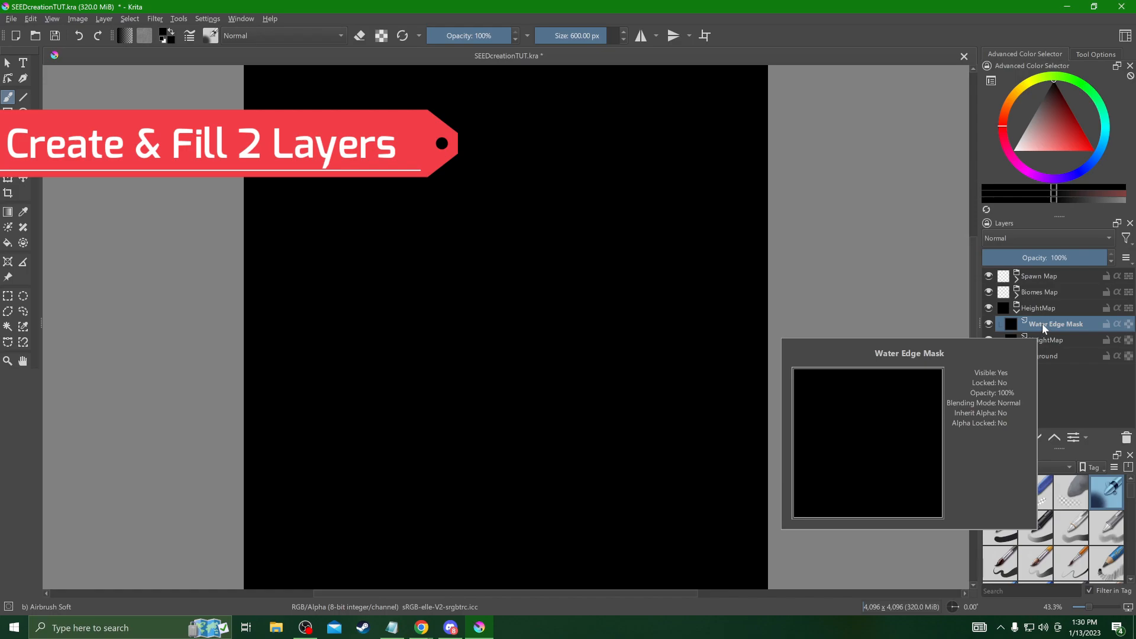
mouse_move(1066, 307)
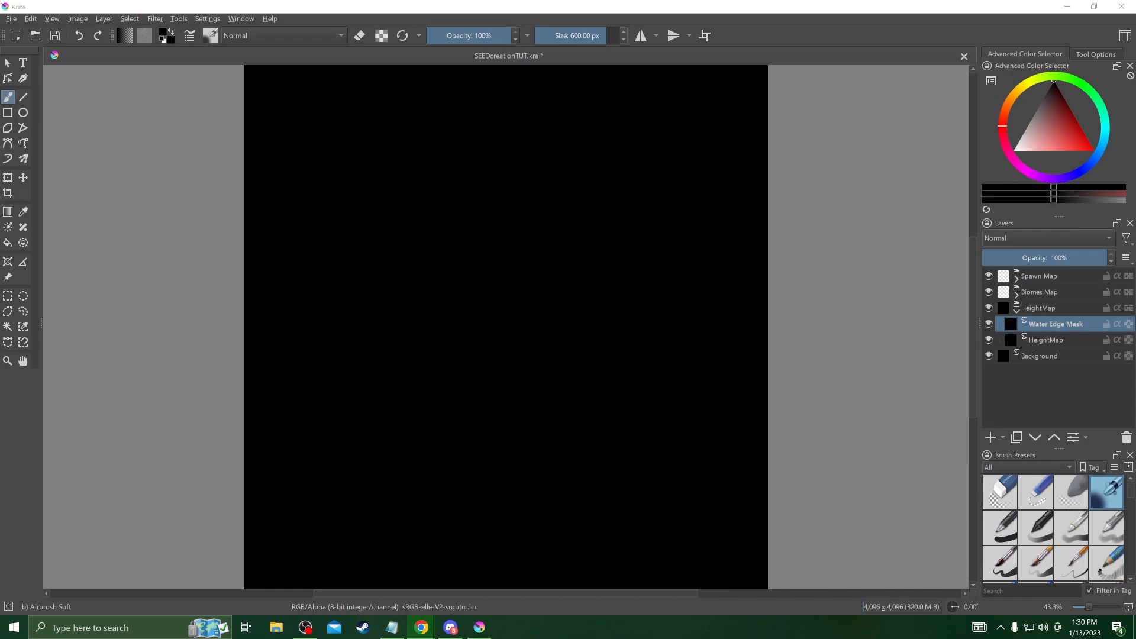
Step: Hide the Water Edge Mask layer and select the HeightMap paint layer
click(1046, 339)
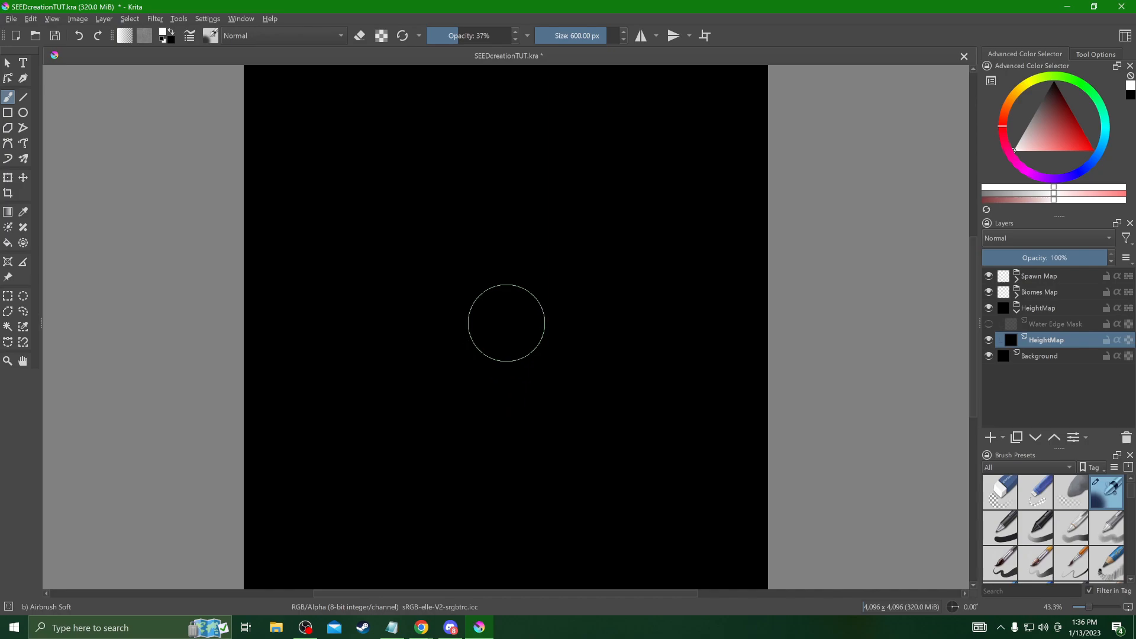
click(496, 271)
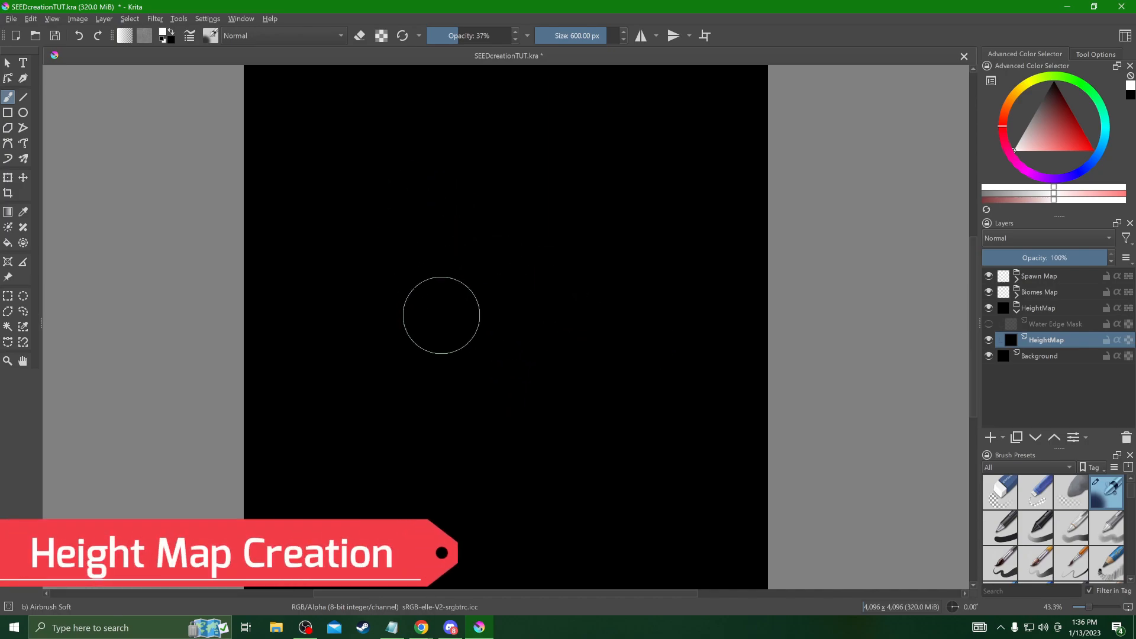
mouse_move(351, 144)
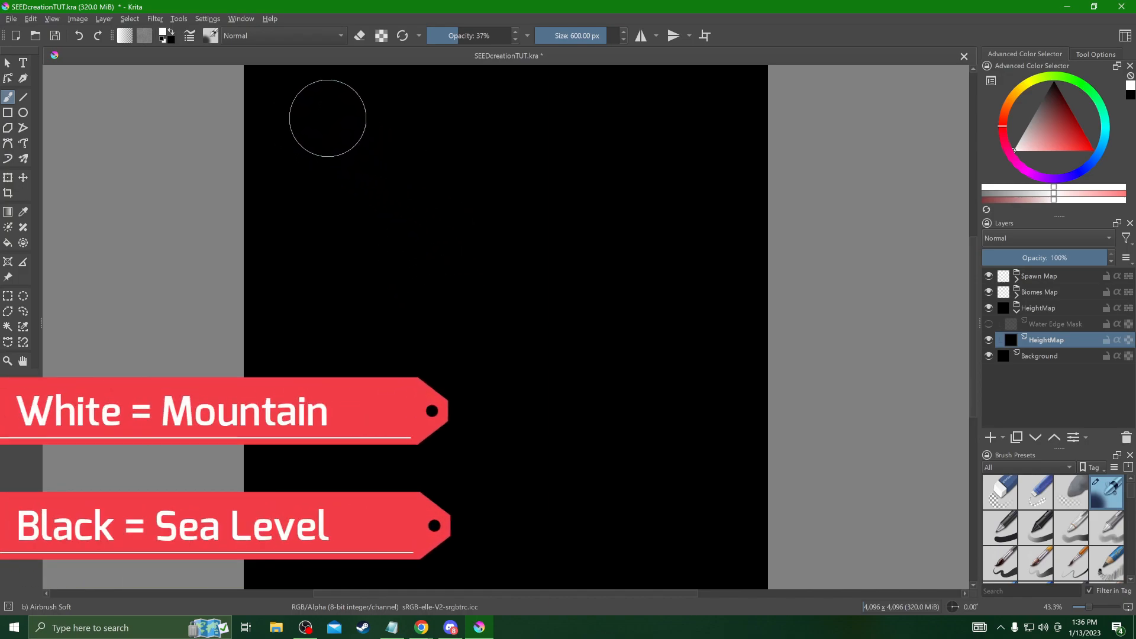
mouse_move(351, 95)
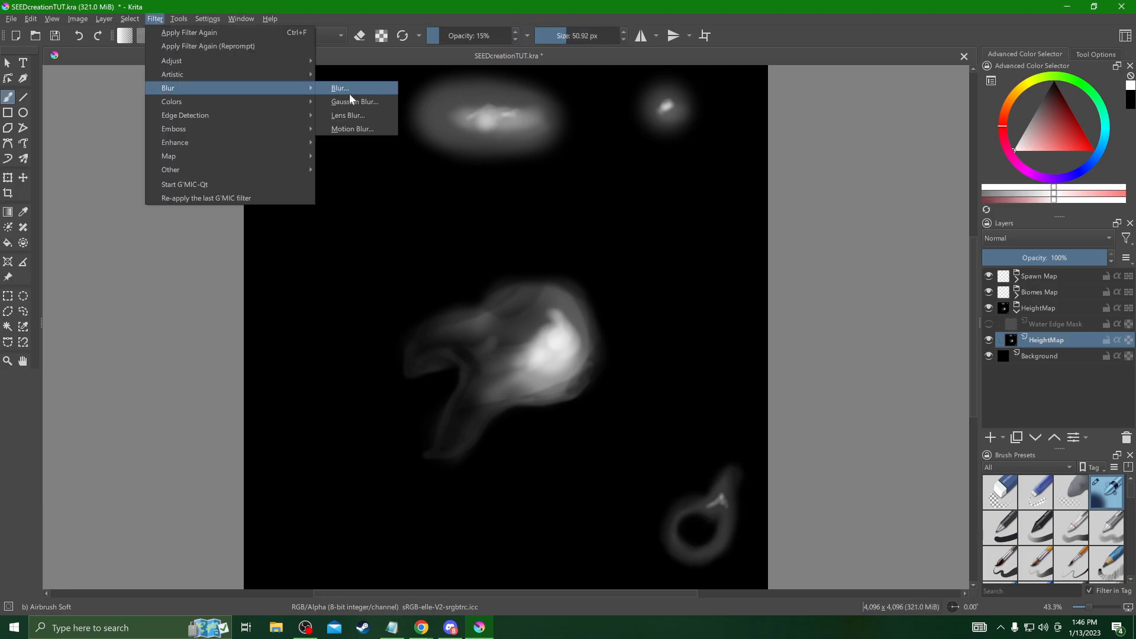
Step: Apply a Gaussian Blur of about 90 px radius to the height map
click(355, 101)
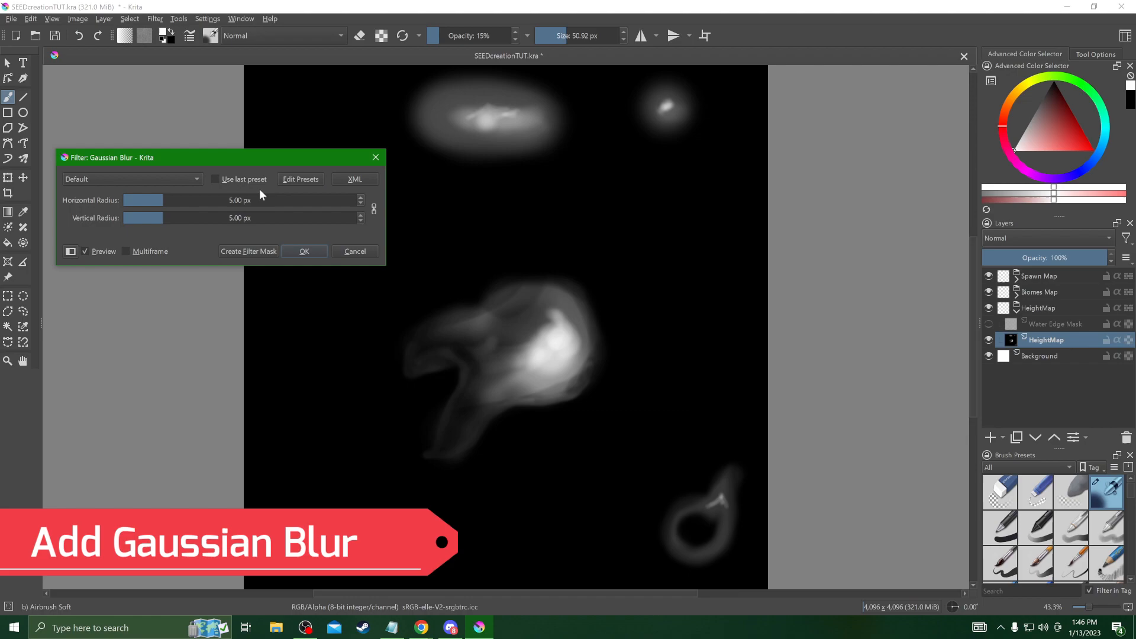
mouse_move(162, 197)
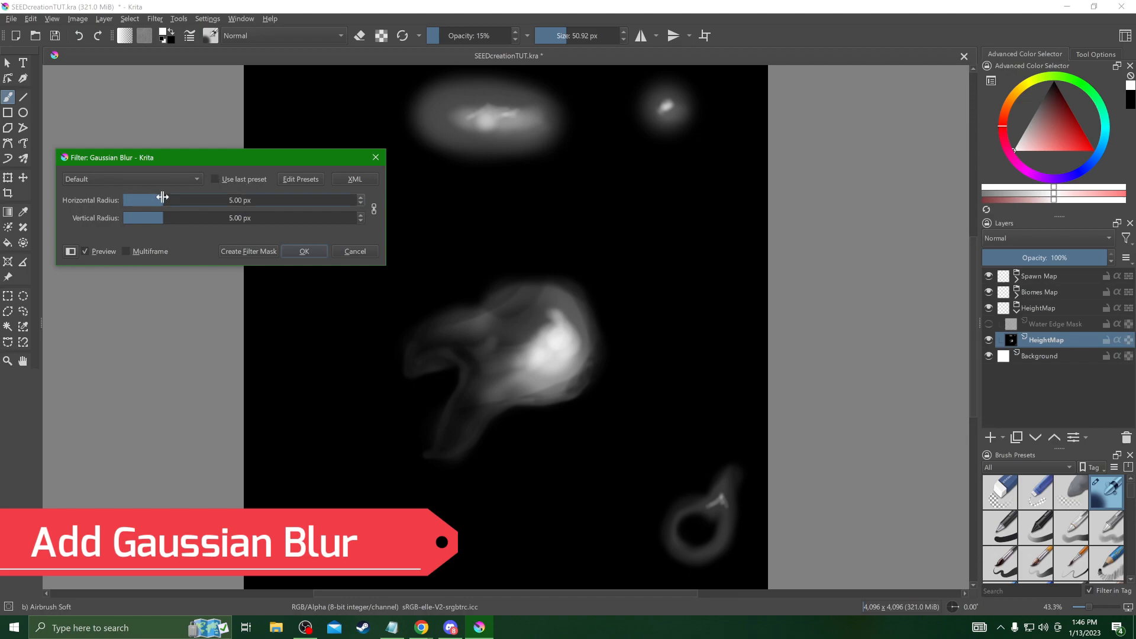
drag(145, 199, 242, 200)
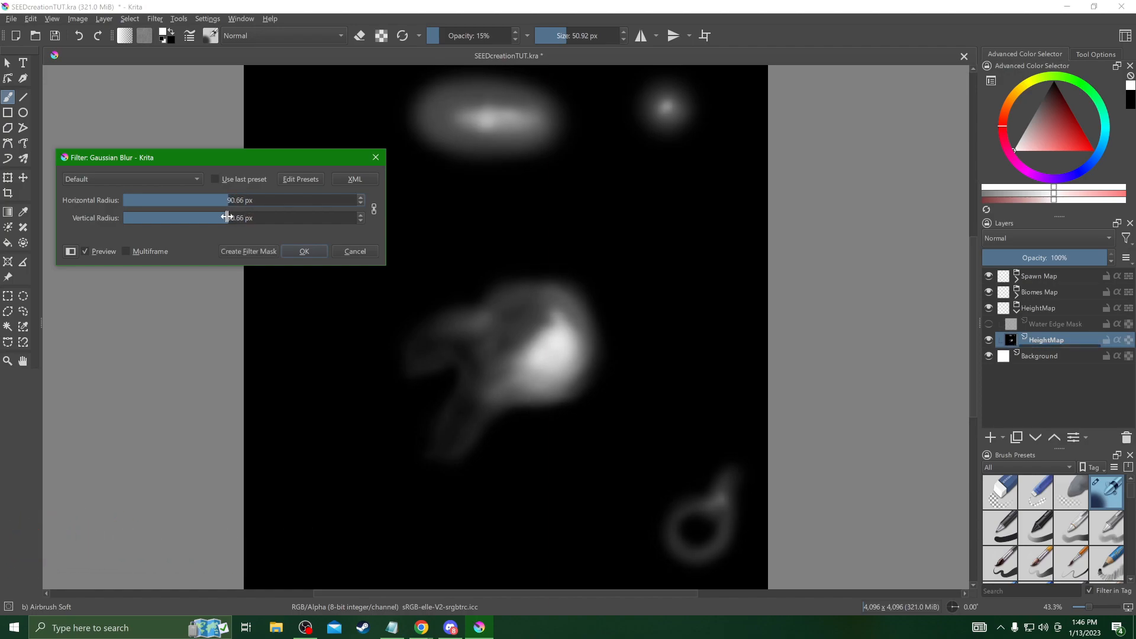
click(304, 251)
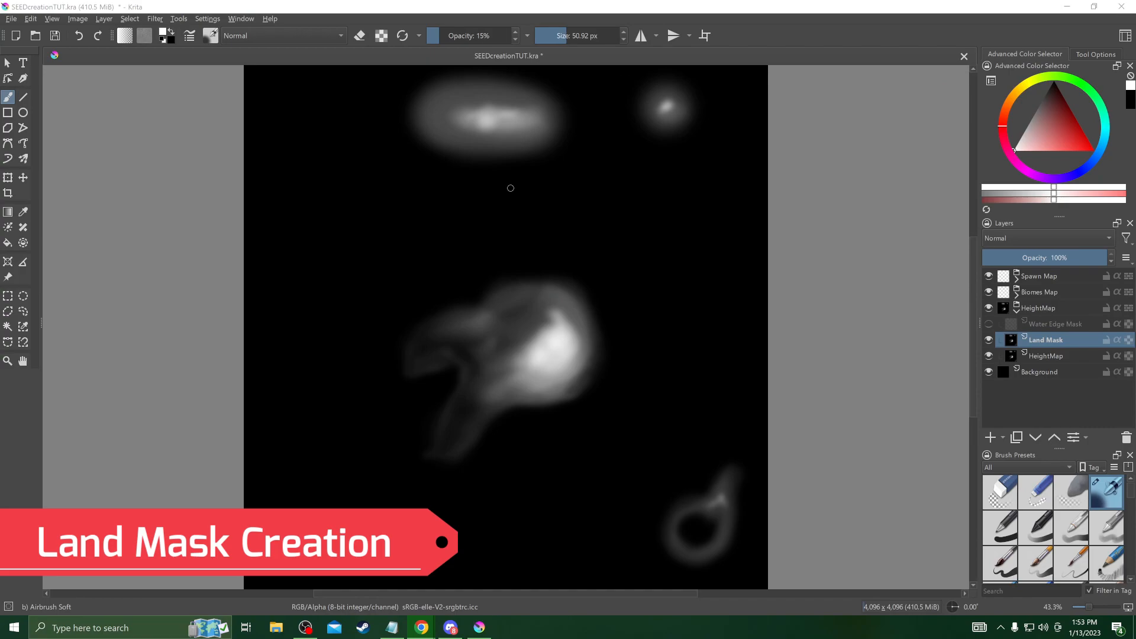
mouse_move(619, 251)
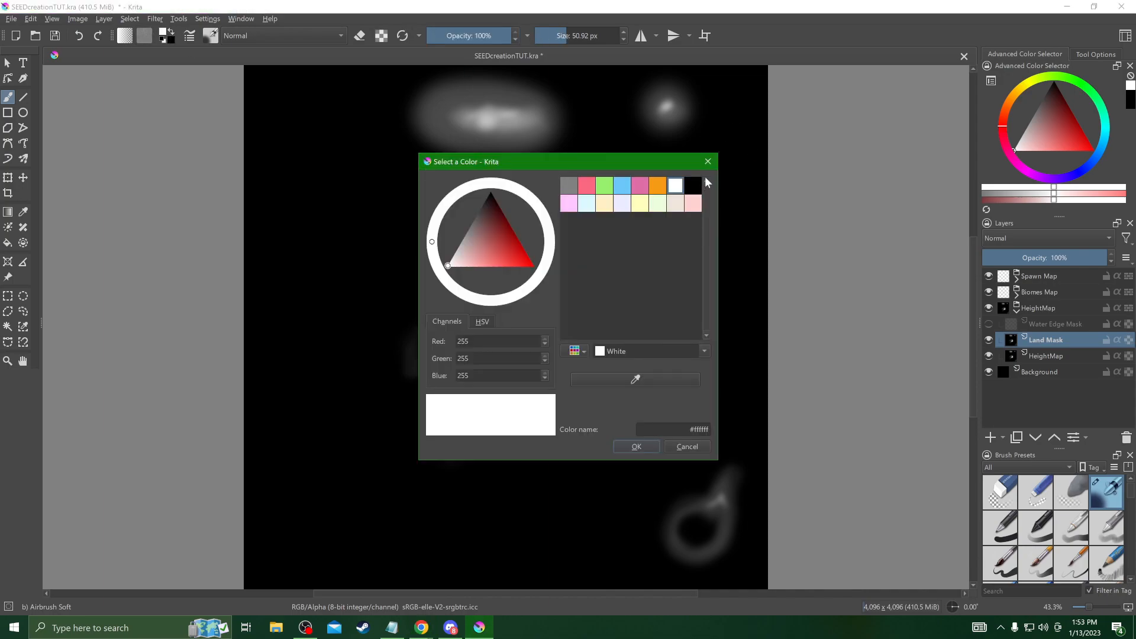
Step: Confirm black as the paint colour in the Select a Color dialog
click(635, 446)
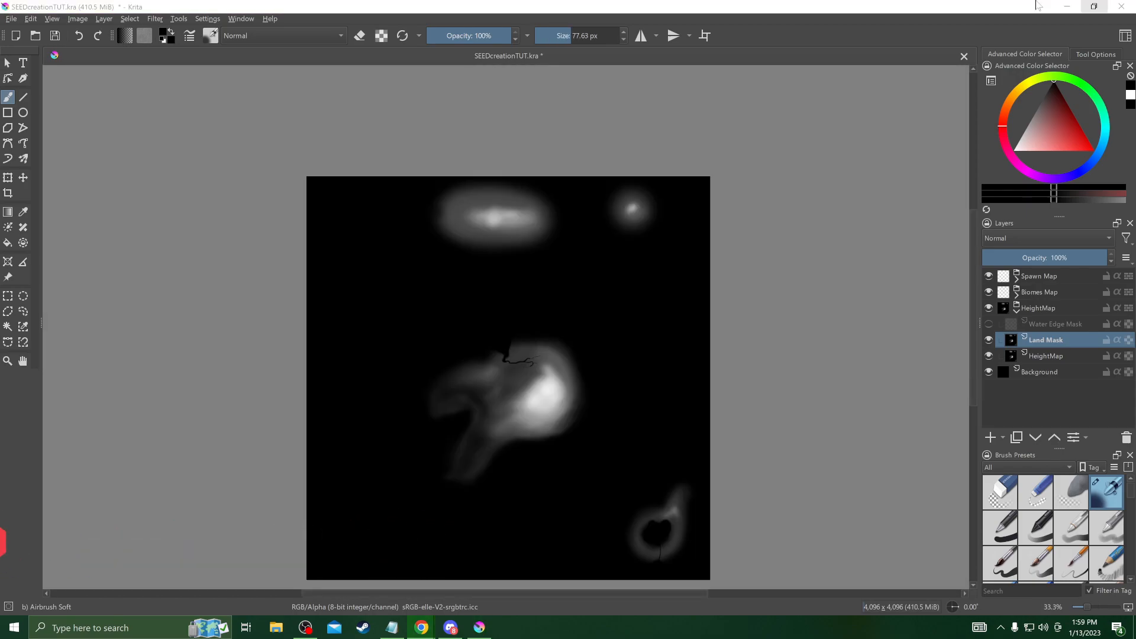
Step: Apply a low-level Threshold filter to the Land Mask
click(154, 18)
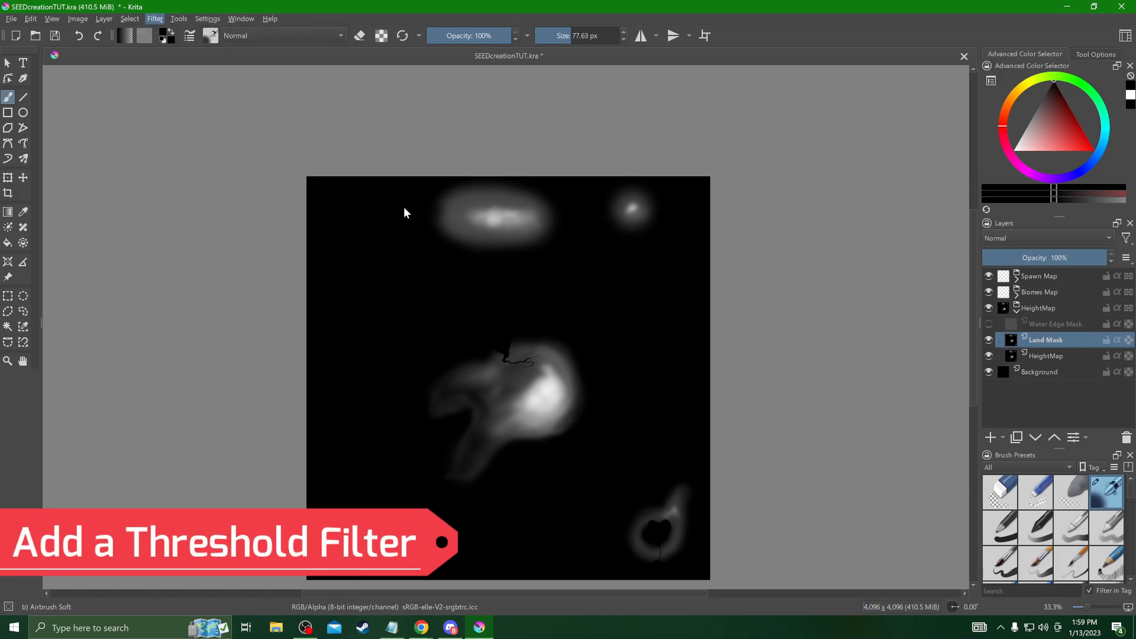
click(154, 18)
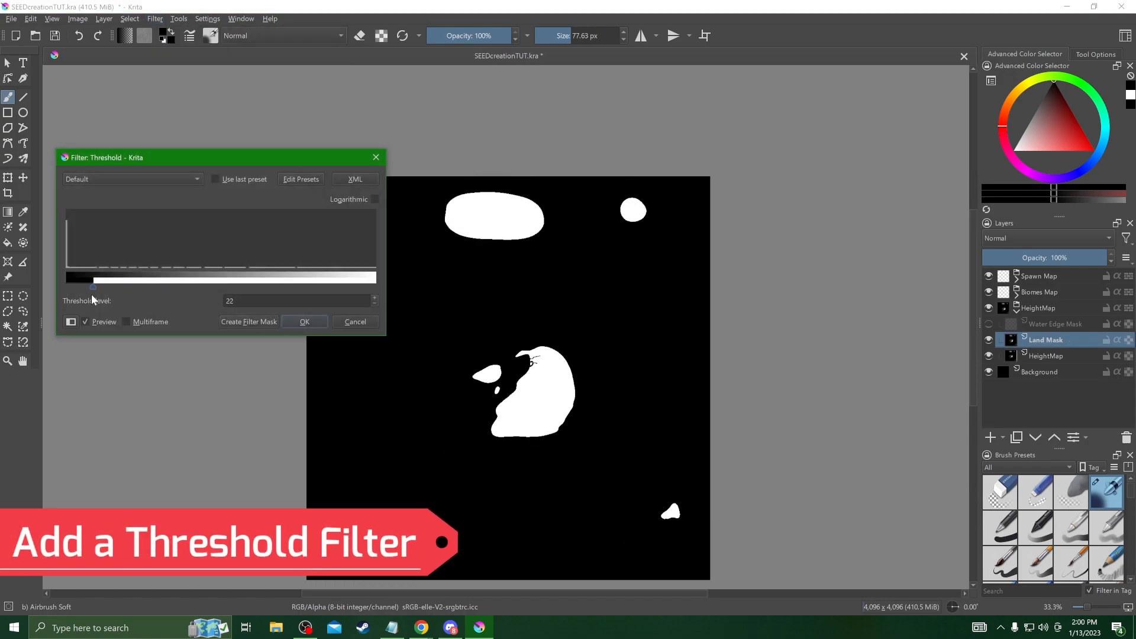
drag(92, 277, 67, 277)
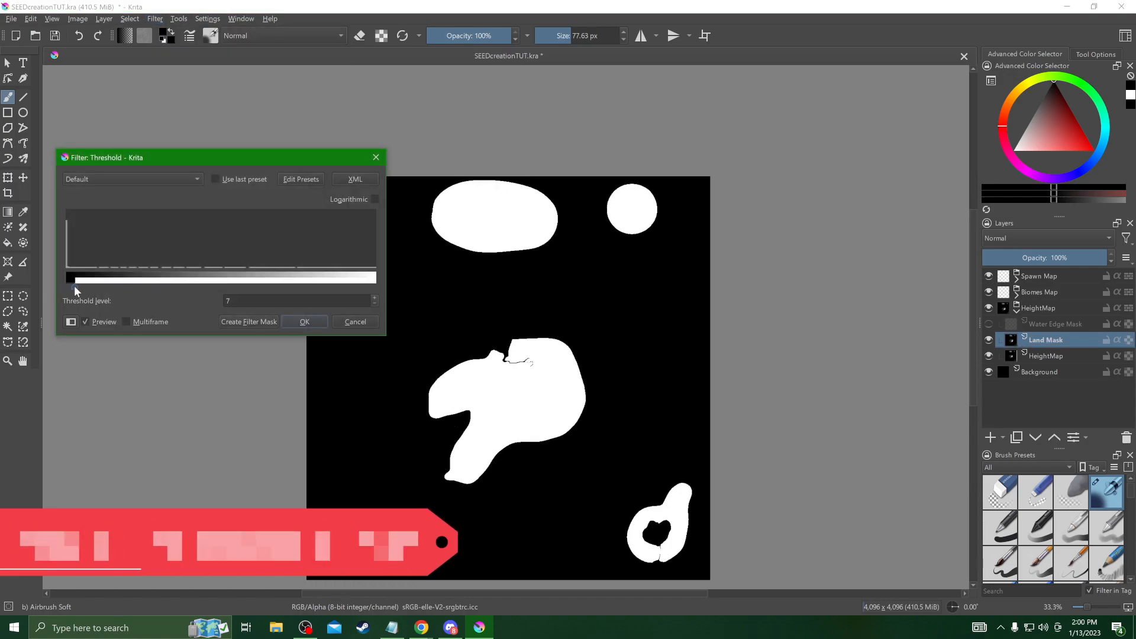
click(303, 321)
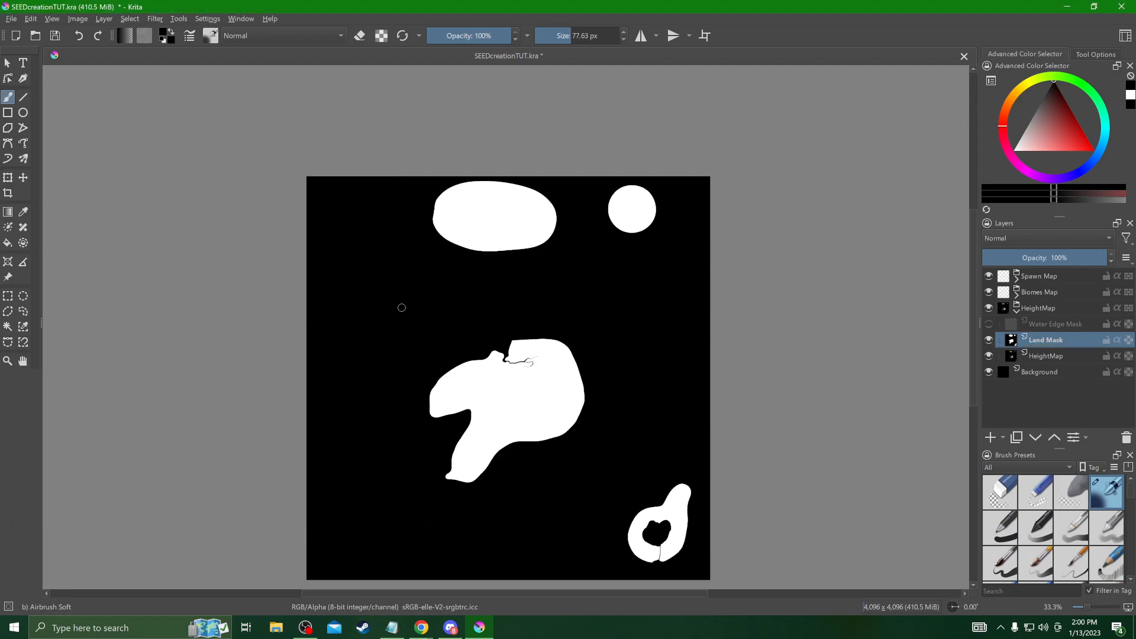
scroll(up, 3)
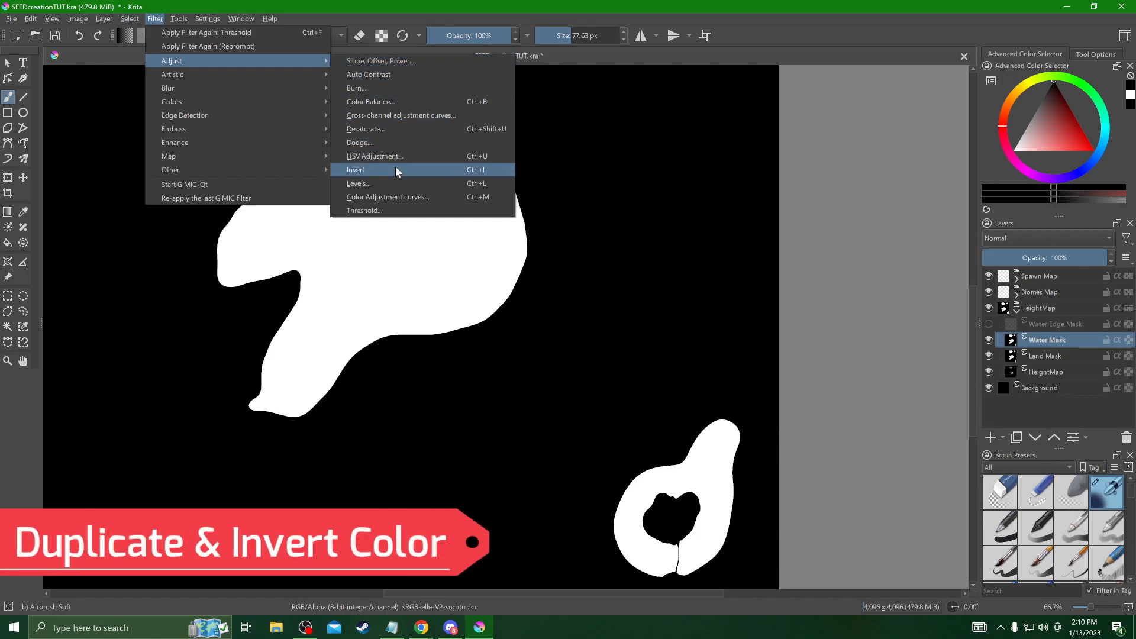
mouse_move(398, 178)
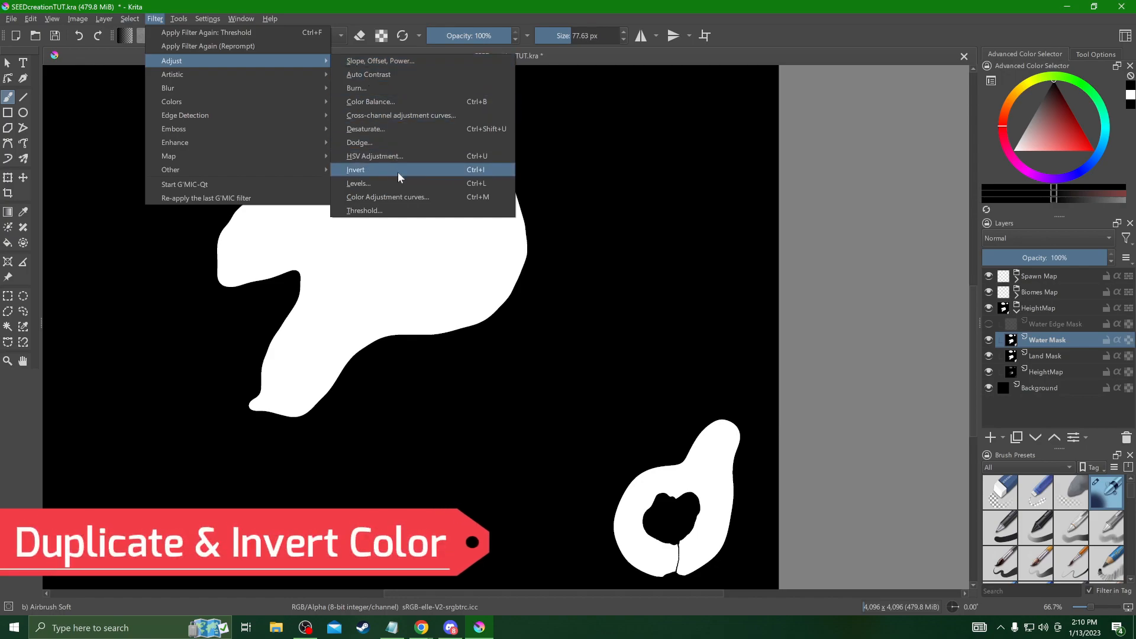
Step: Invert the Water Mask layer's colours
click(355, 170)
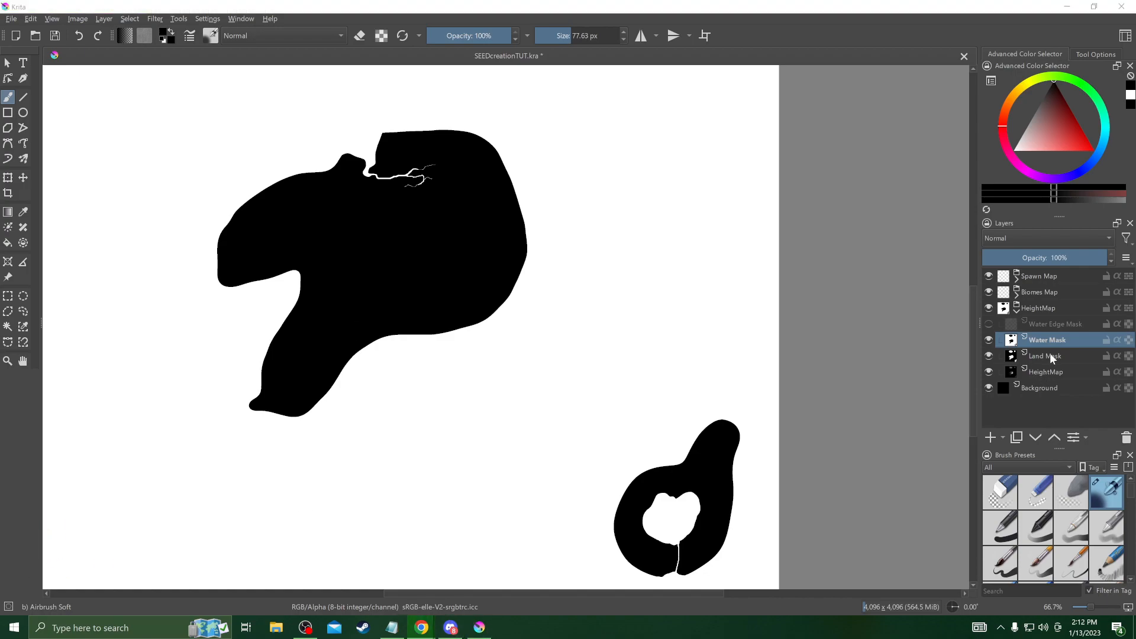
Step: Convert the Land Mask layer into a transparency mask
right_click(1046, 340)
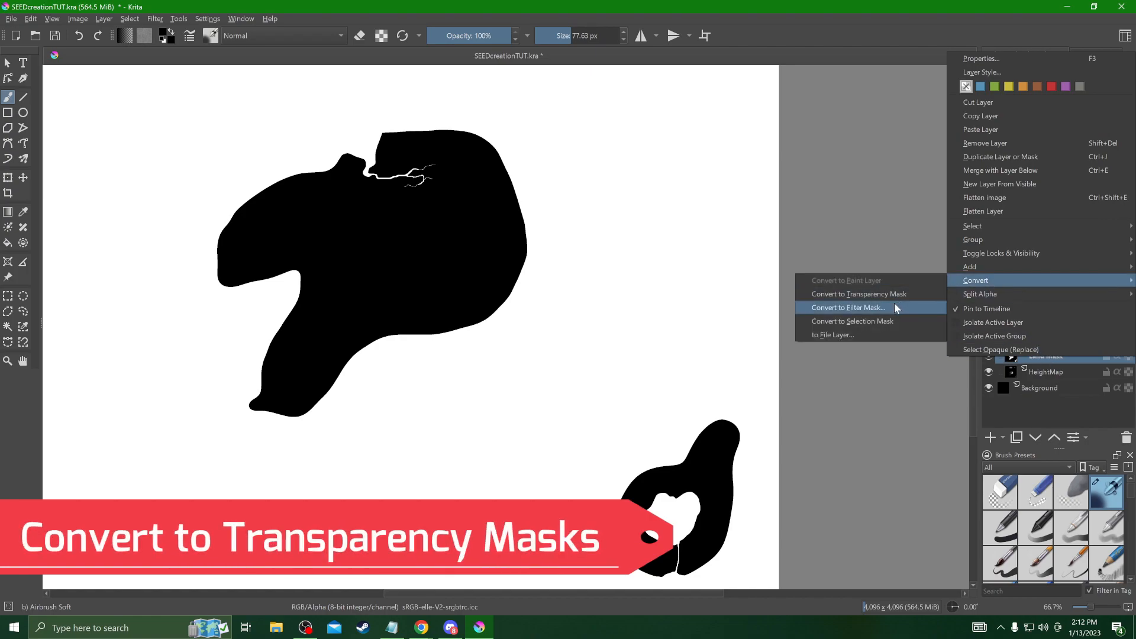
click(858, 294)
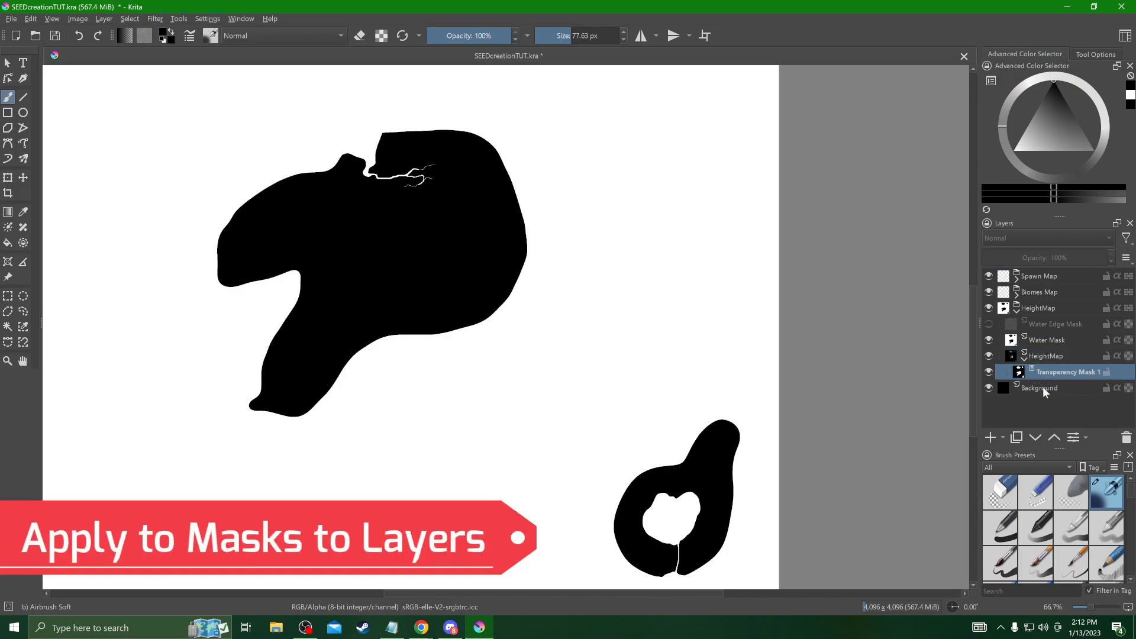
mouse_move(1059, 407)
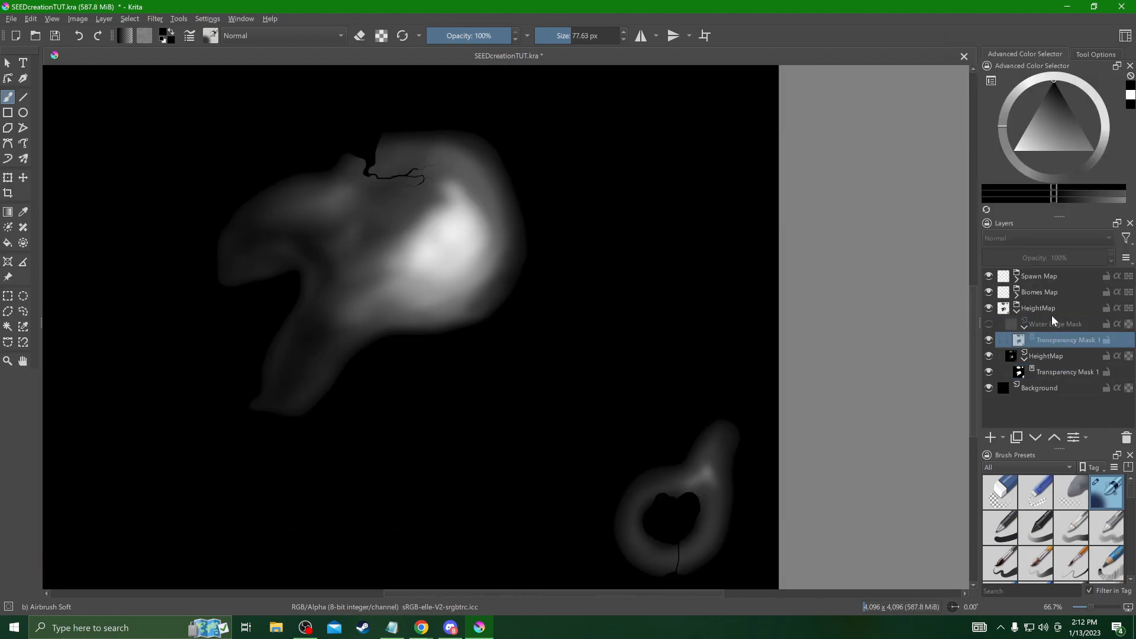
mouse_move(1055, 324)
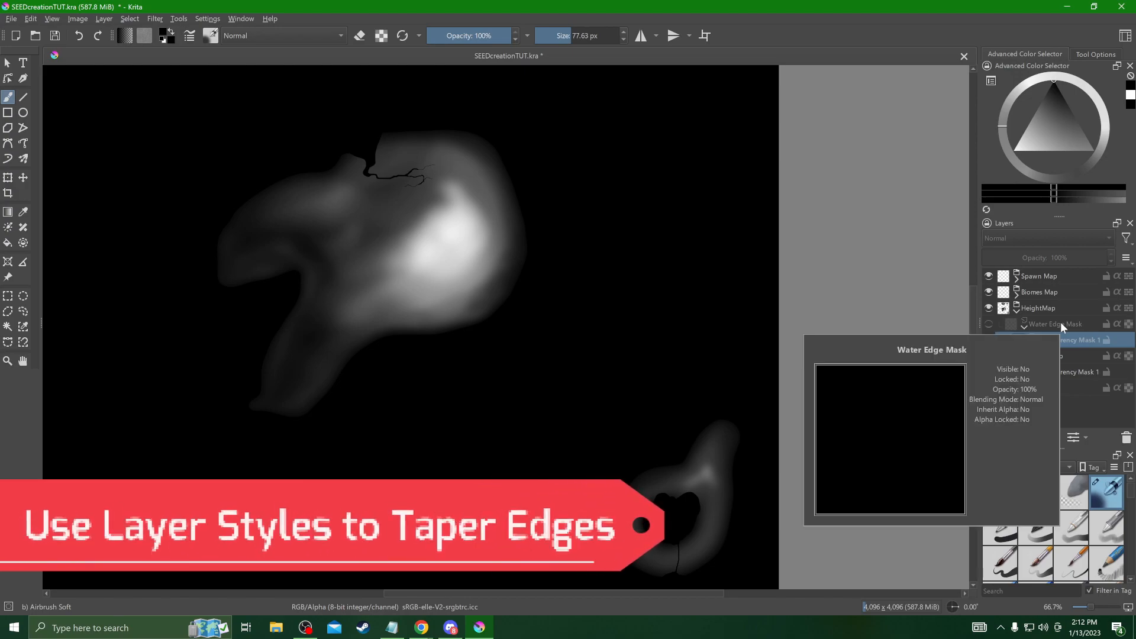
Step: Enable Drop Shadow in the Water Edge Mask layer's Layer Style dialog
right_click(1043, 322)
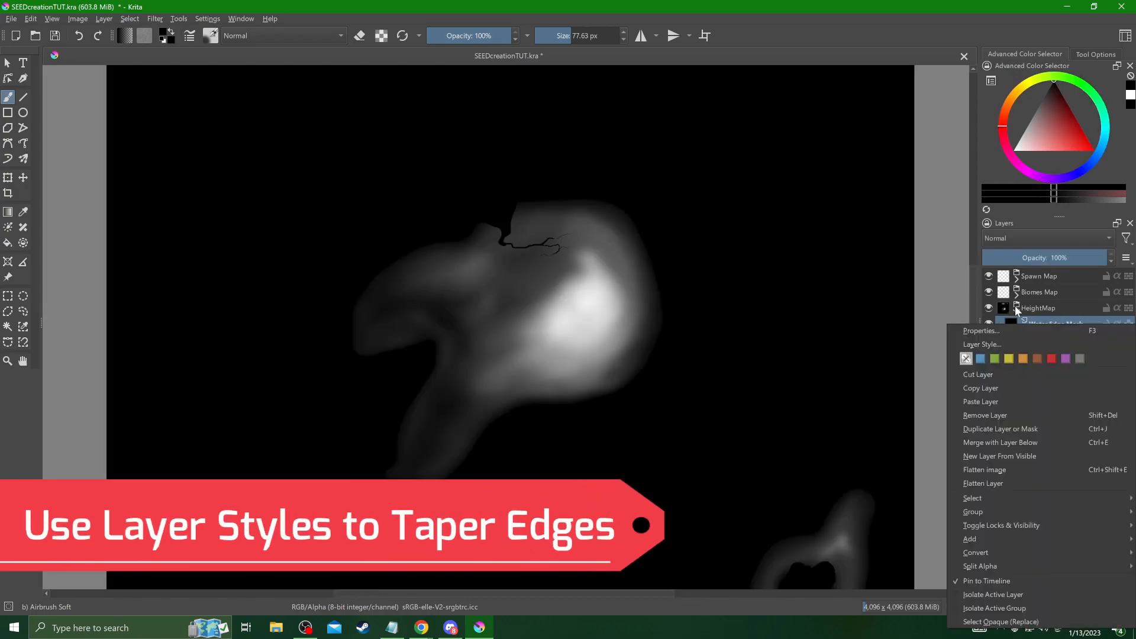
click(982, 344)
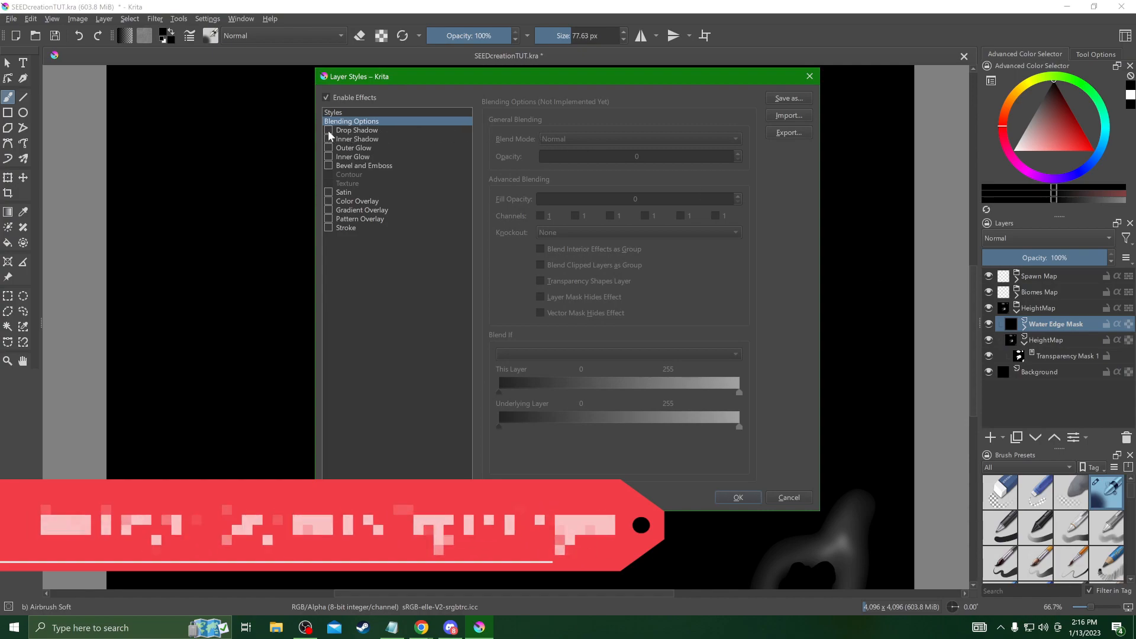
click(328, 130)
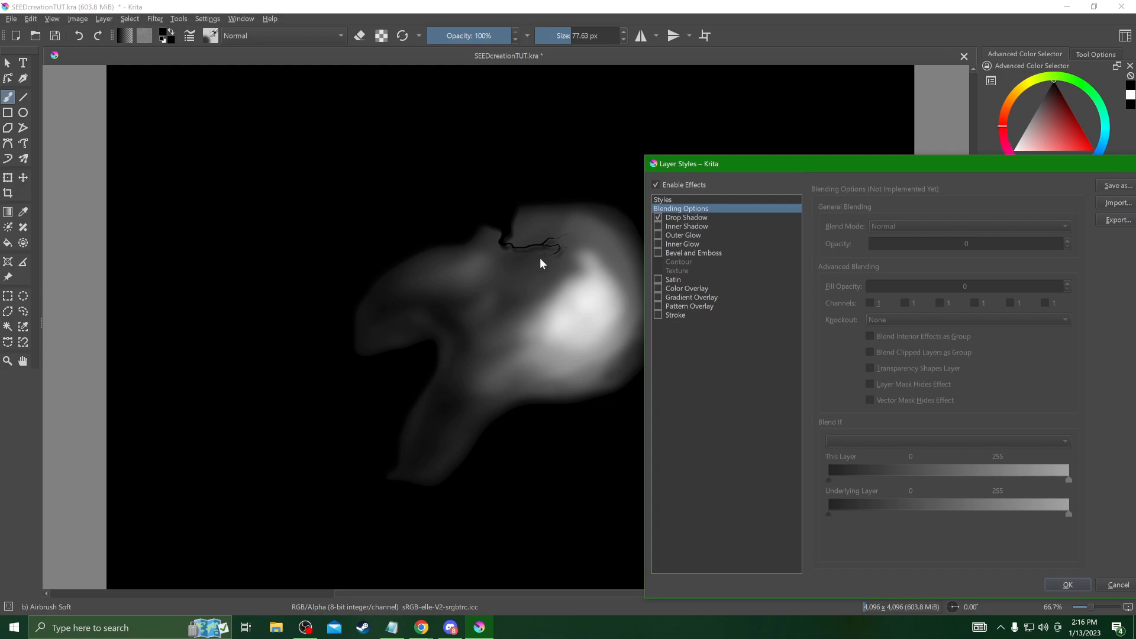
mouse_move(723, 307)
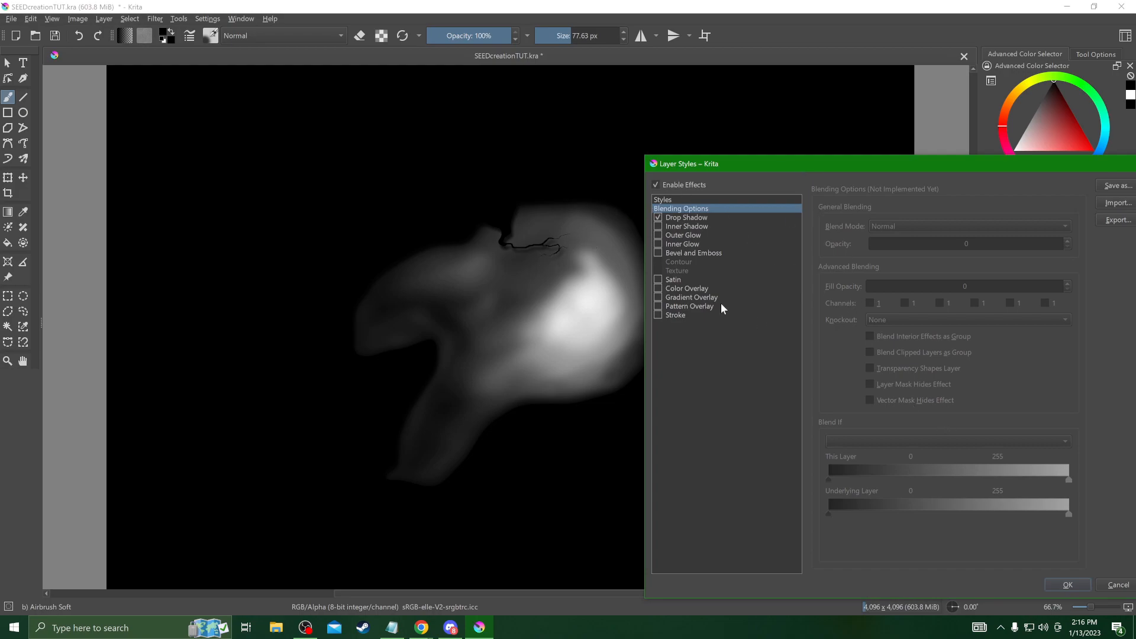
click(686, 217)
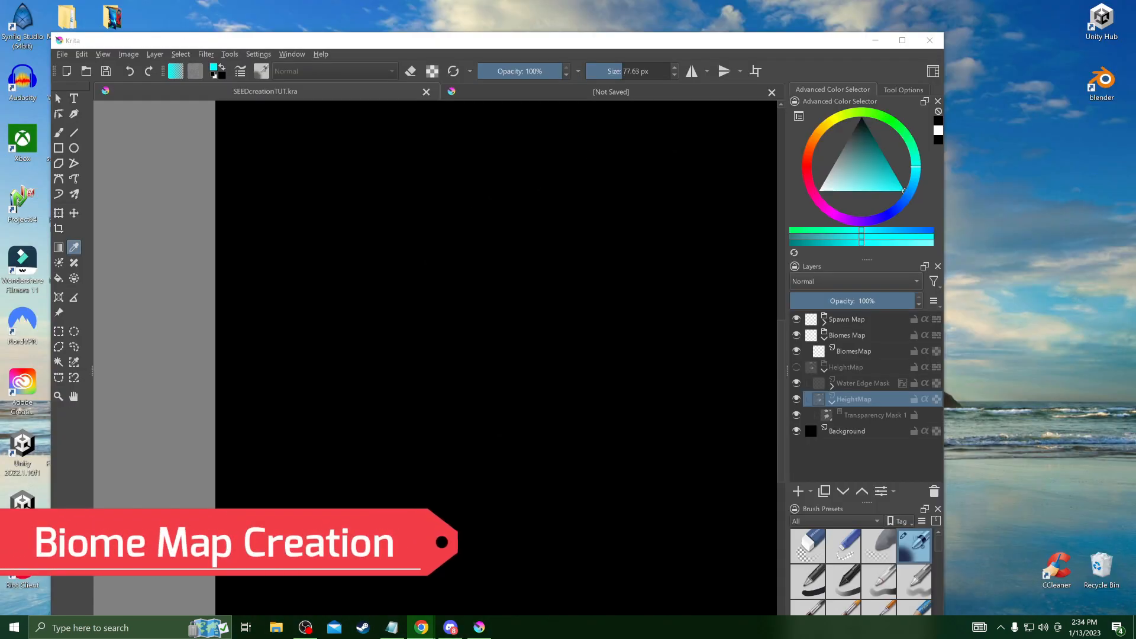
Step: Duplicate the BiomesMap fill layer several times and rename the top copy Mountains
click(853, 351)
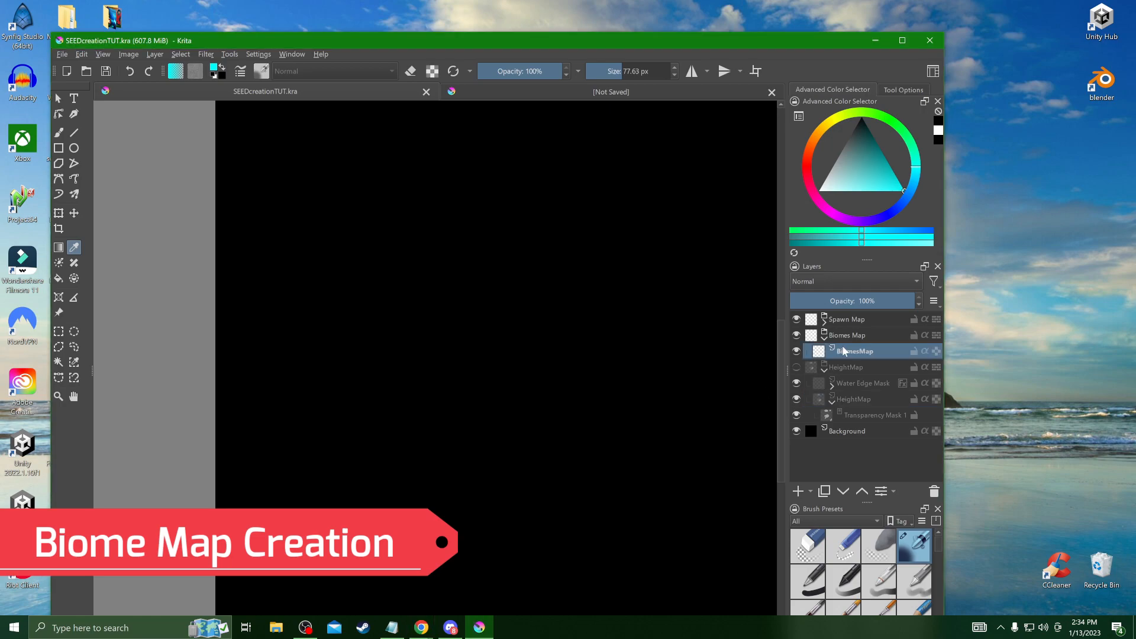
mouse_move(854, 351)
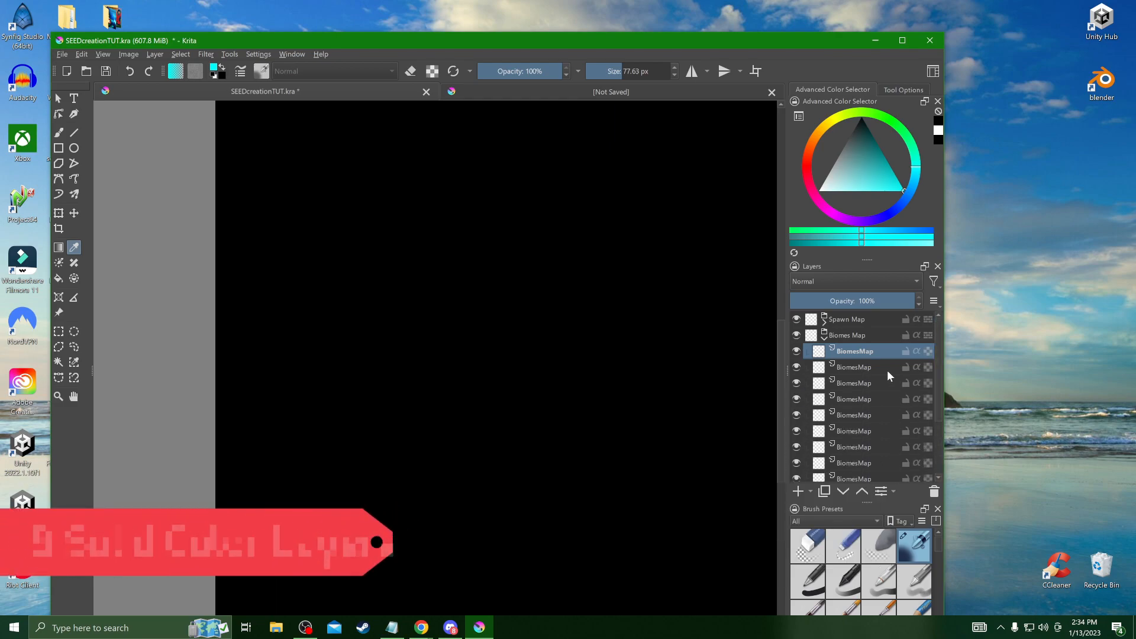
scroll(down, 3)
text(MmO)
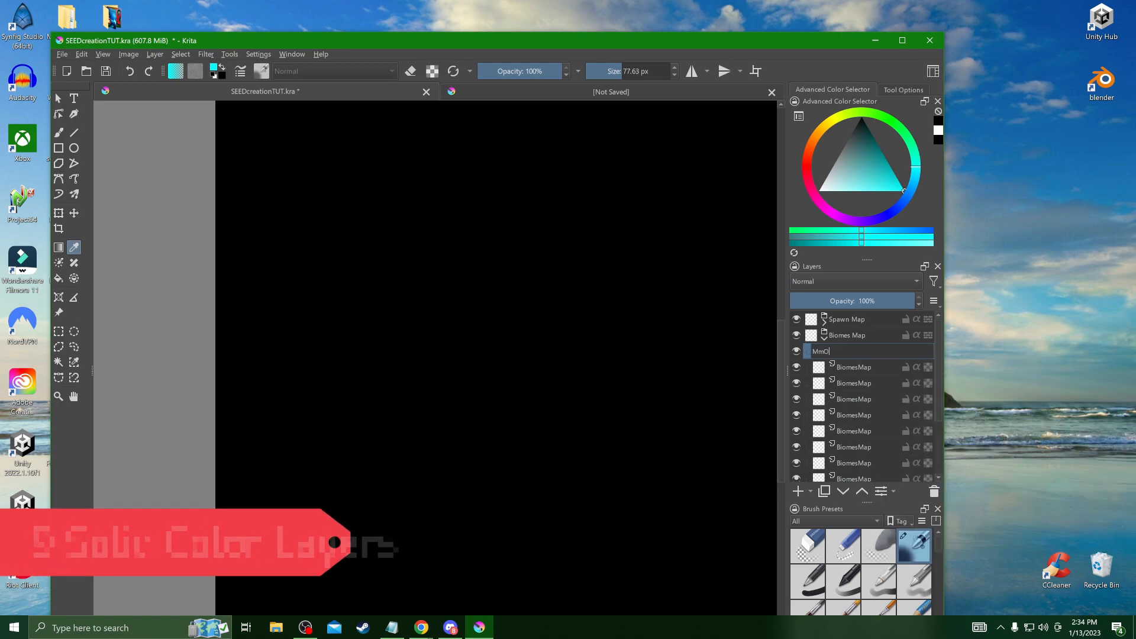
text(Mountains)
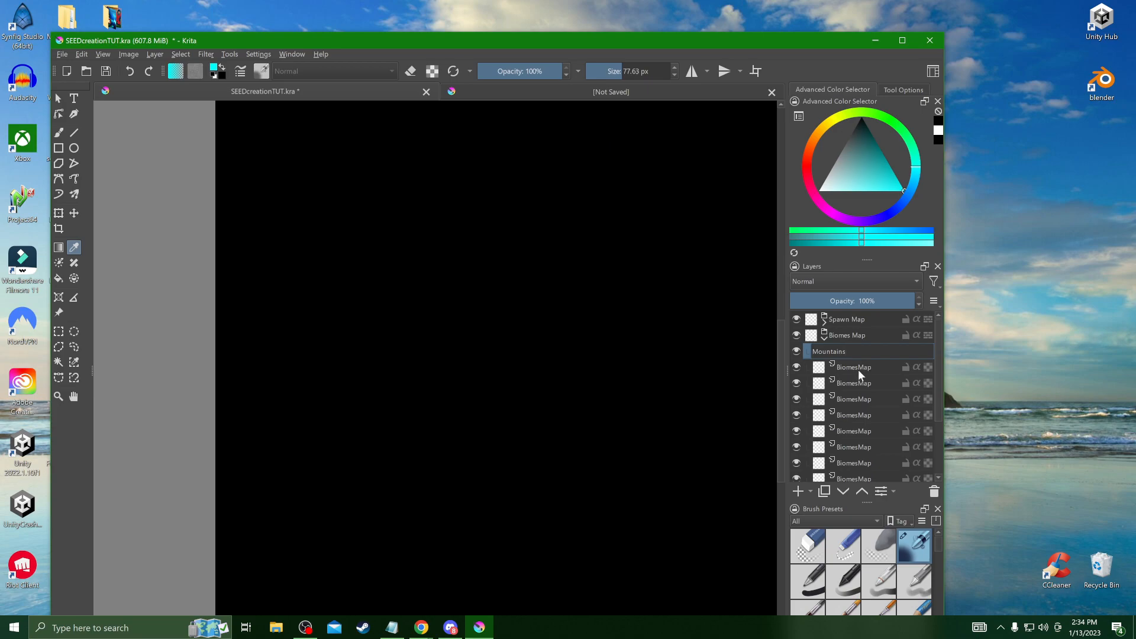
click(853, 351)
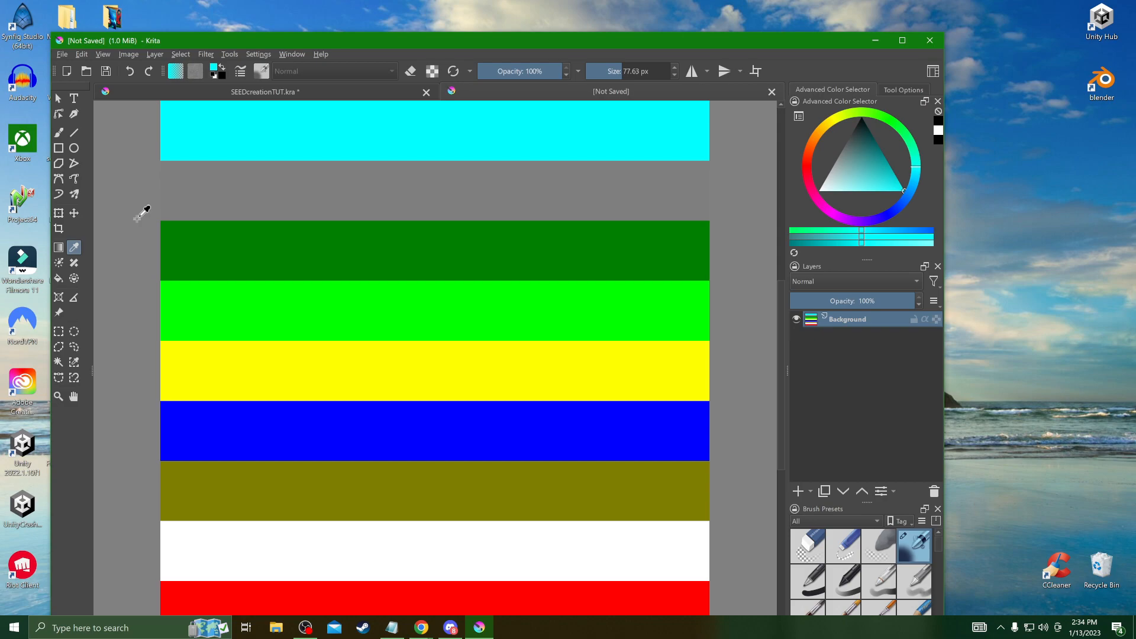
Step: Sample a biome colour from the reference stripes and toggle Mountains visibility to check
click(255, 109)
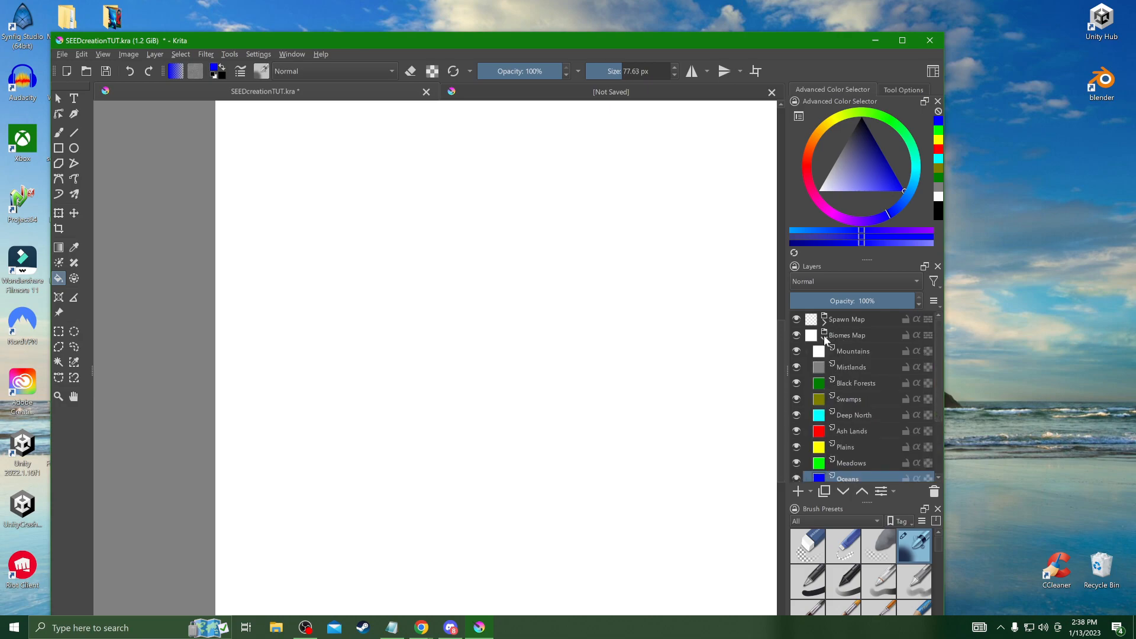
click(796, 352)
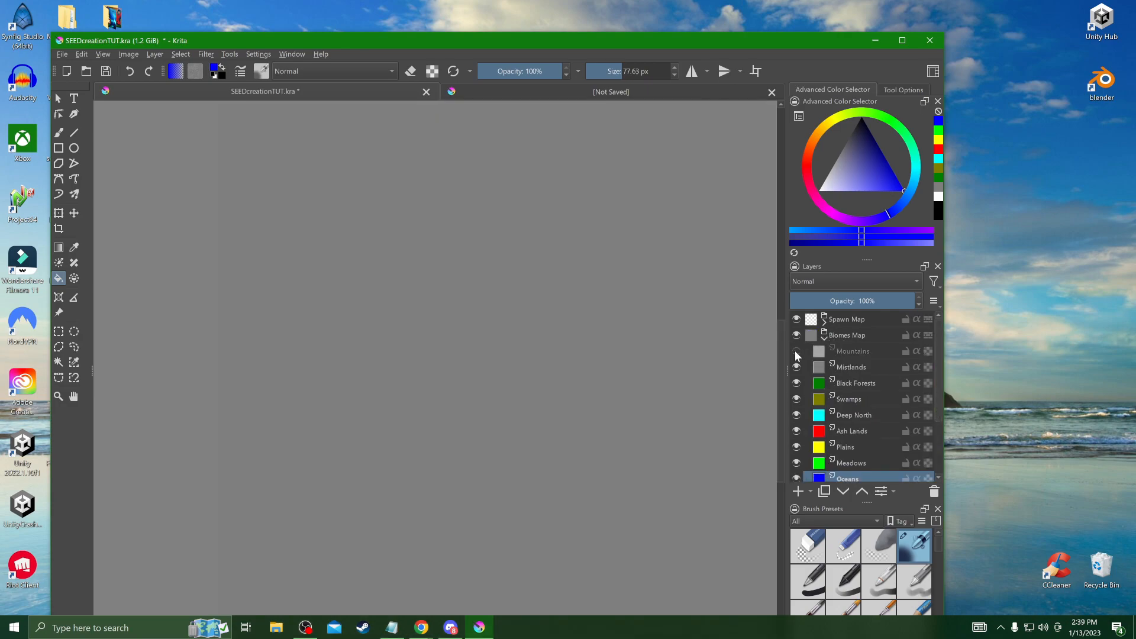
click(796, 351)
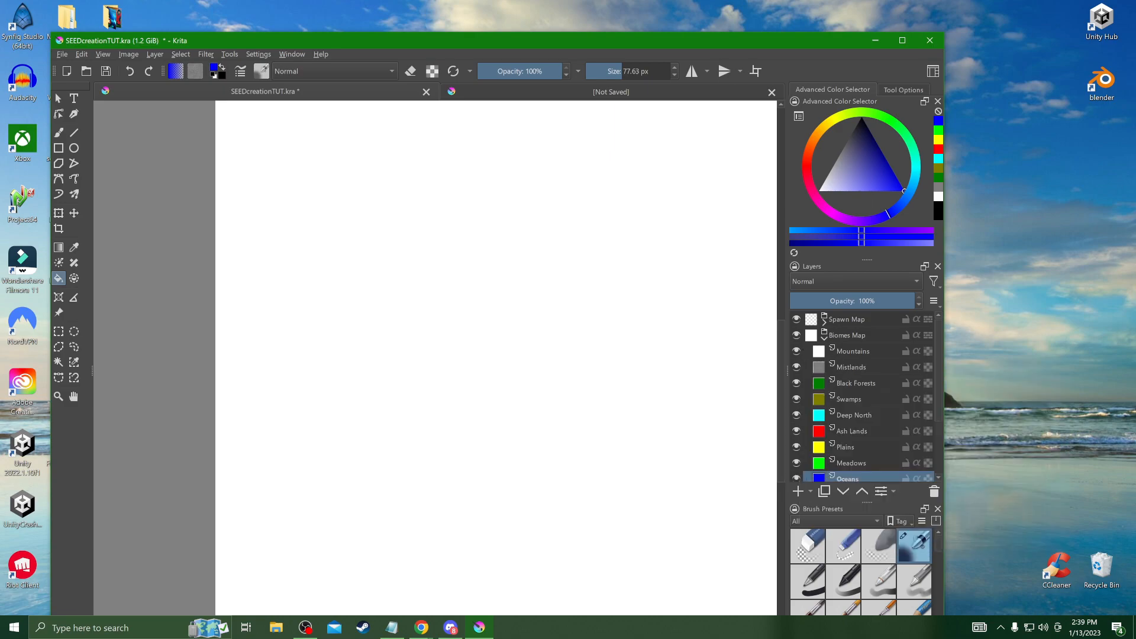
Step: Duplicate the land transparency mask for Meadows and hide the Black Forests layer
right_click(855, 457)
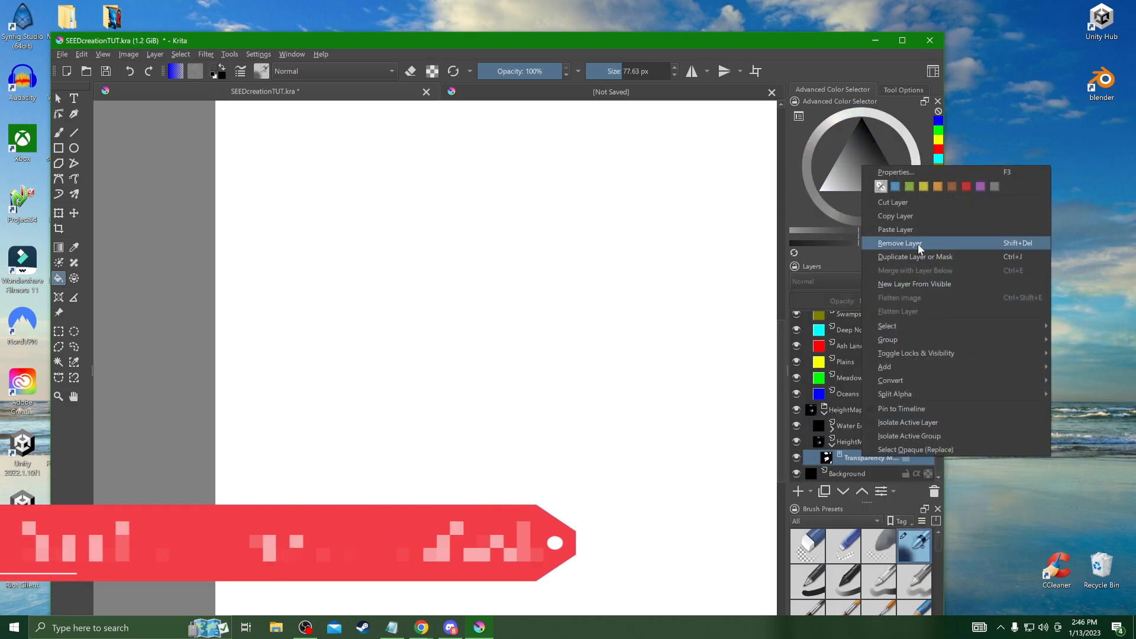
click(915, 256)
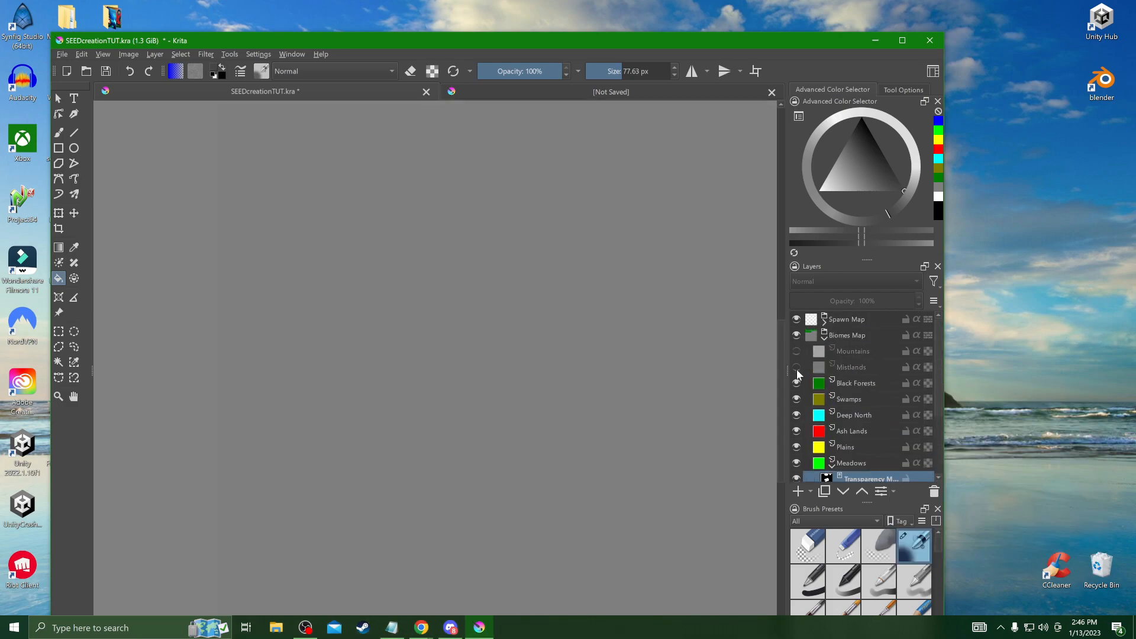
click(797, 447)
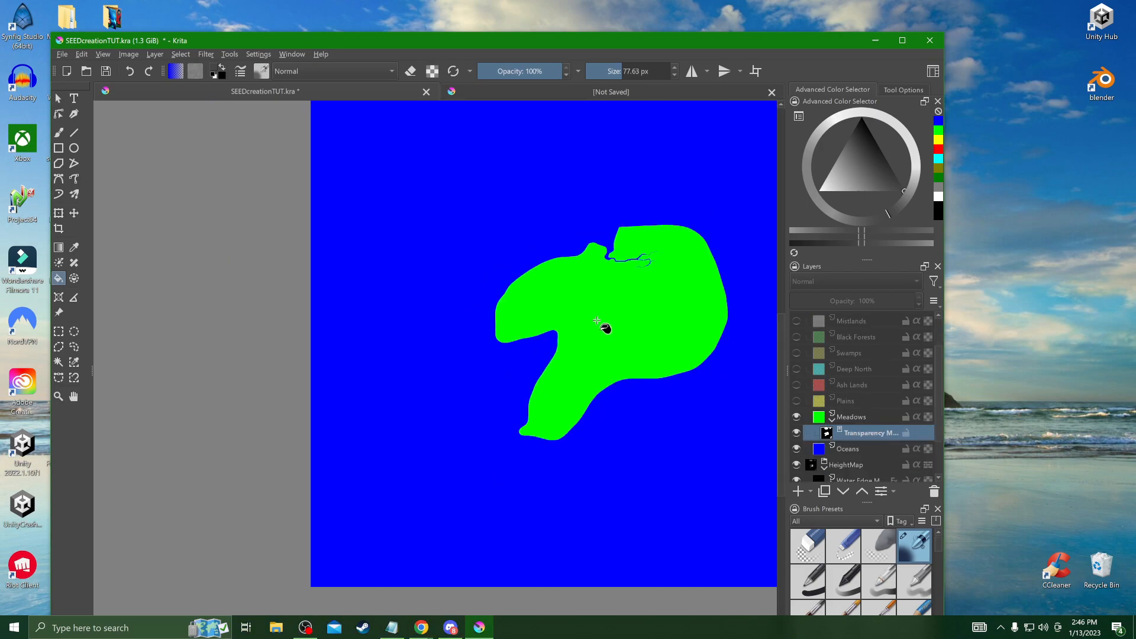
scroll(down, 3)
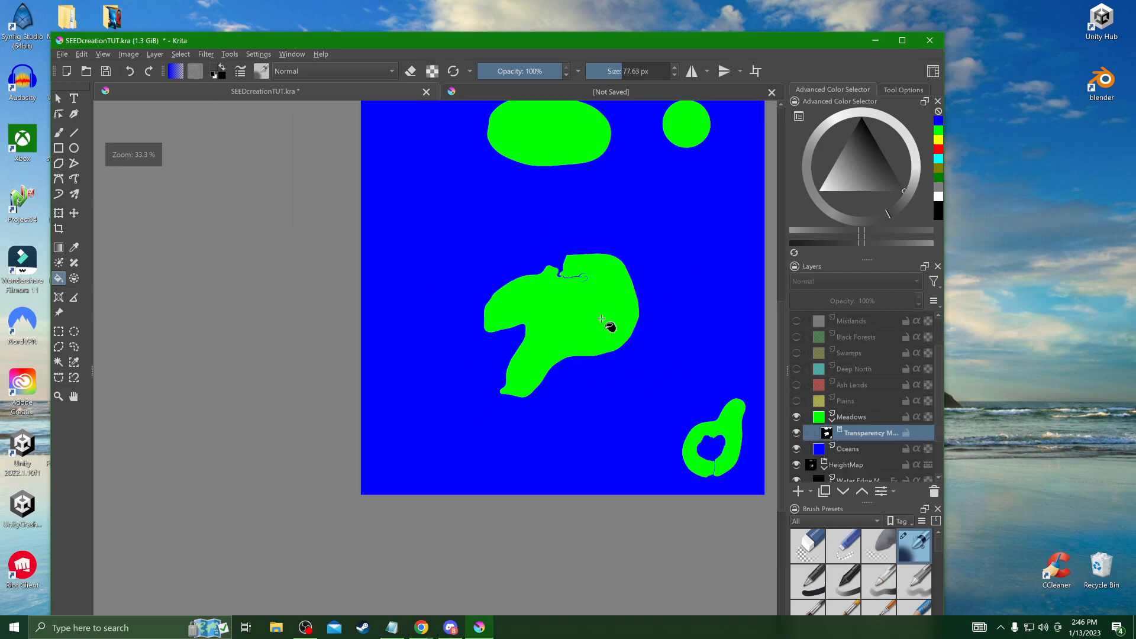
mouse_move(687, 352)
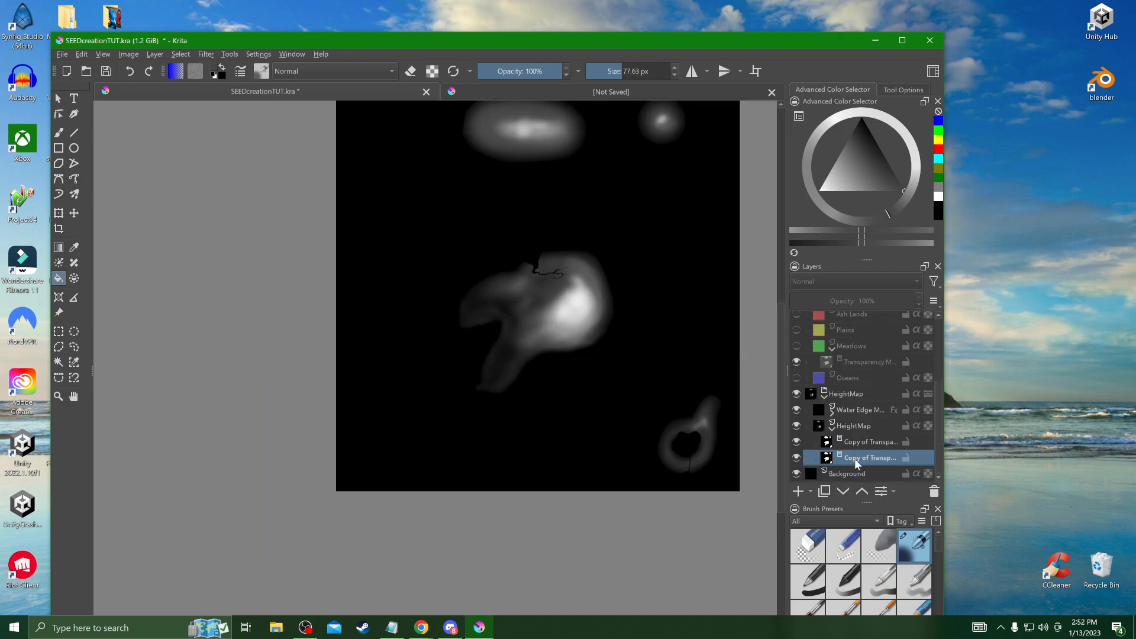
mouse_move(869, 457)
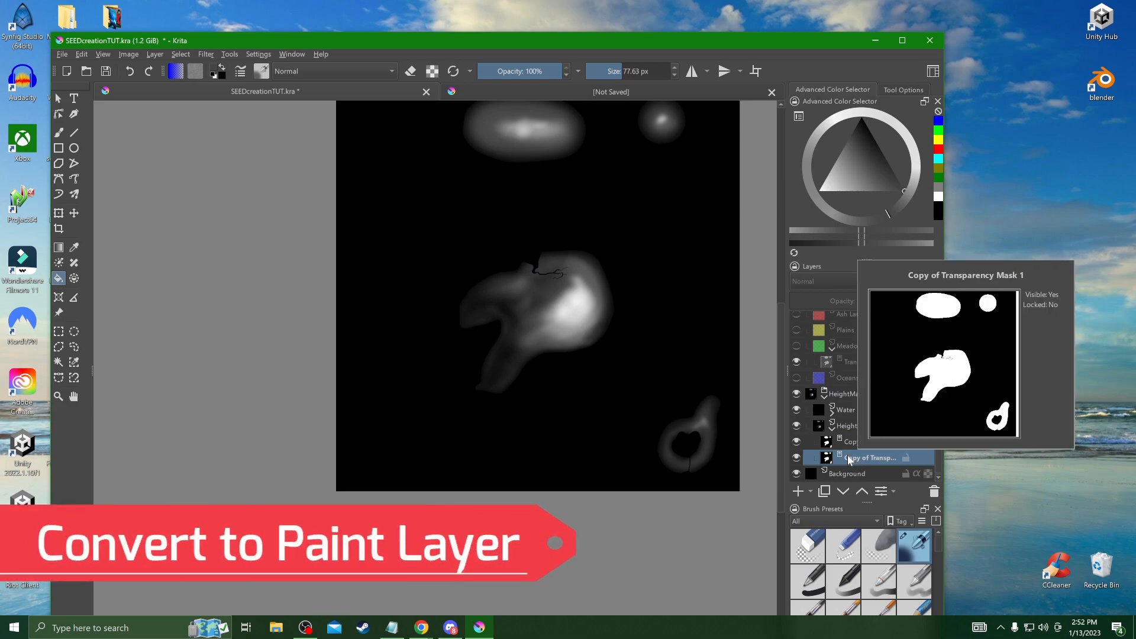
Step: Convert the copied mask to a paint layer, edit it, and convert it back to a transparency mask
right_click(869, 457)
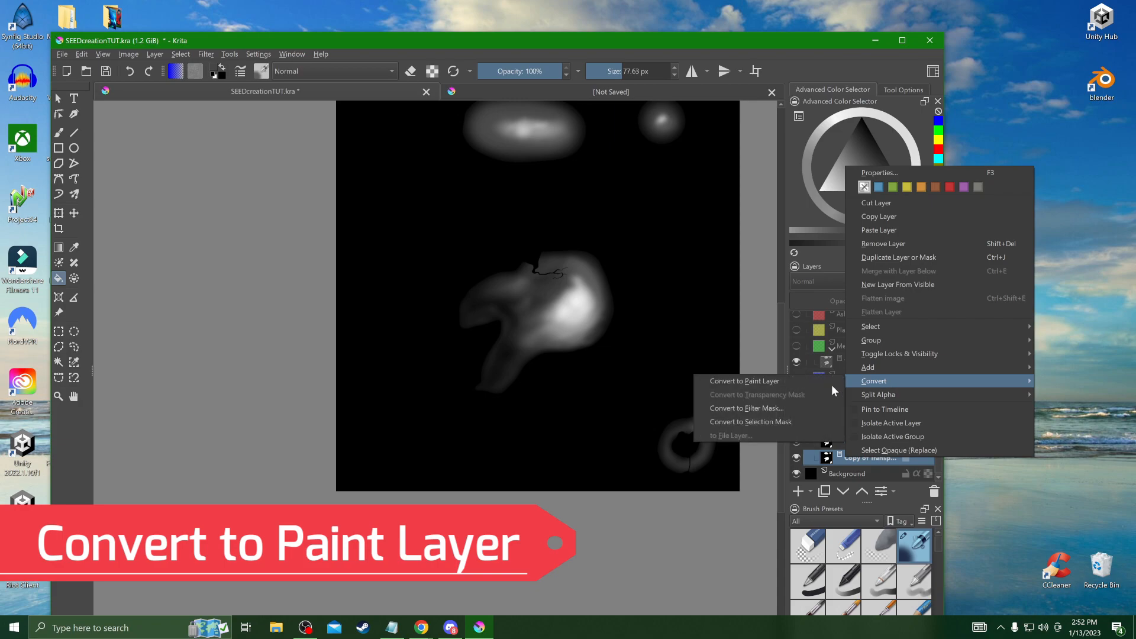
click(743, 380)
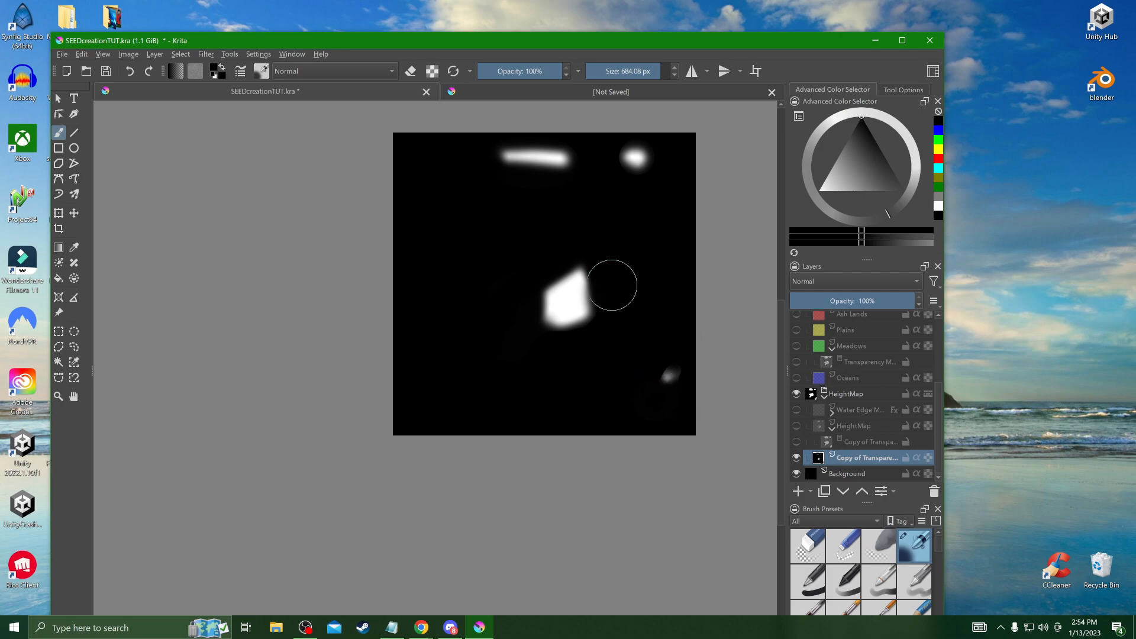
right_click(863, 355)
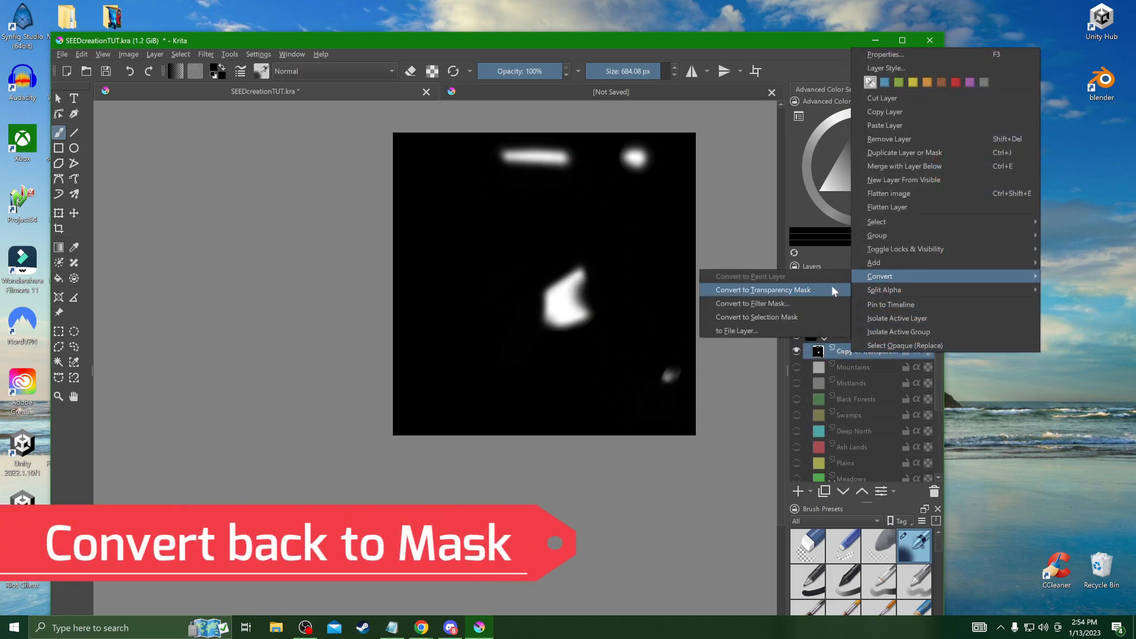
click(761, 289)
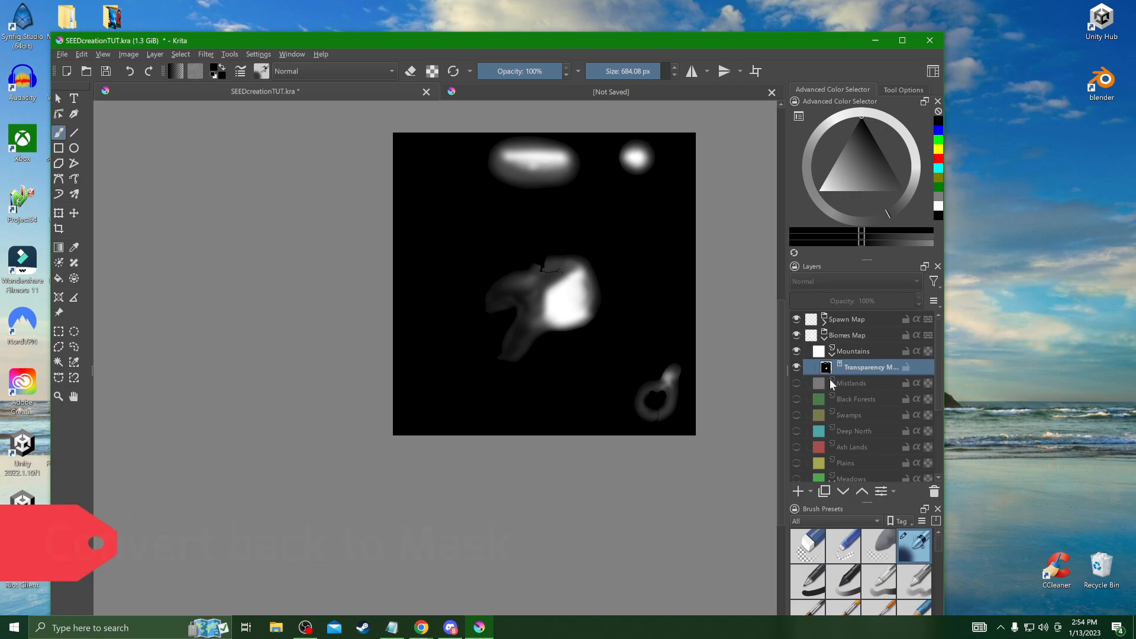
Step: Show the Meadows layer and apply a Threshold filter at about 146 to the Mountains mask
click(796, 387)
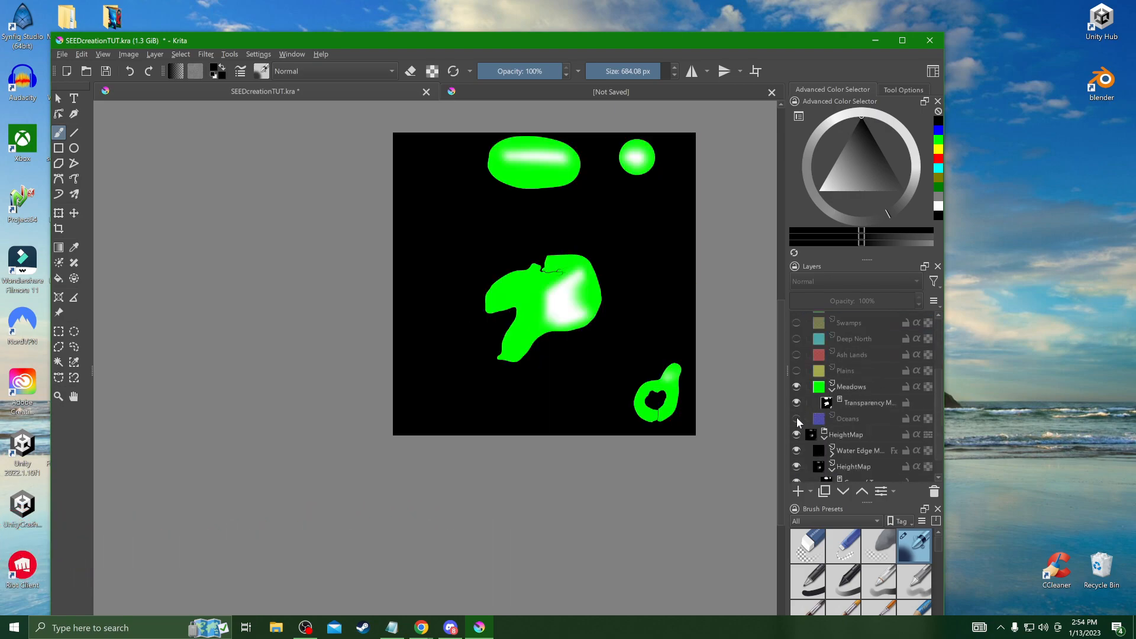
click(797, 419)
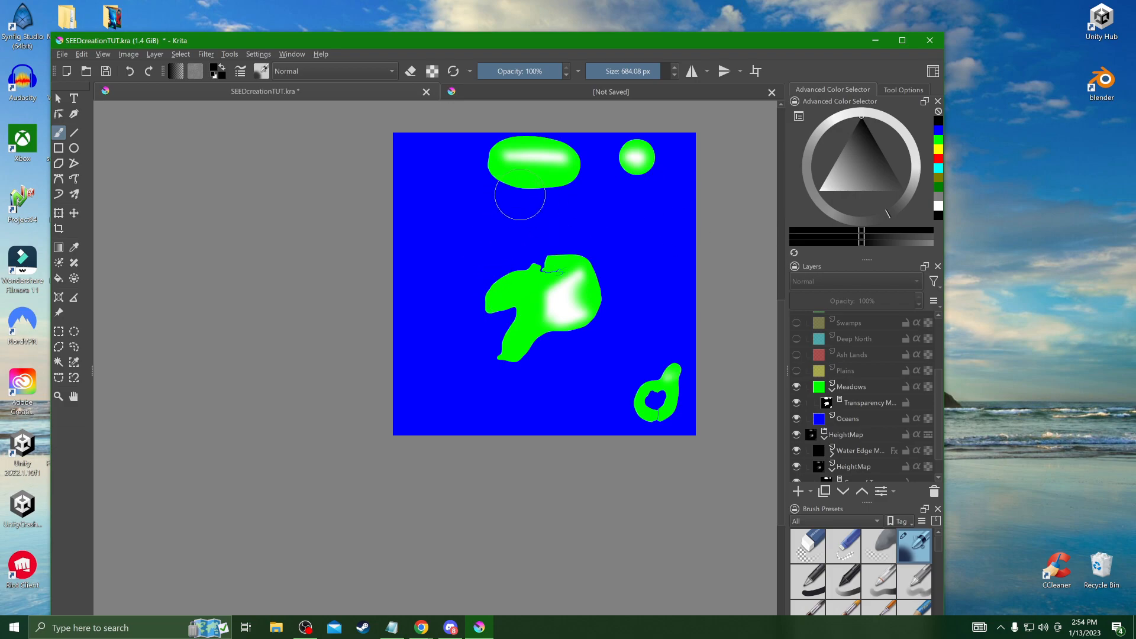
mouse_move(564, 188)
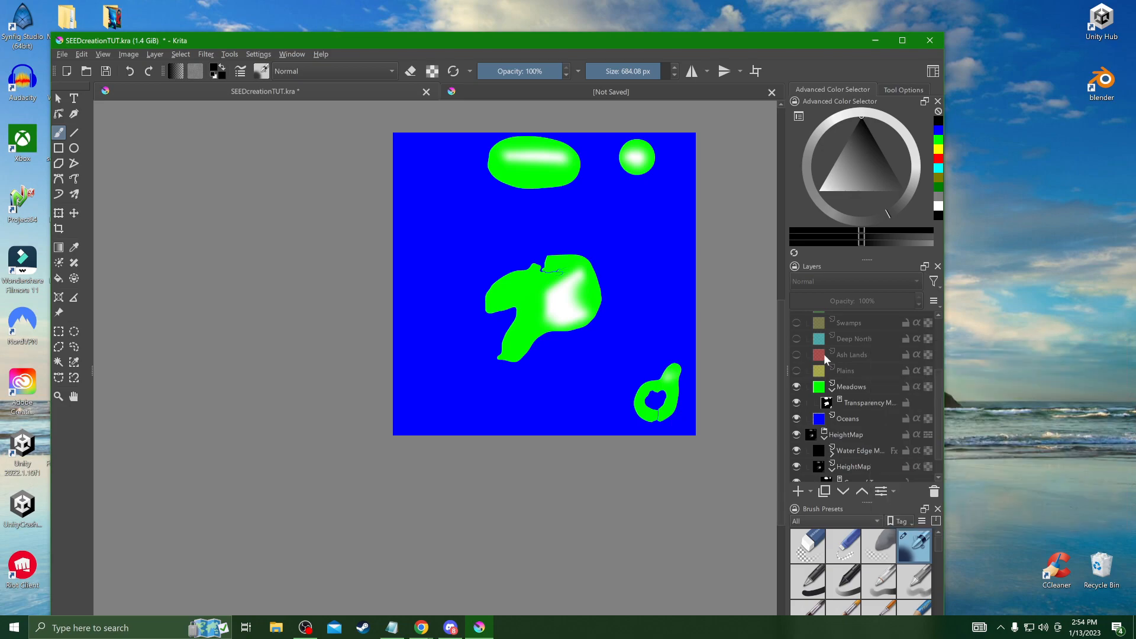
click(205, 54)
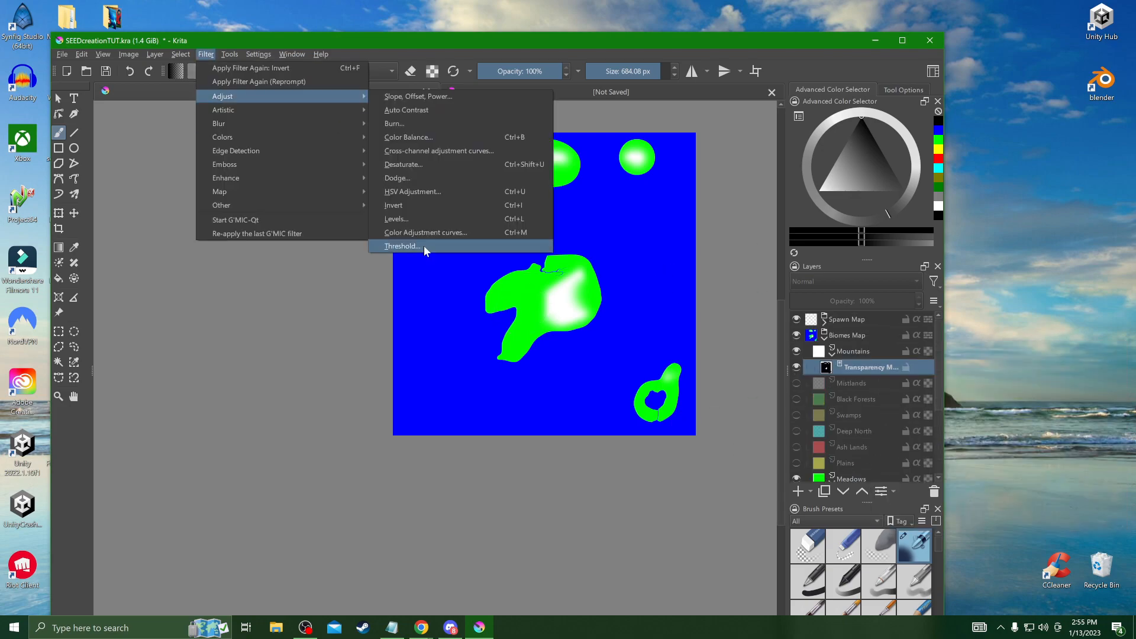
click(400, 246)
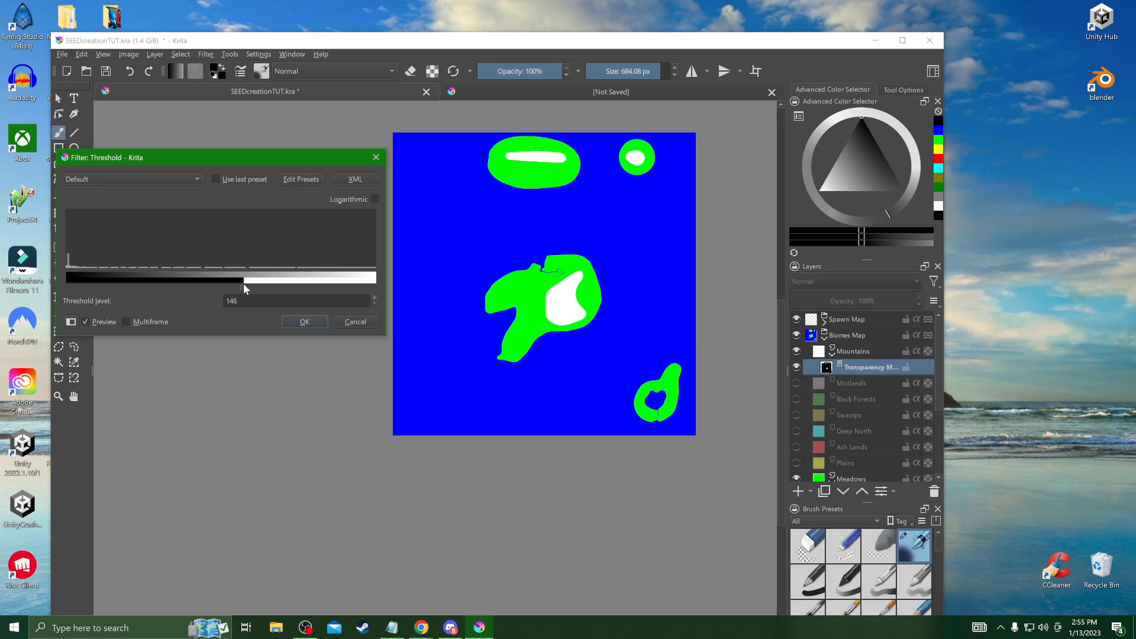
click(303, 321)
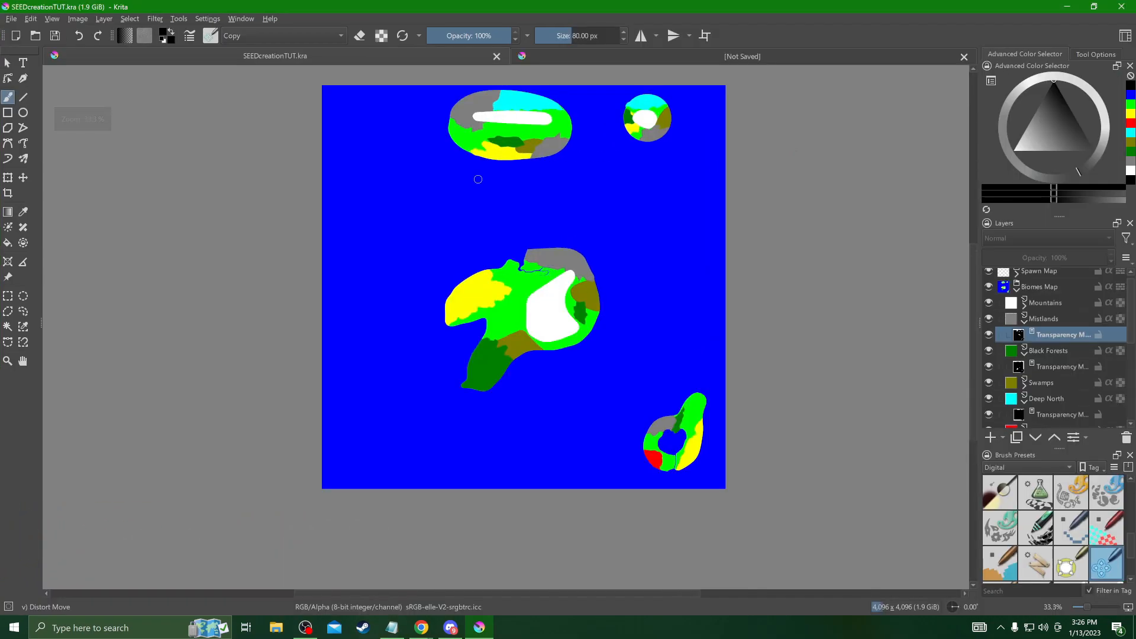
Step: Collapse the Biomes Map and HeightMap groups and view the SpawnSwatch.PNG image
scroll(up, 3)
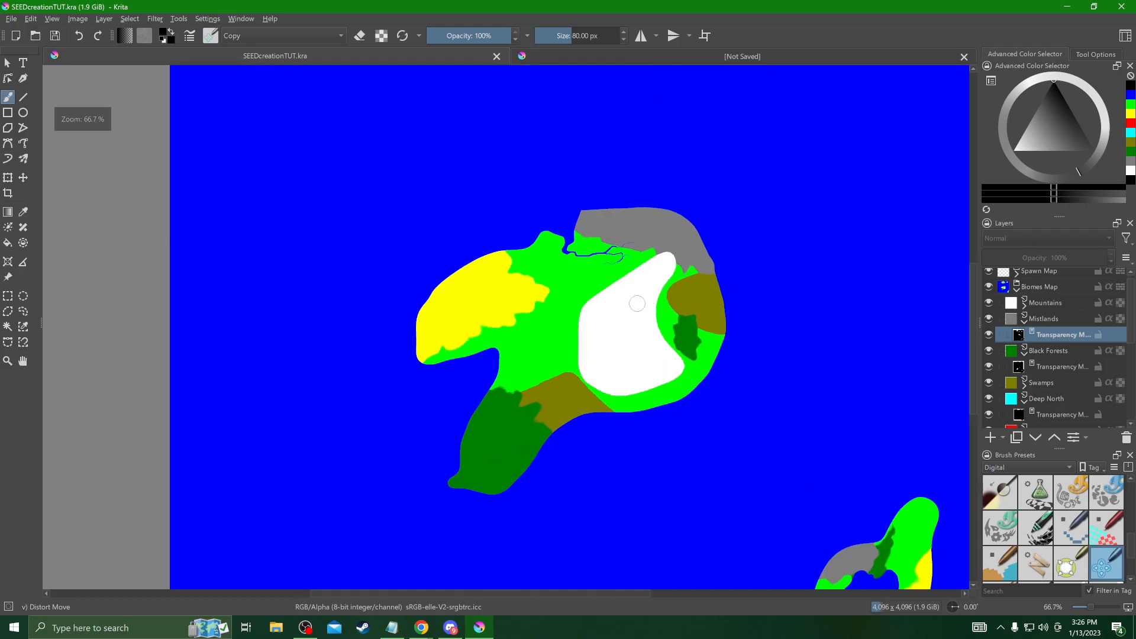
mouse_move(971, 249)
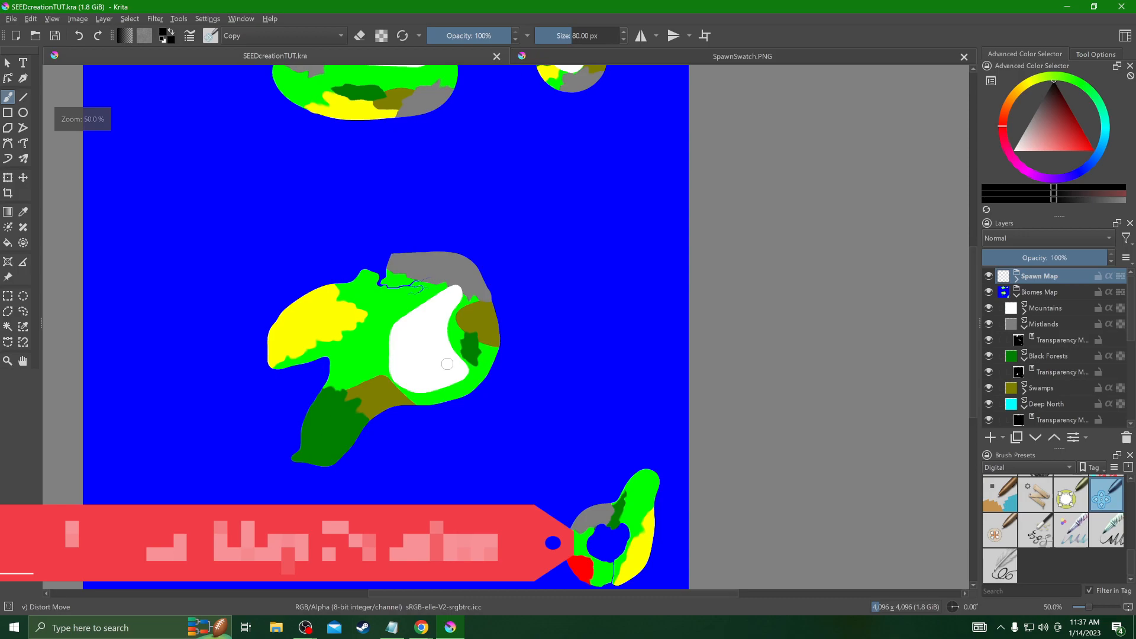
click(1016, 291)
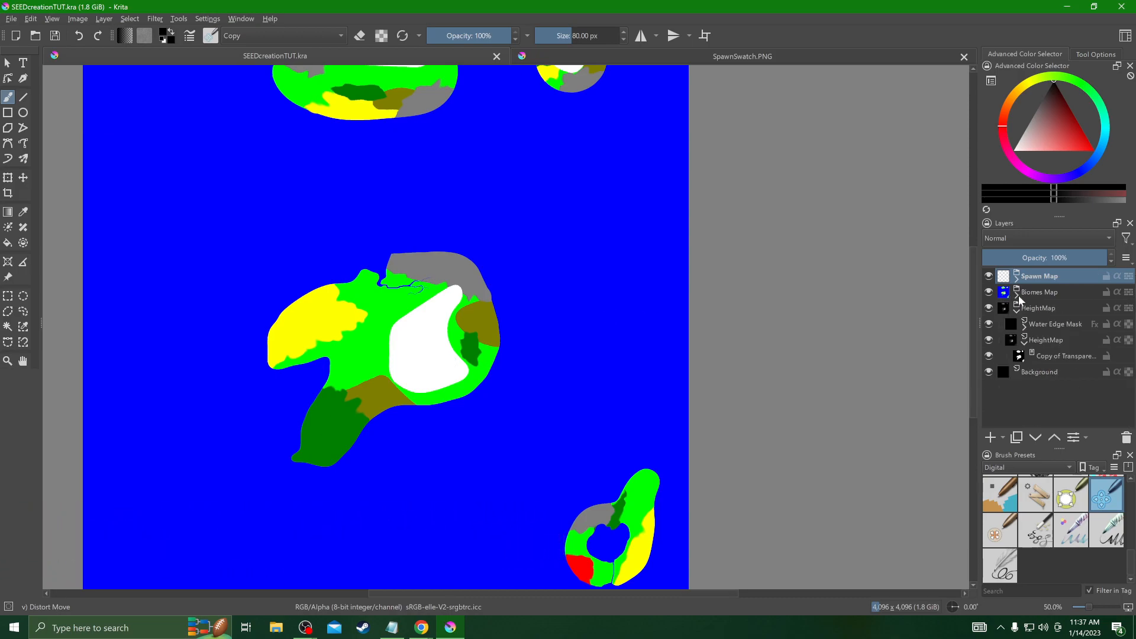
click(1015, 307)
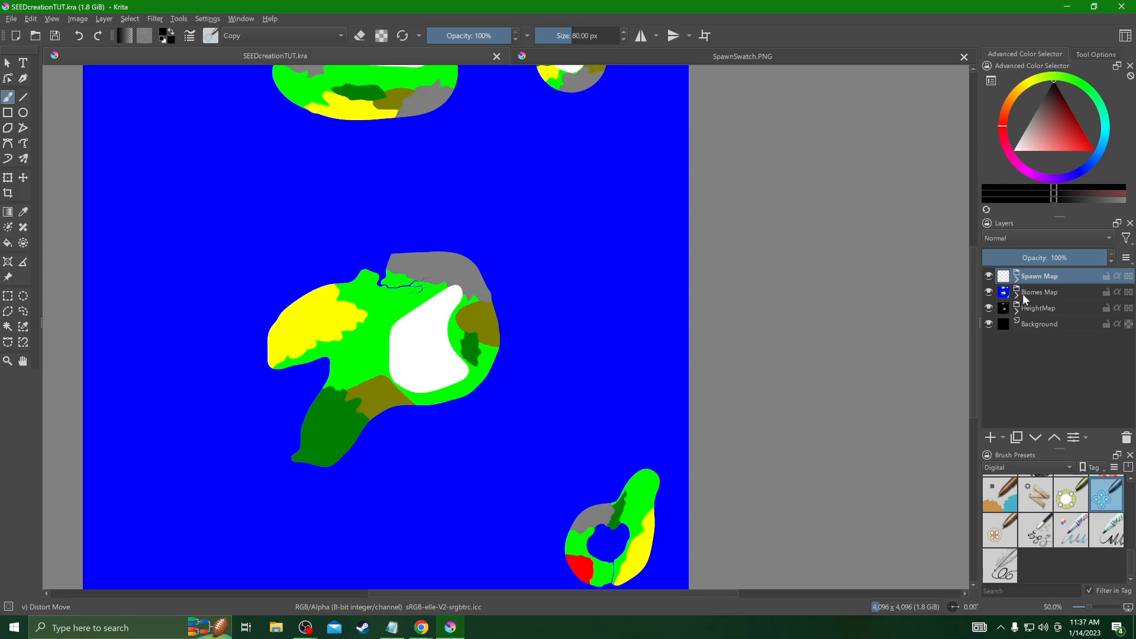
click(742, 56)
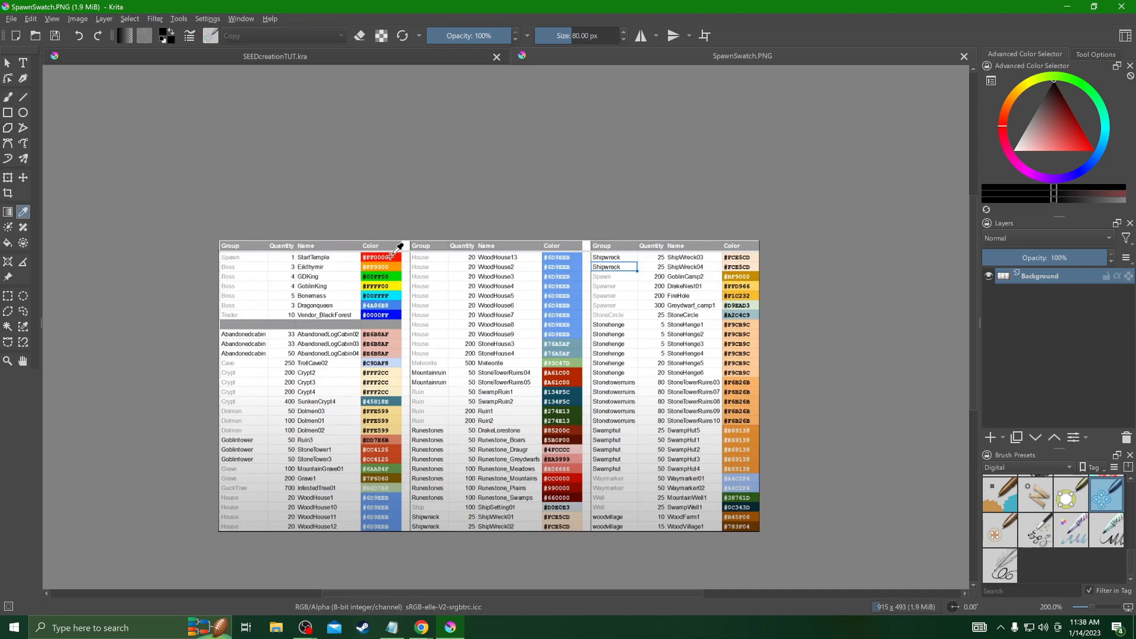
Step: Sample the red #FF0000 StartTemple colour and choose a Pixel Art brush on the world map
click(395, 258)
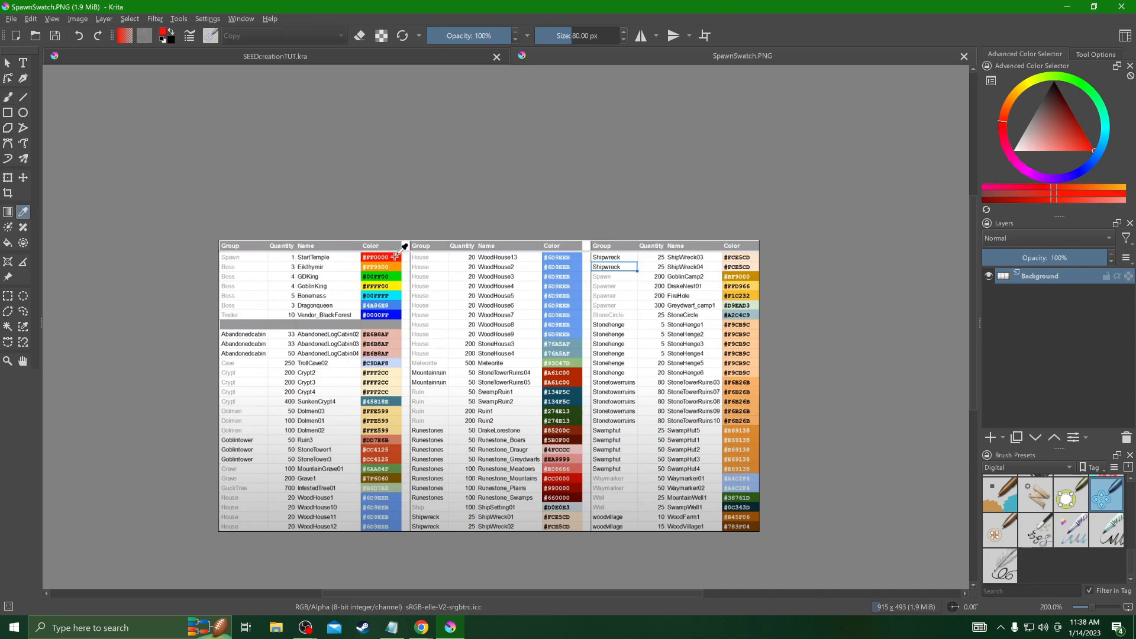
click(275, 56)
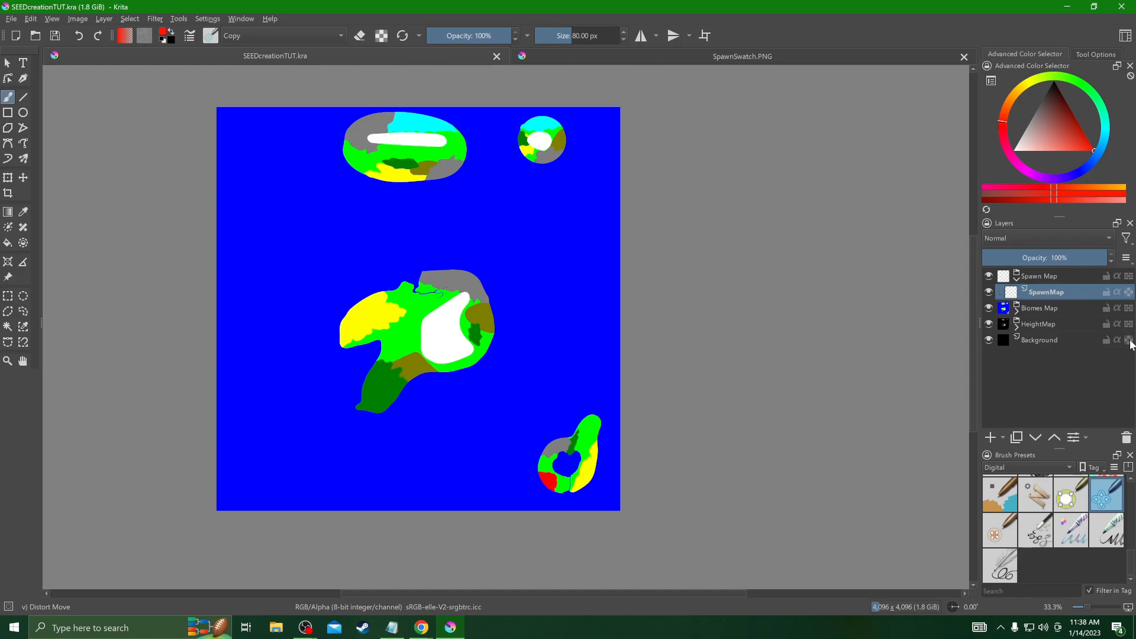
click(1025, 467)
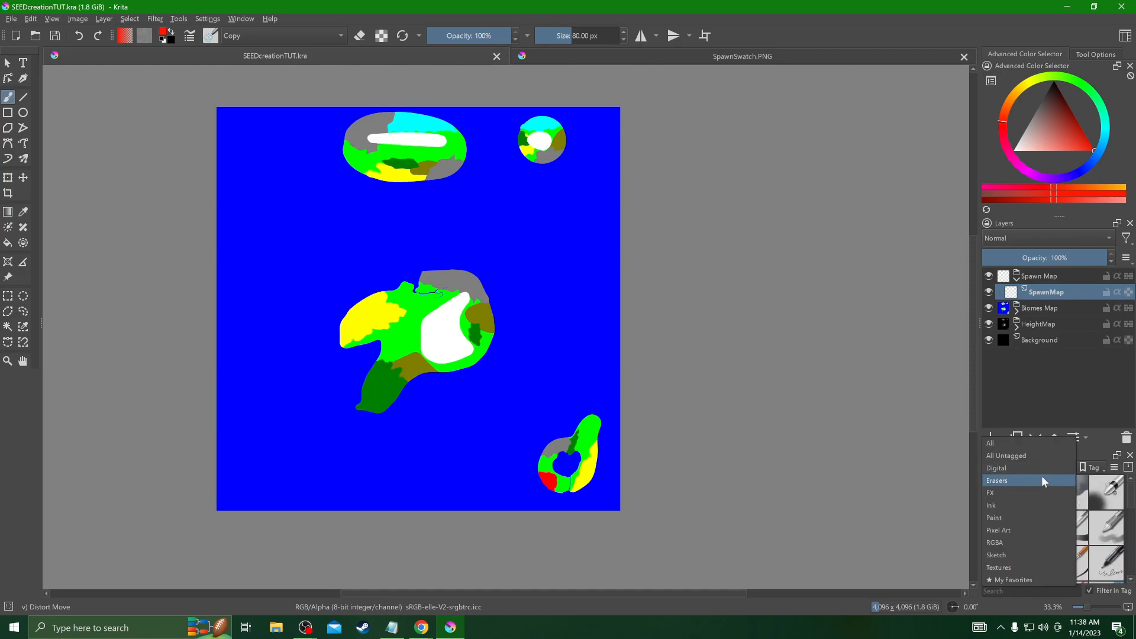
click(998, 529)
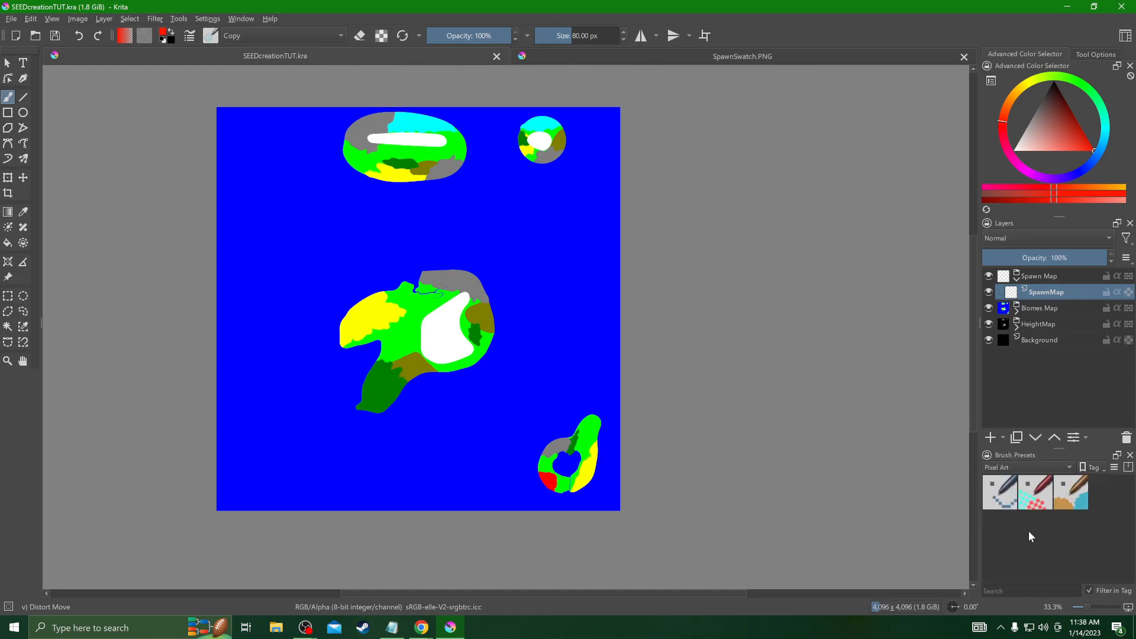
click(999, 492)
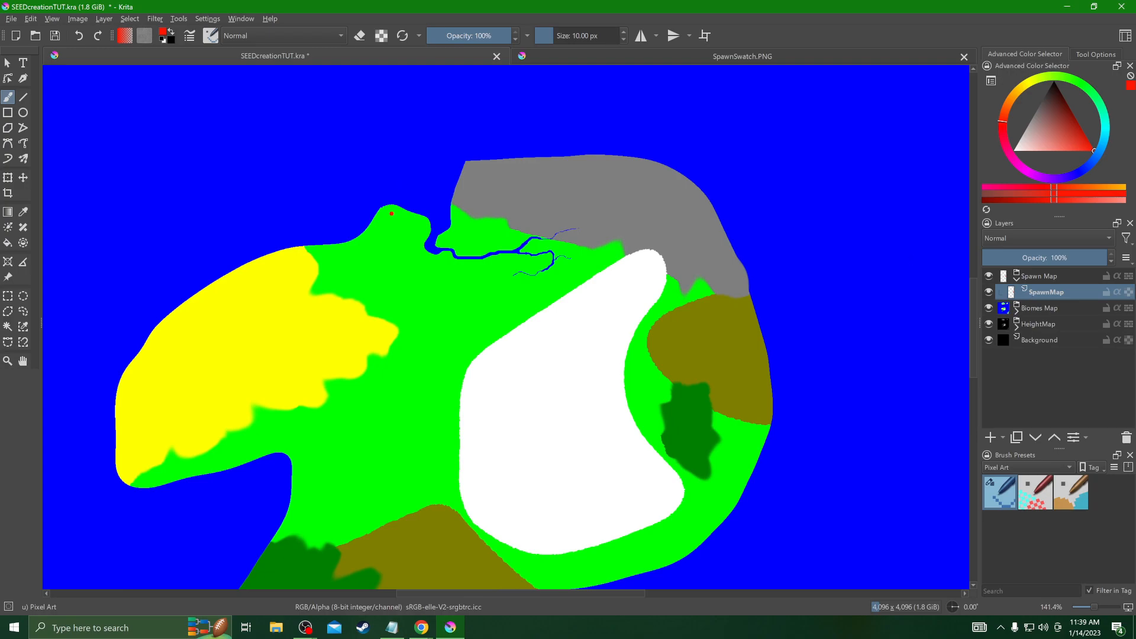
Step: Pick another boss colour from the spawn swatch and return to the world map
scroll(up, 3)
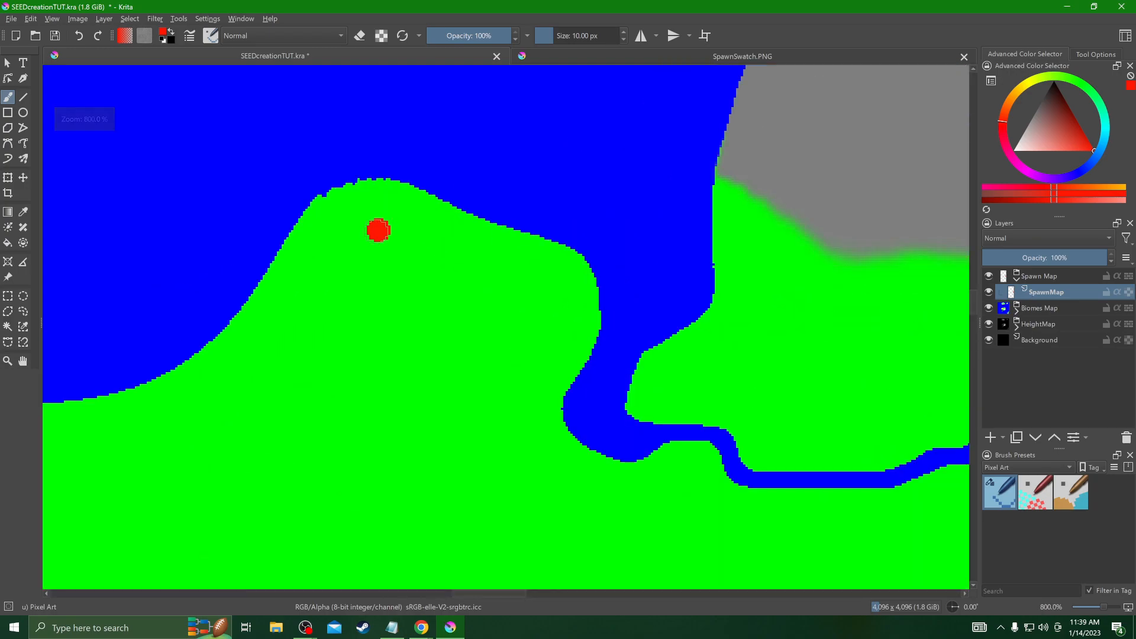
click(740, 56)
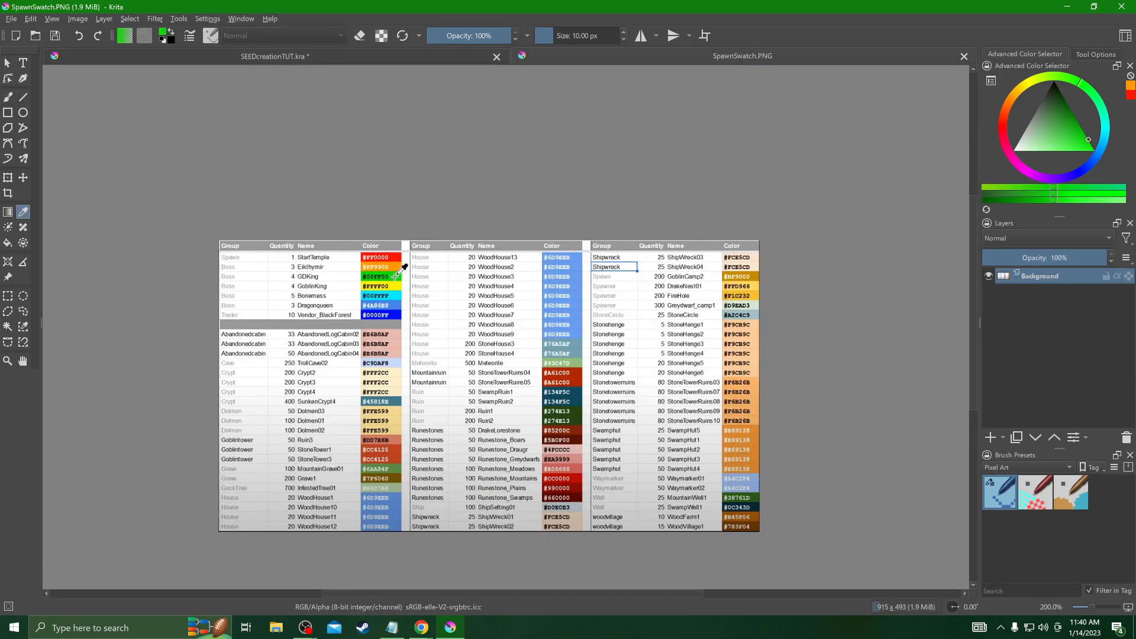
click(275, 56)
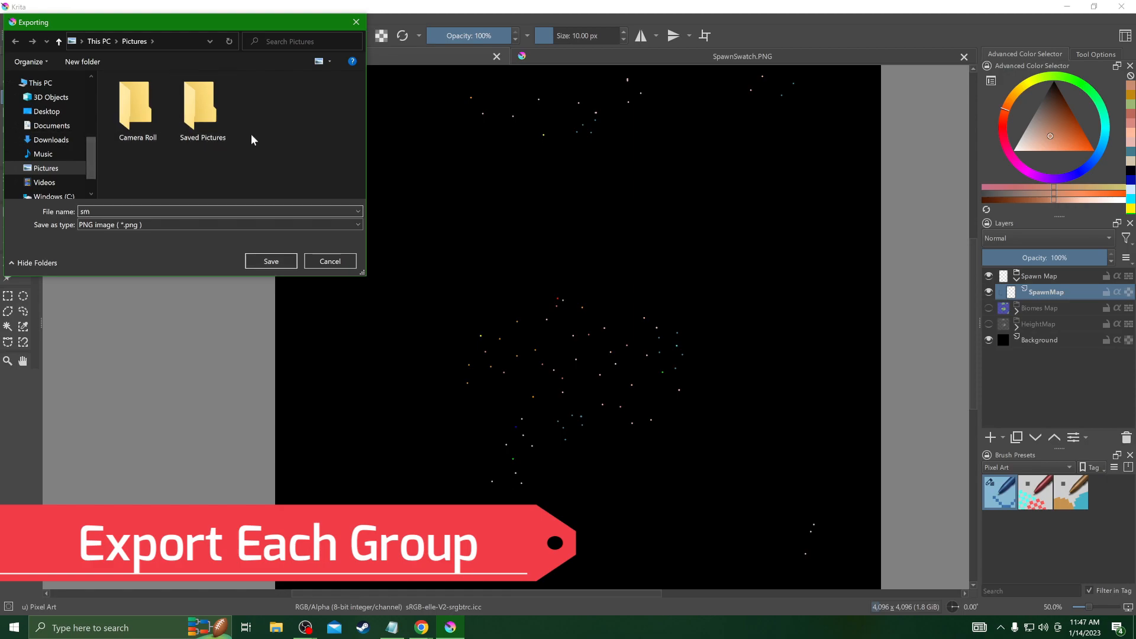
Step: Create a TesterMap folder in Pictures and save the spawn map export 'sm' into it
right_click(252, 139)
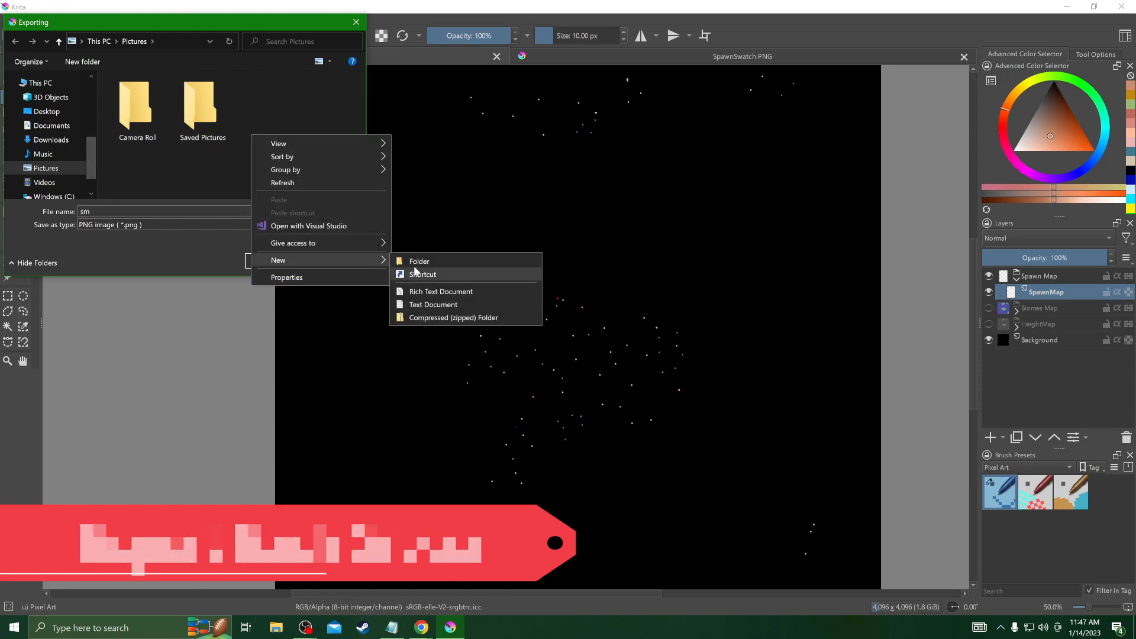
click(419, 261)
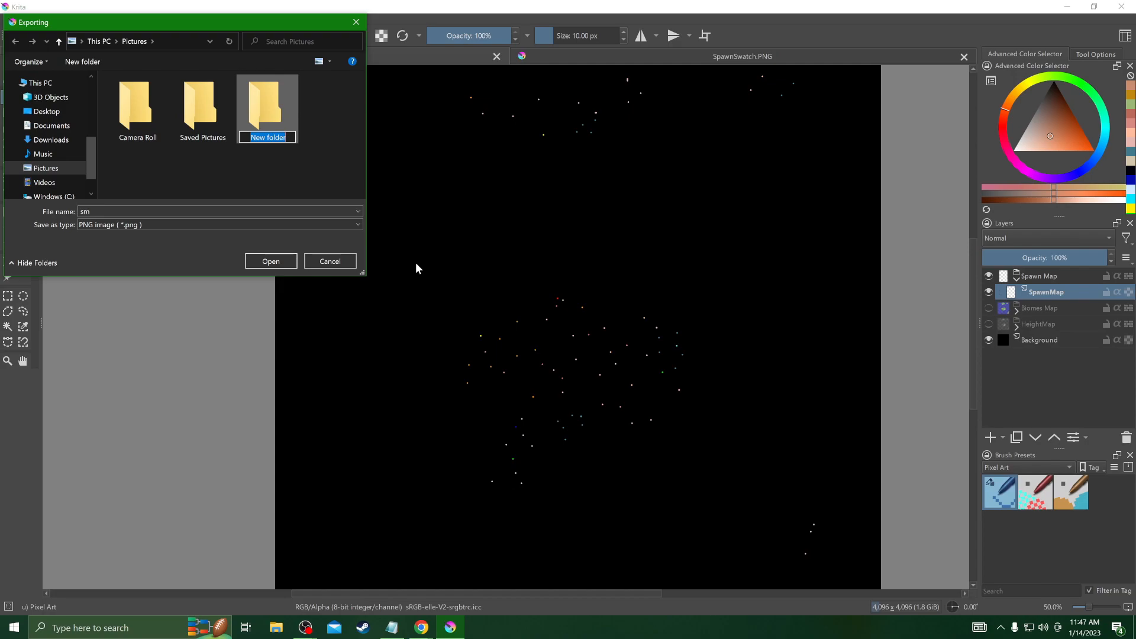
text(Tester)
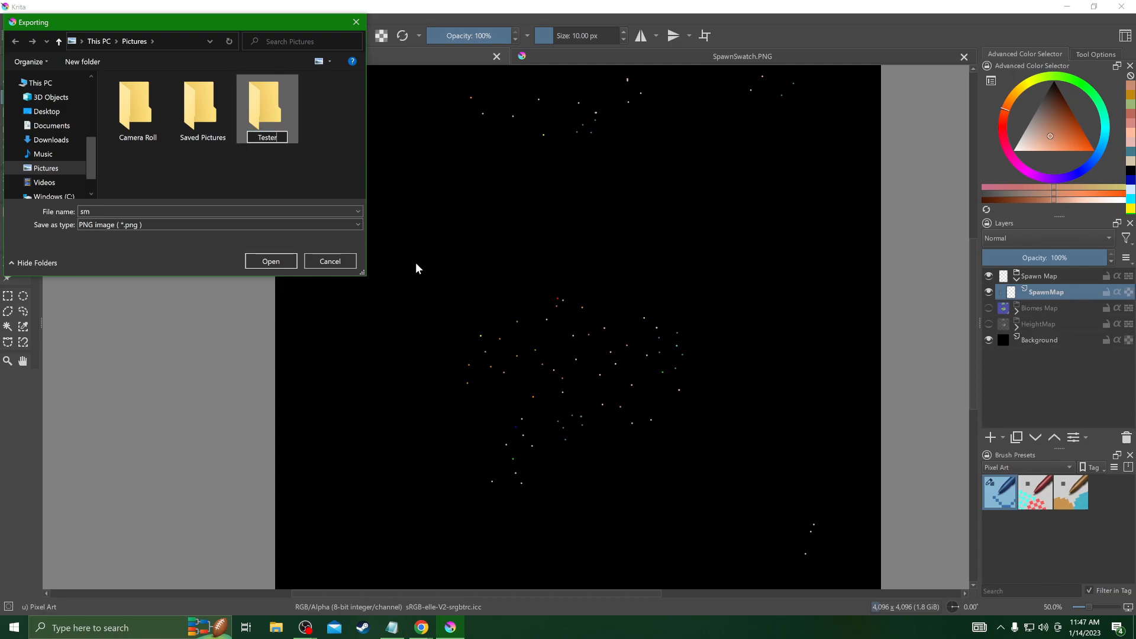
text(Map)
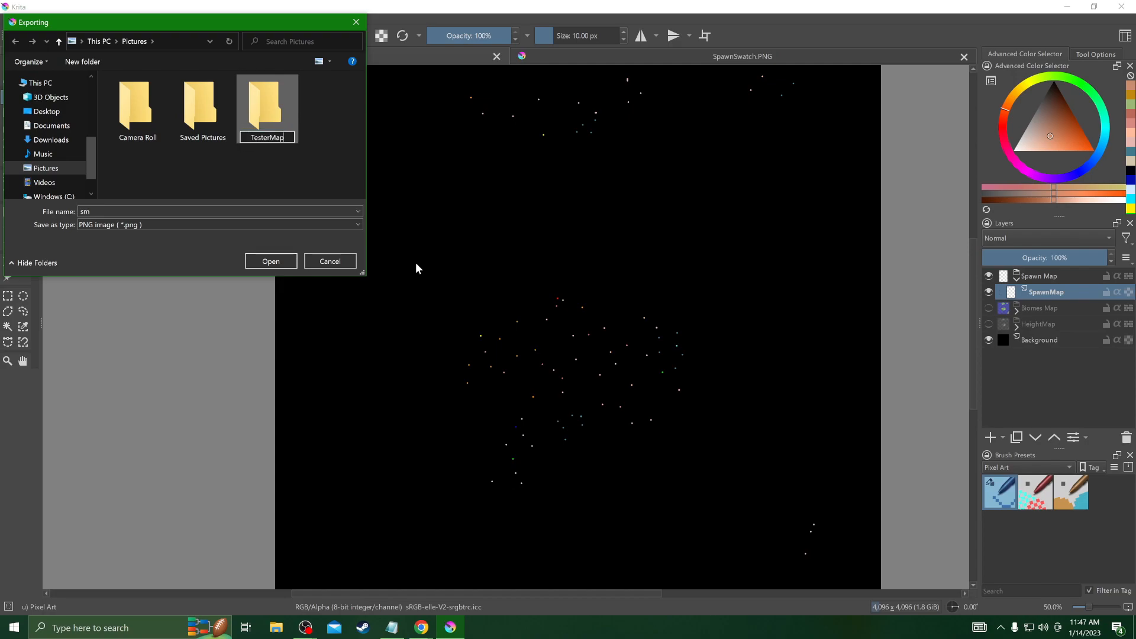
click(267, 101)
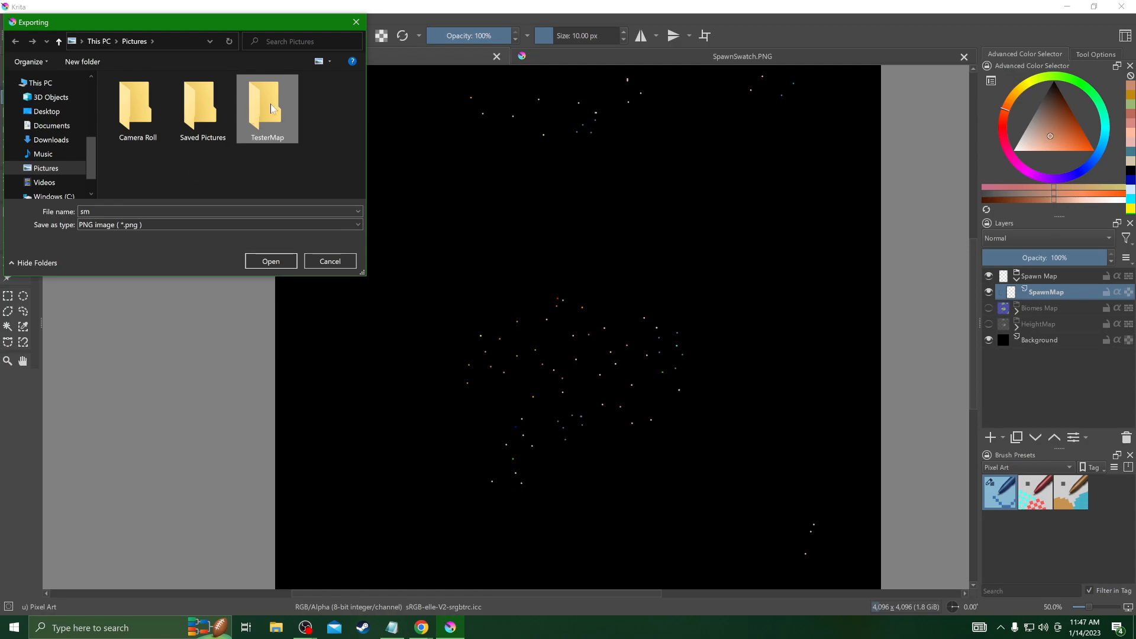
double_click(267, 101)
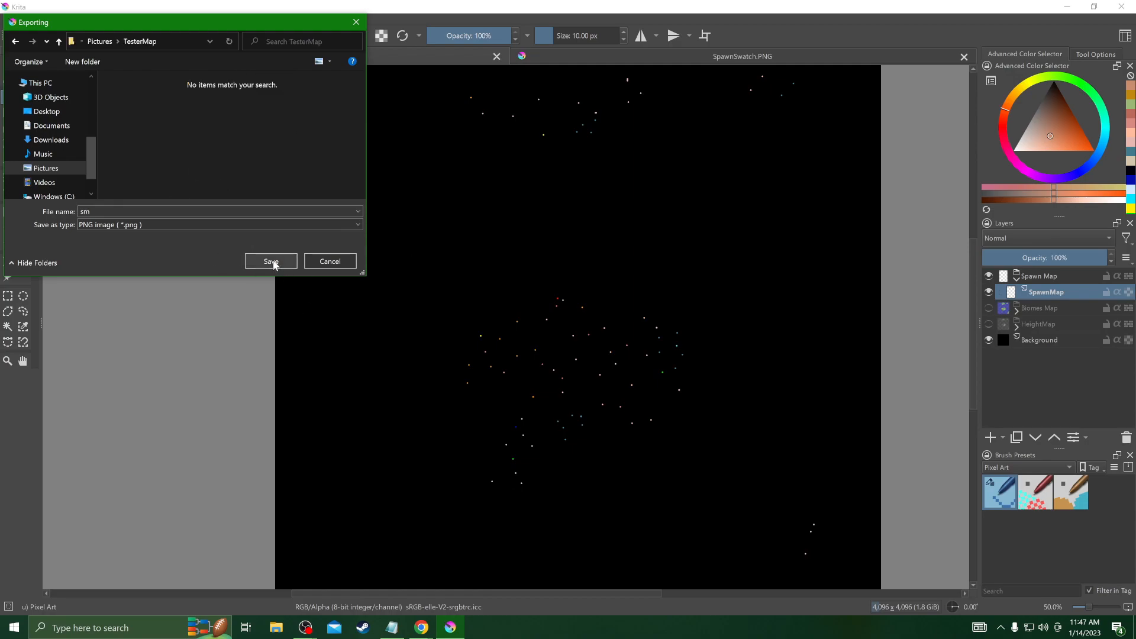
click(270, 261)
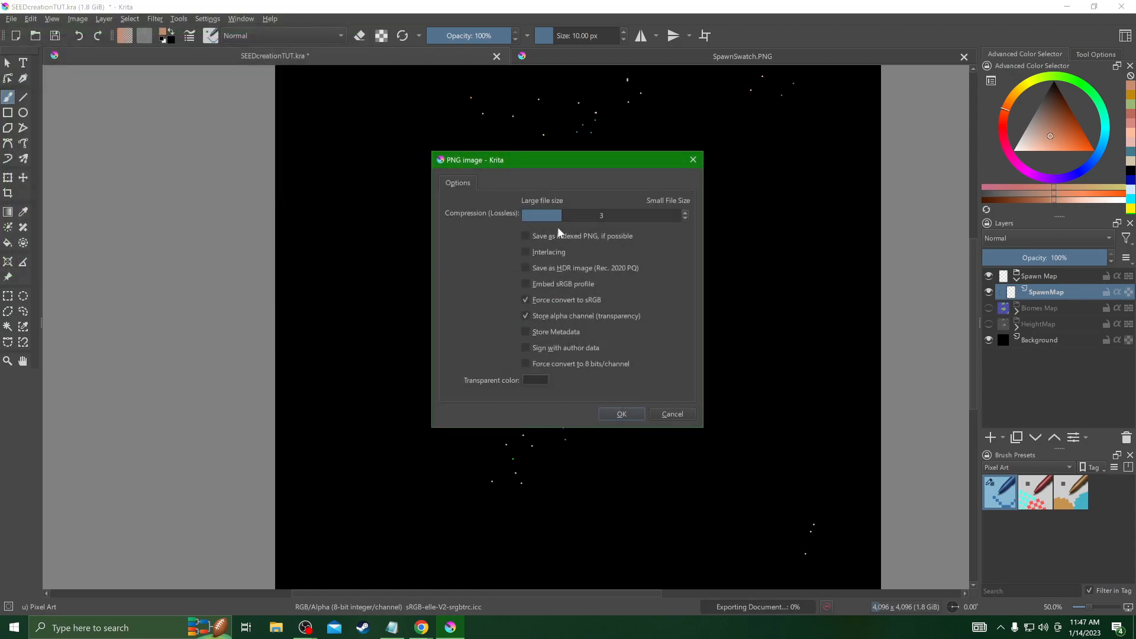
Step: Confirm the PNG export with Store alpha channel and Force convert to sRGB unchecked
click(525, 316)
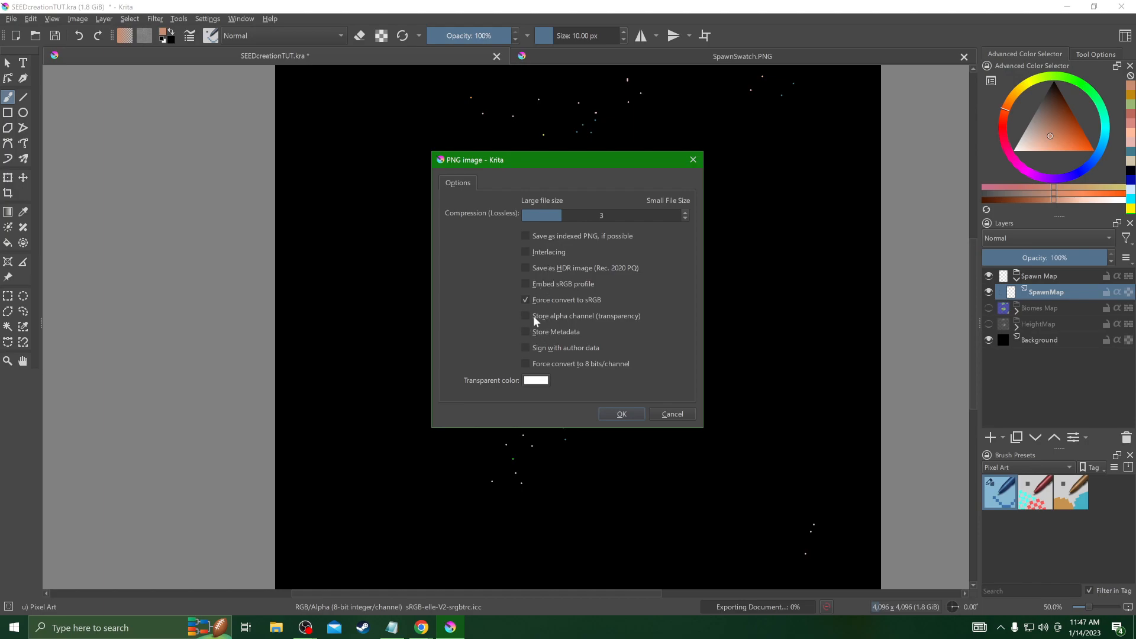
click(525, 300)
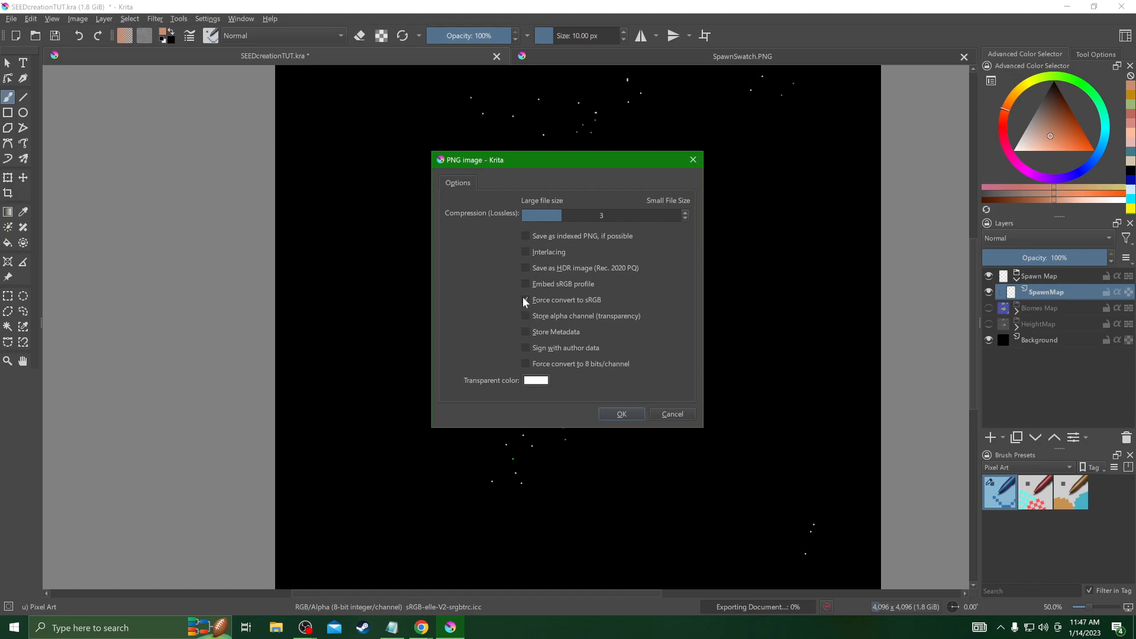
click(620, 413)
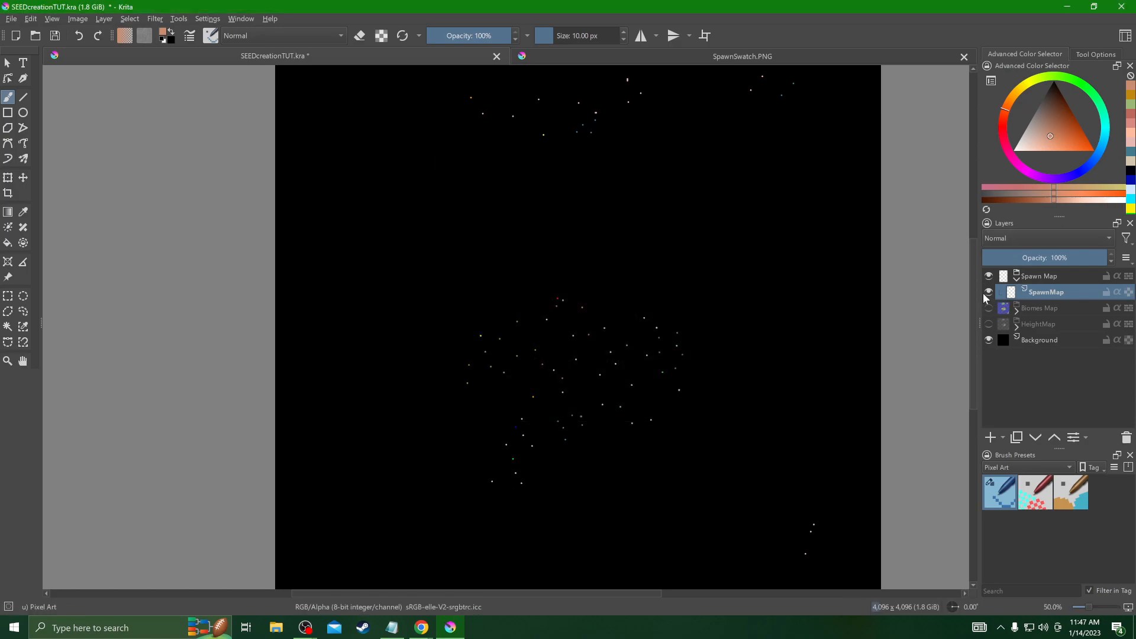
Step: Hide the spawn map layer and export the biome map as PNG 'bm' into TesterMap
click(988, 291)
text(bm)
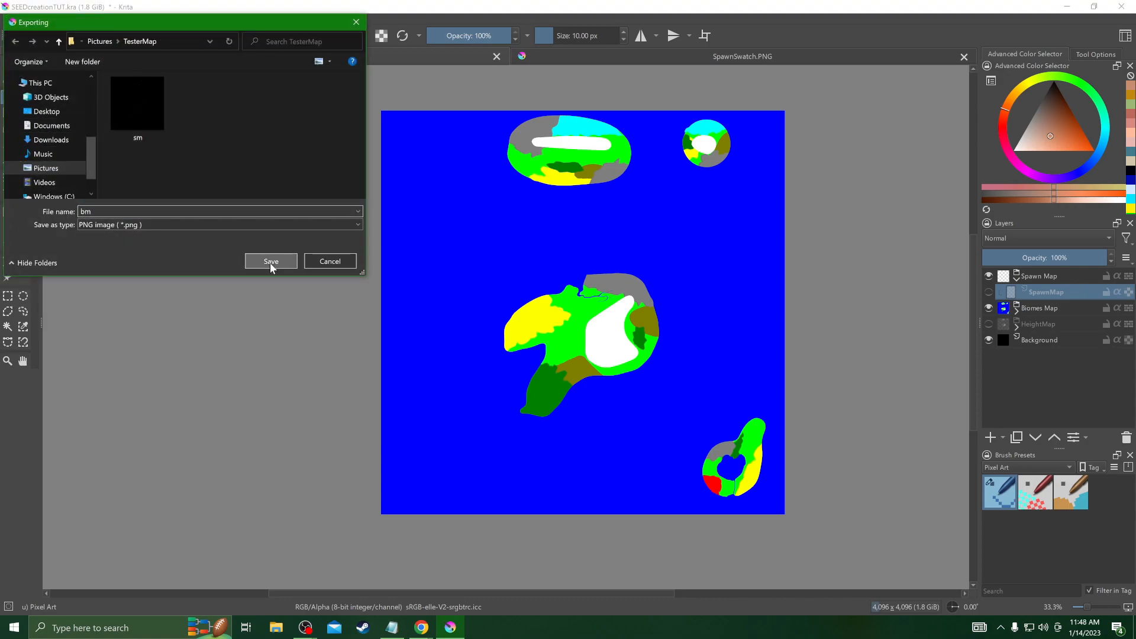
click(271, 261)
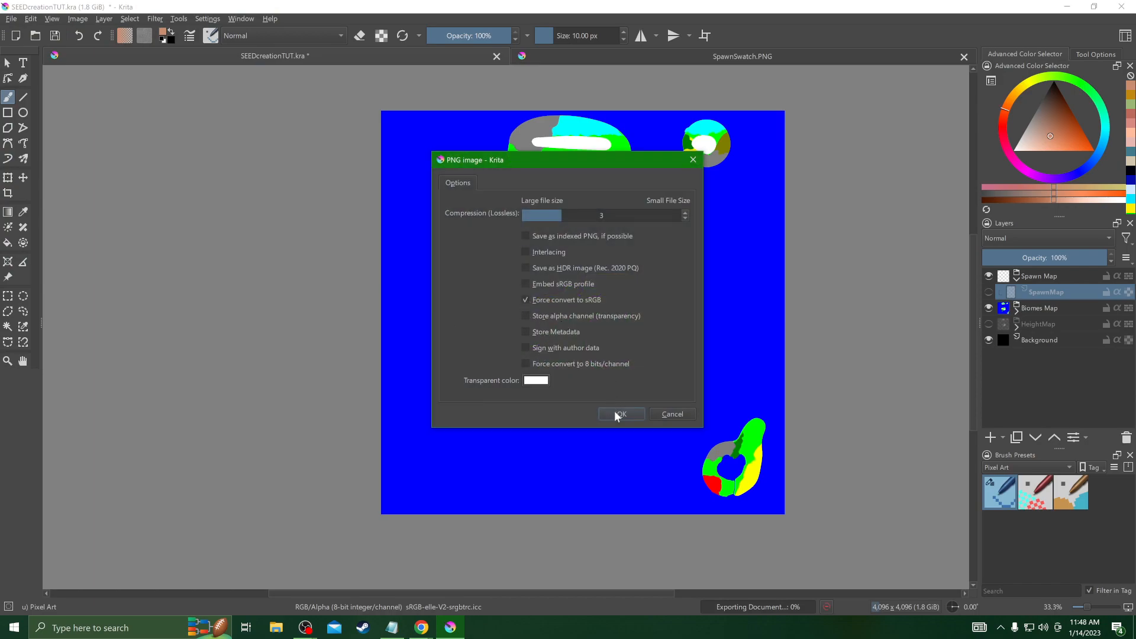
click(620, 413)
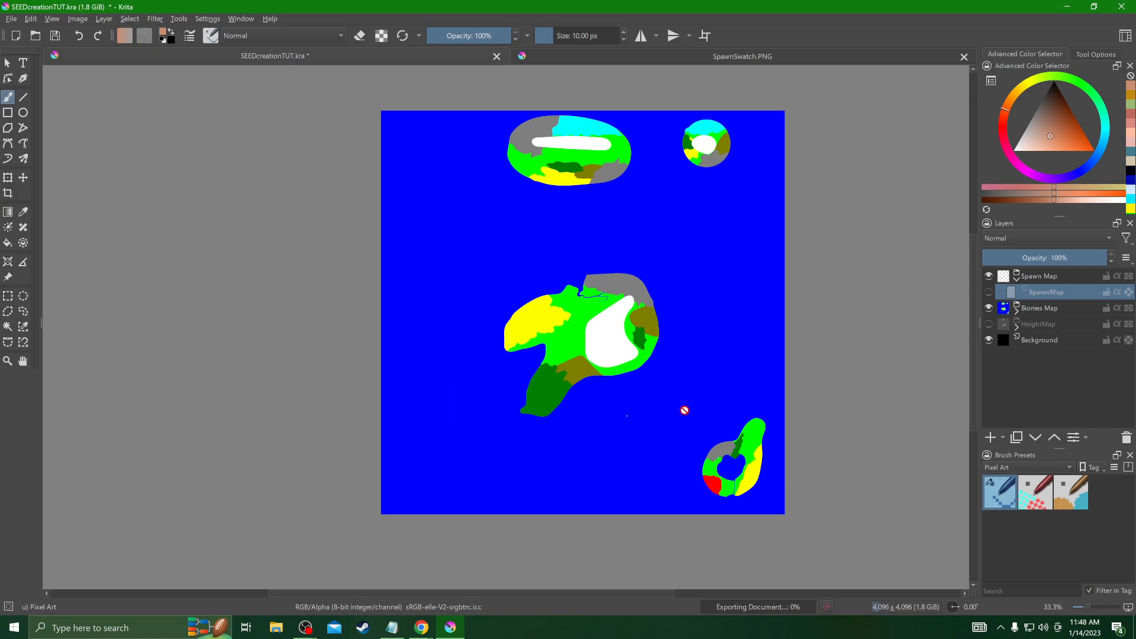
click(987, 324)
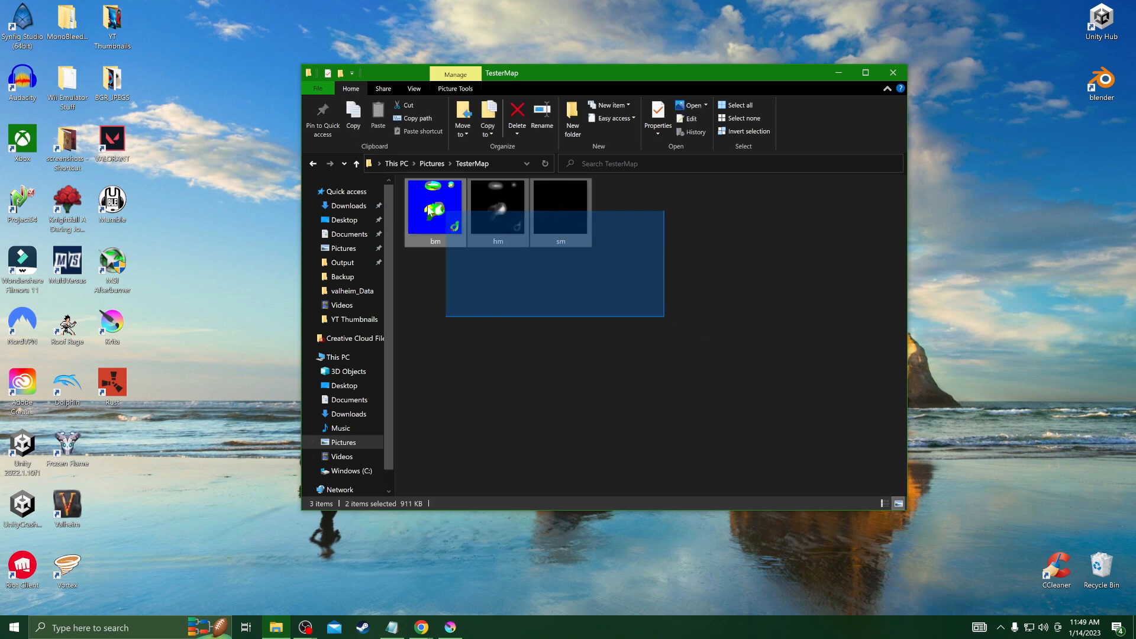
Step: Clear the file selection in TesterMap, which holds the bm, hm and sm images
click(579, 259)
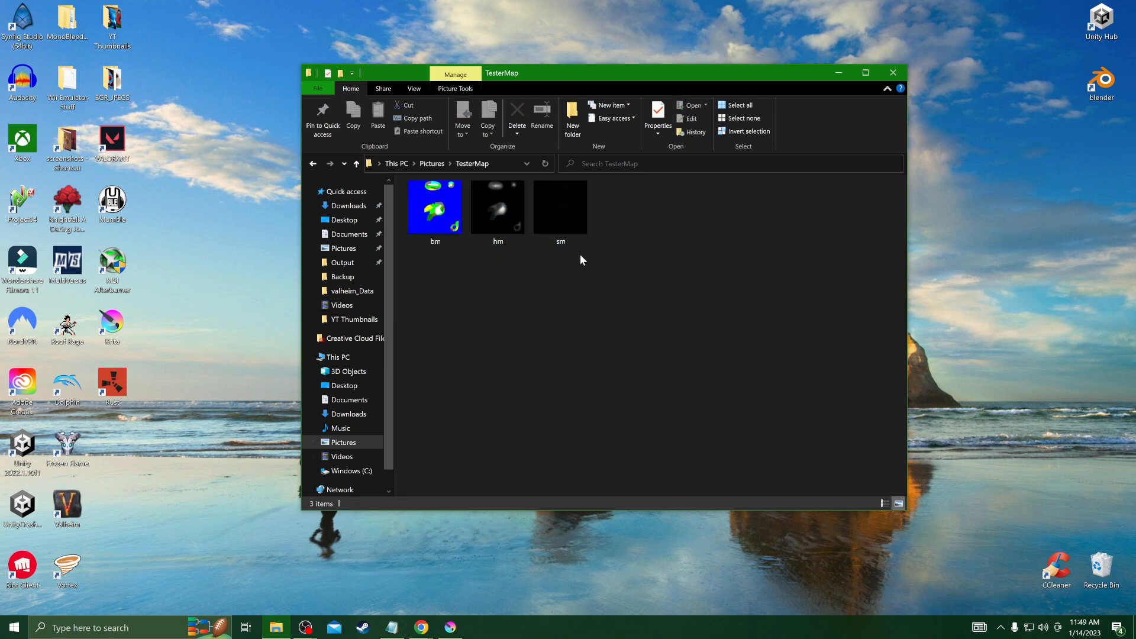
click(435, 206)
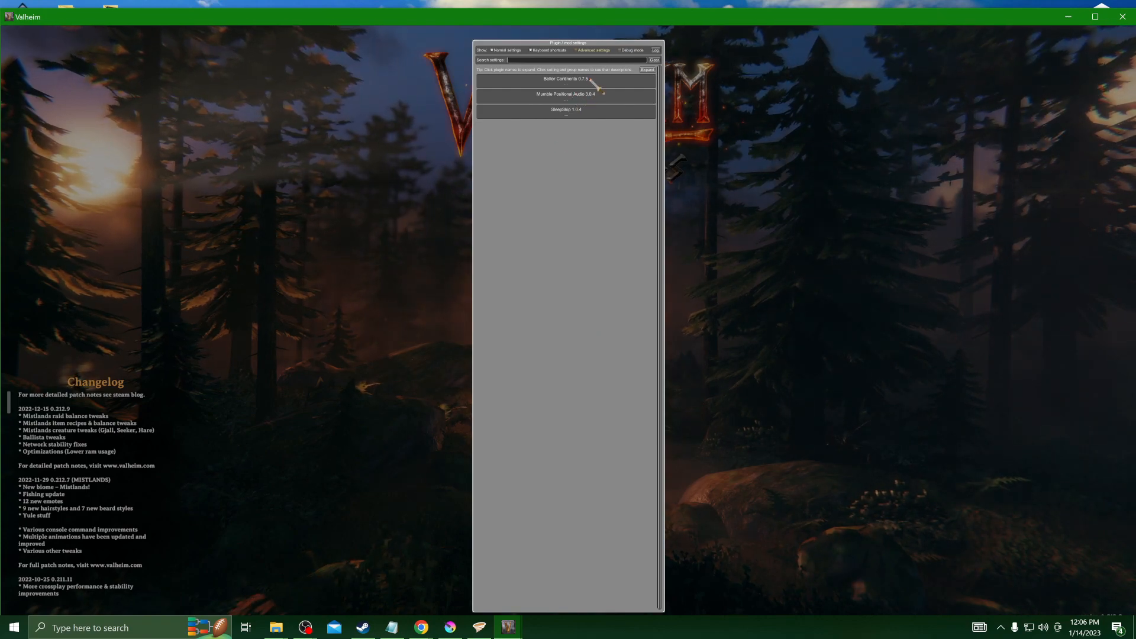
Step: Open the Better Continents entry in Valheim's plugin settings
click(565, 78)
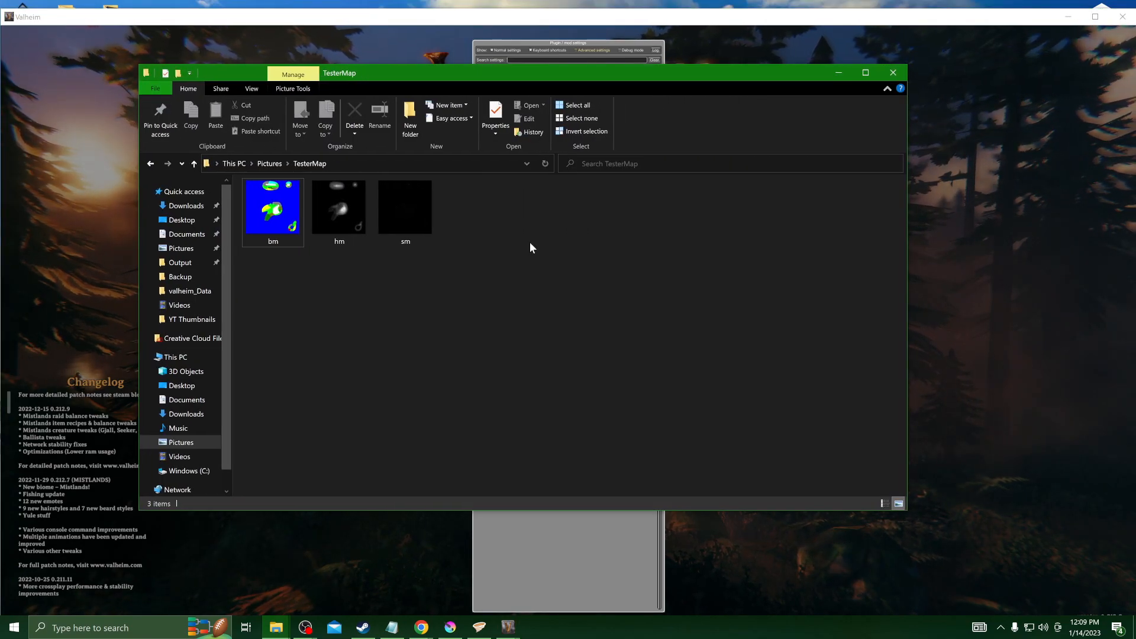
mouse_move(366, 157)
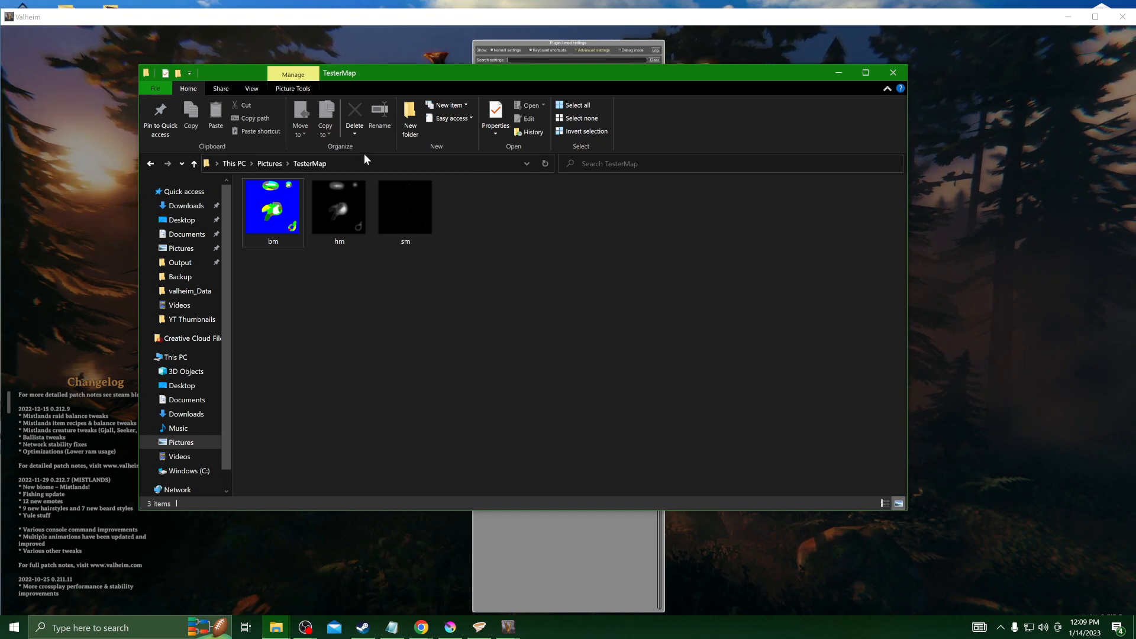
Step: Select the bm biome map image, open its context menu, then return to Valheim's plugin settings
click(273, 208)
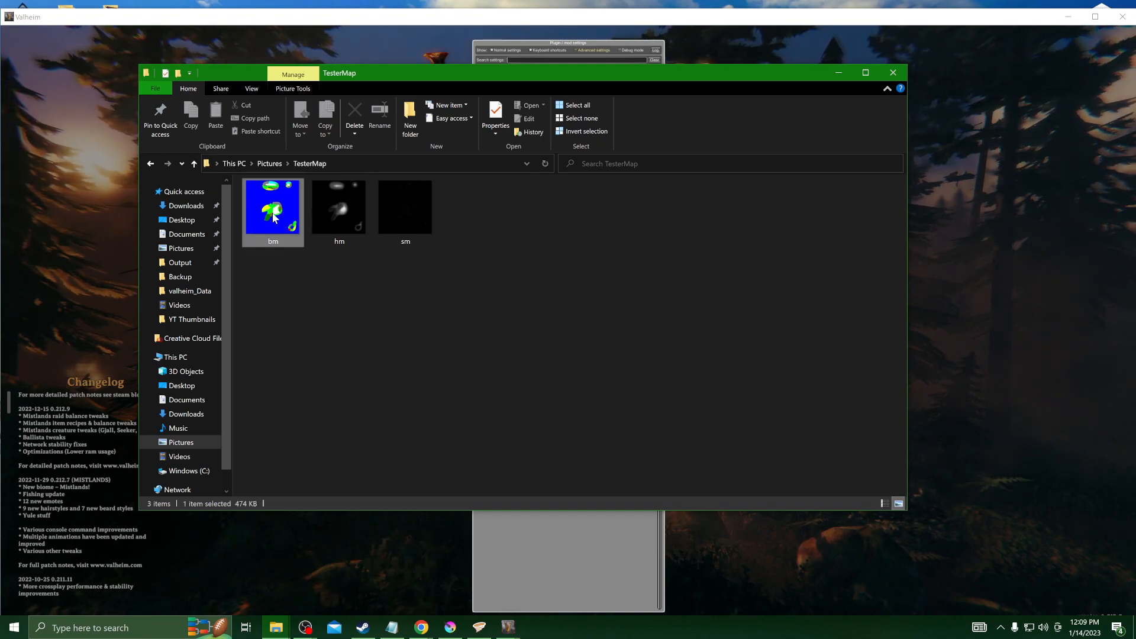
right_click(274, 210)
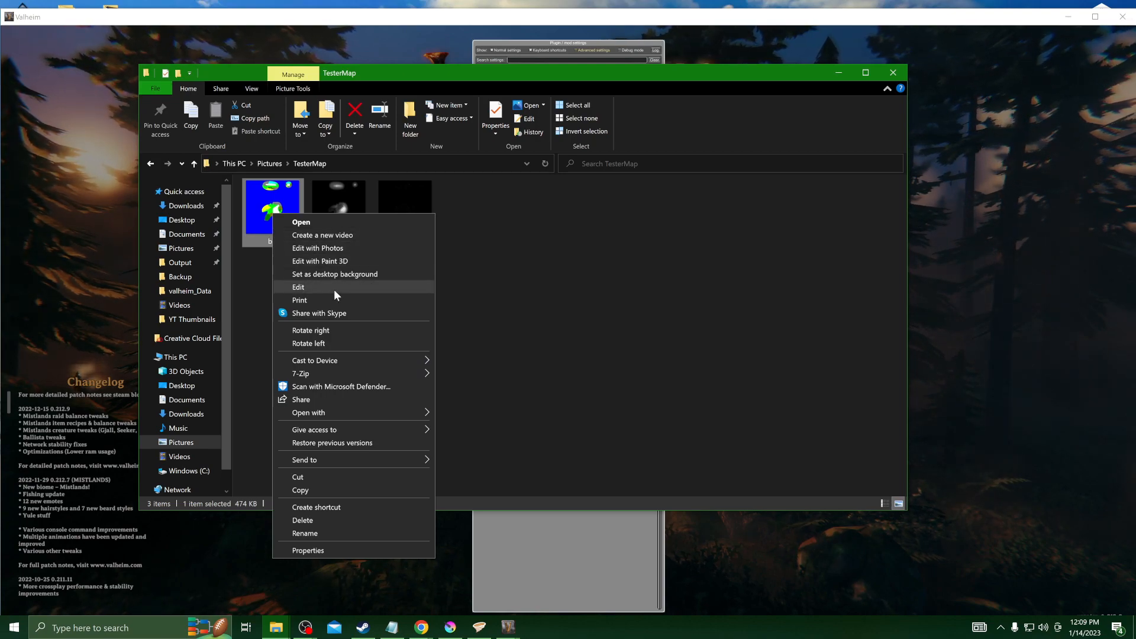
mouse_move(394, 495)
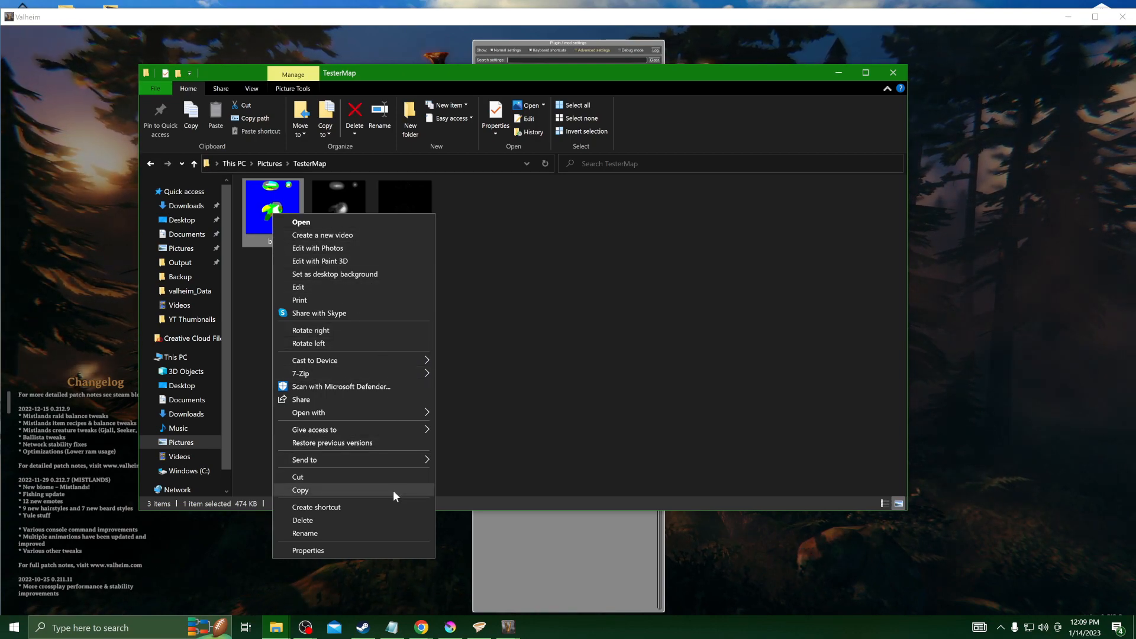
mouse_move(388, 455)
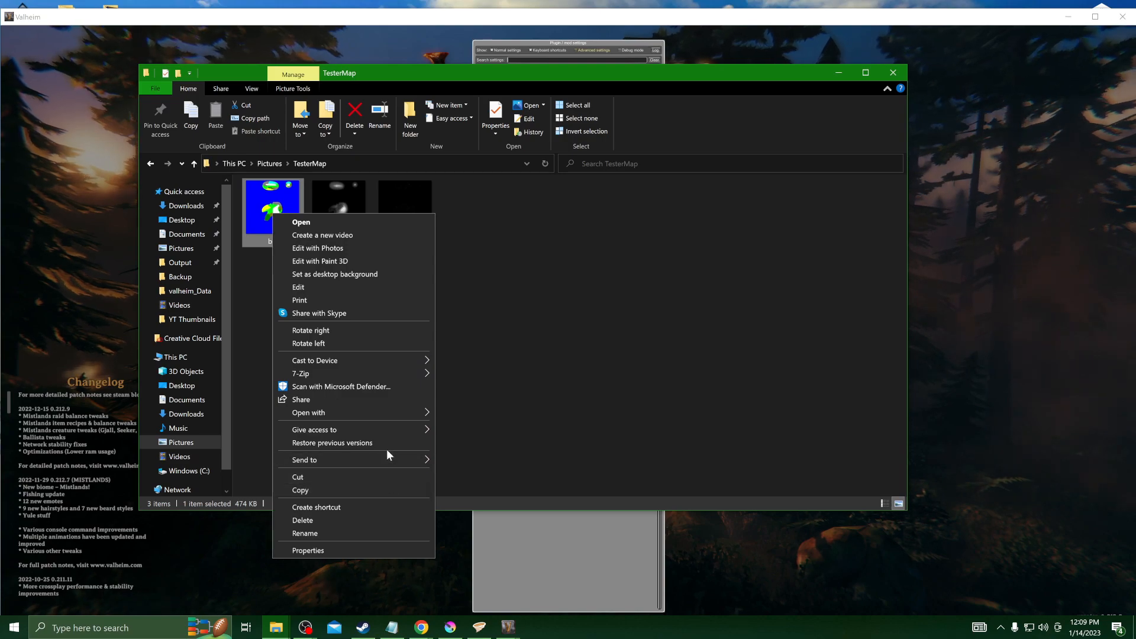
mouse_move(381, 562)
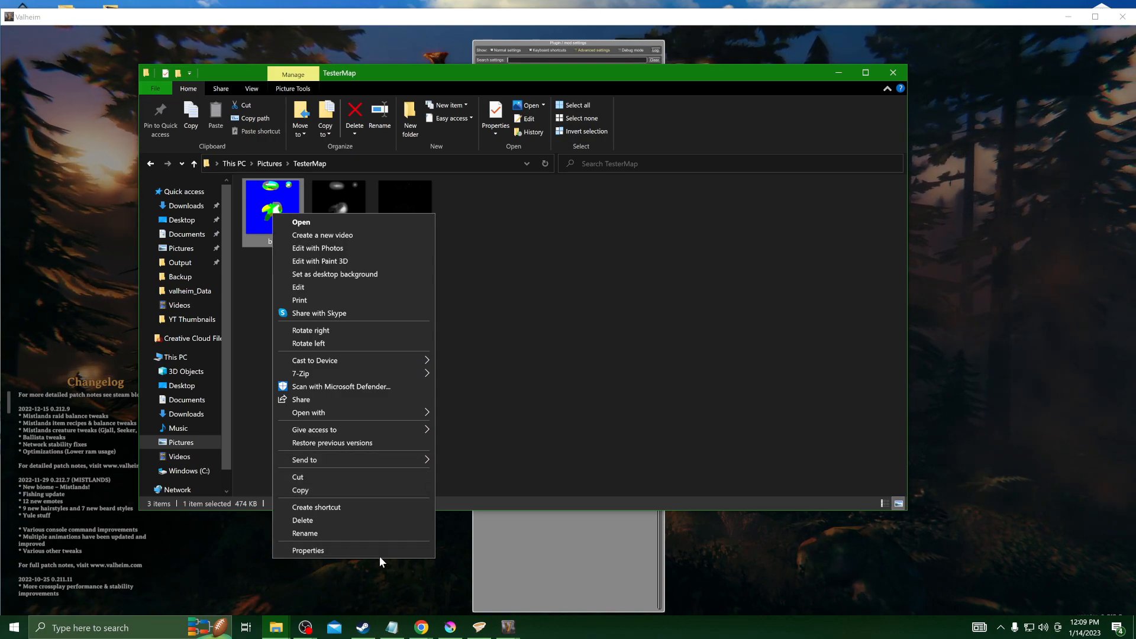
click(307, 551)
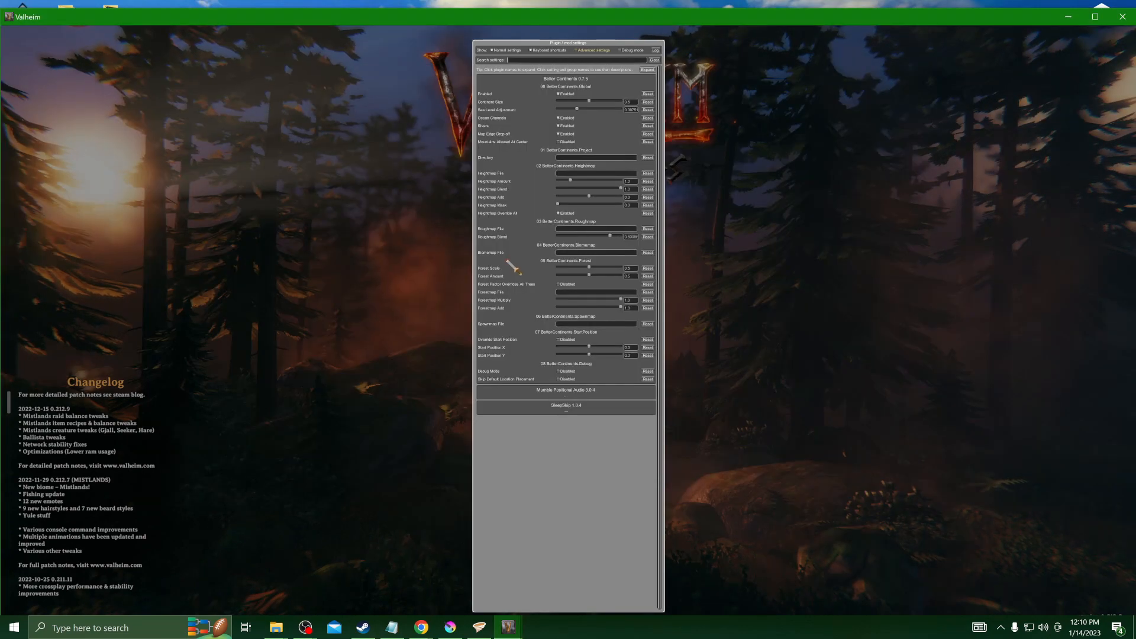
mouse_move(568, 265)
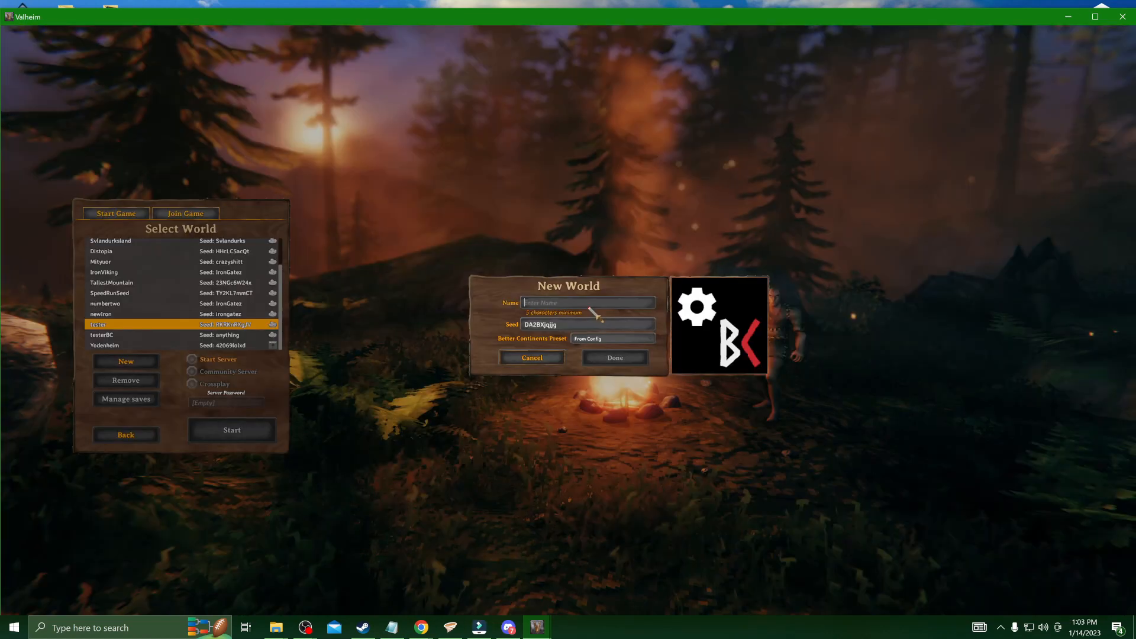
Step: Name the world 'tester' and preview the Continents, Pangaea, Swirls and Vanillaish presets
text(tester)
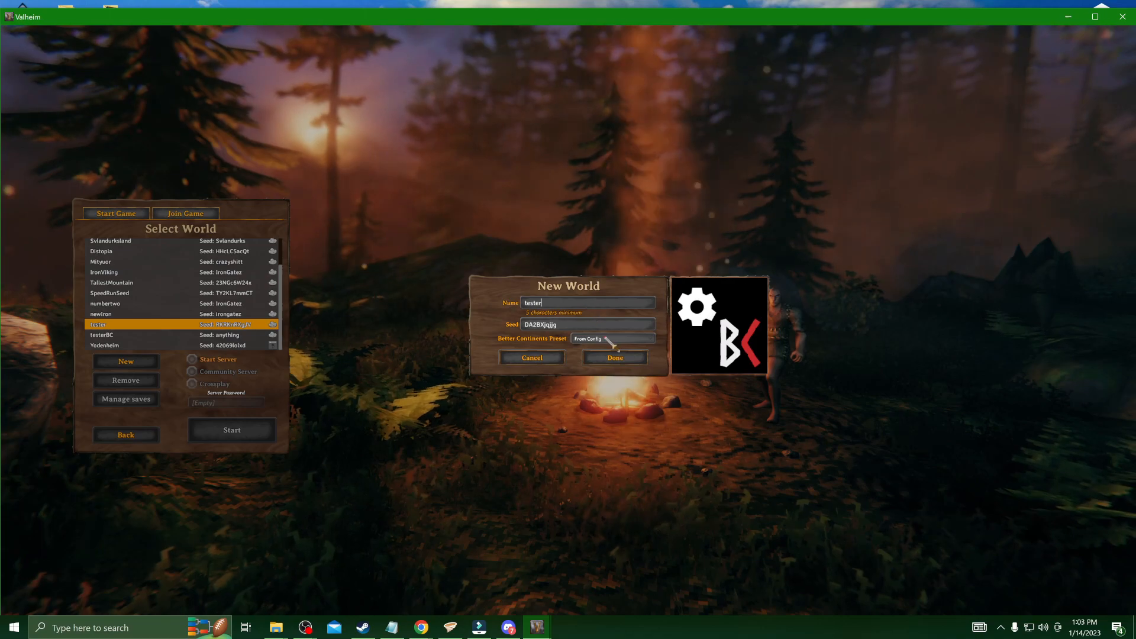
click(612, 338)
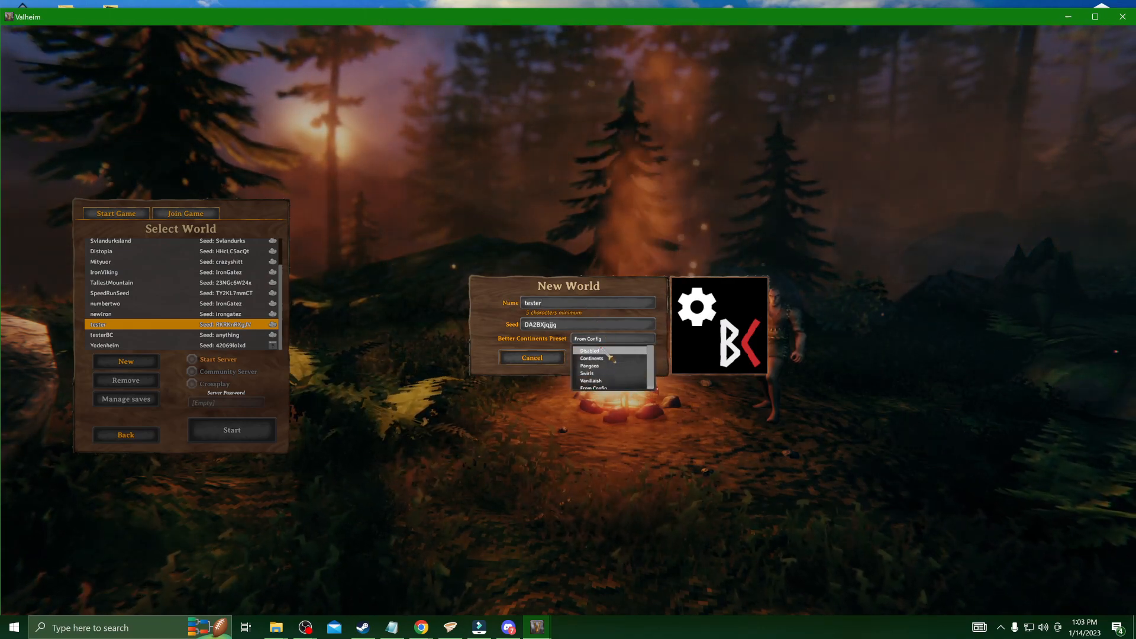
click(587, 351)
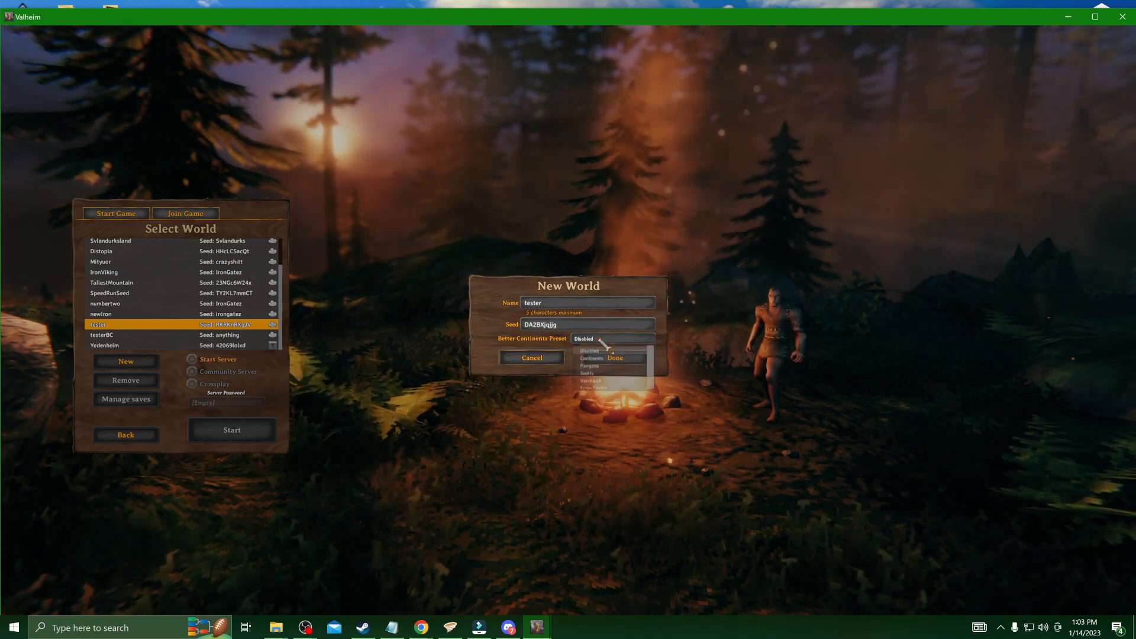
click(591, 358)
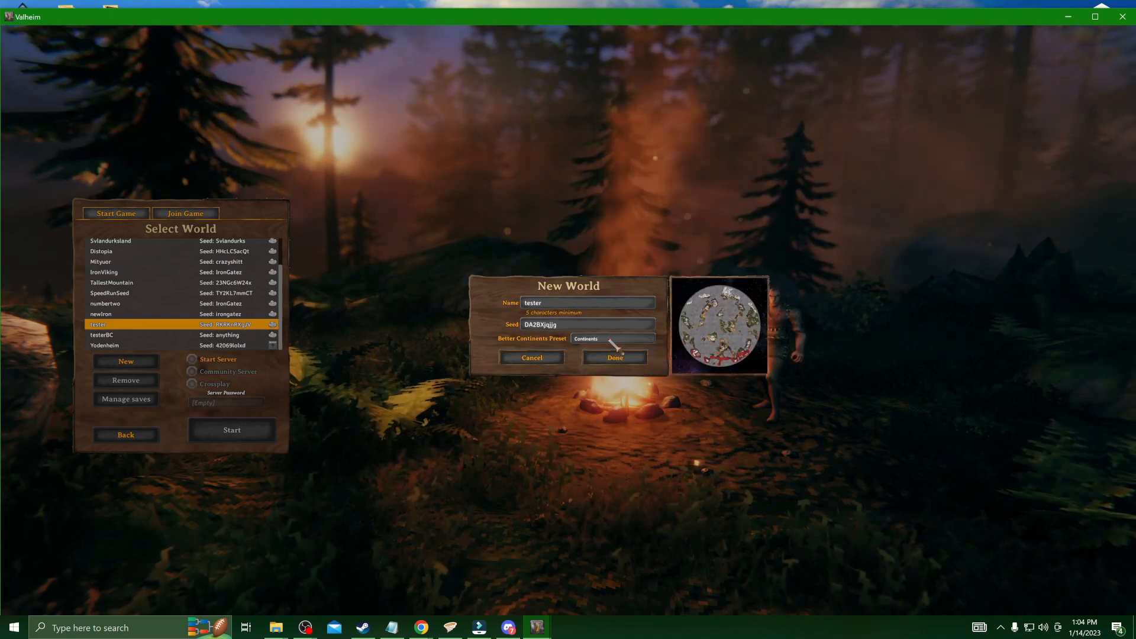
click(613, 338)
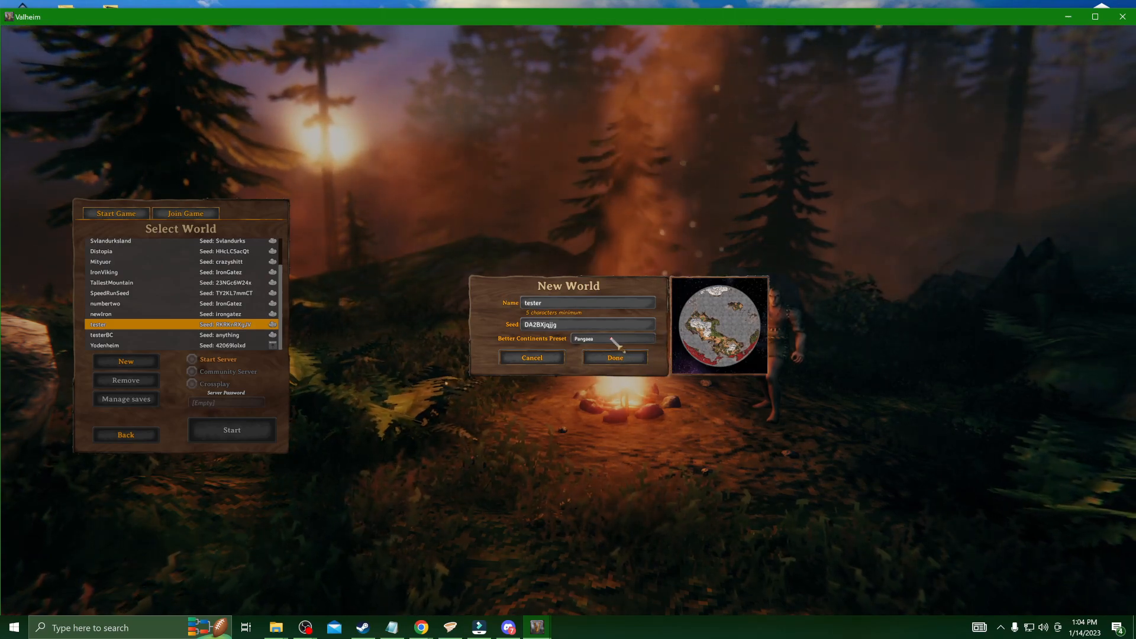
click(612, 339)
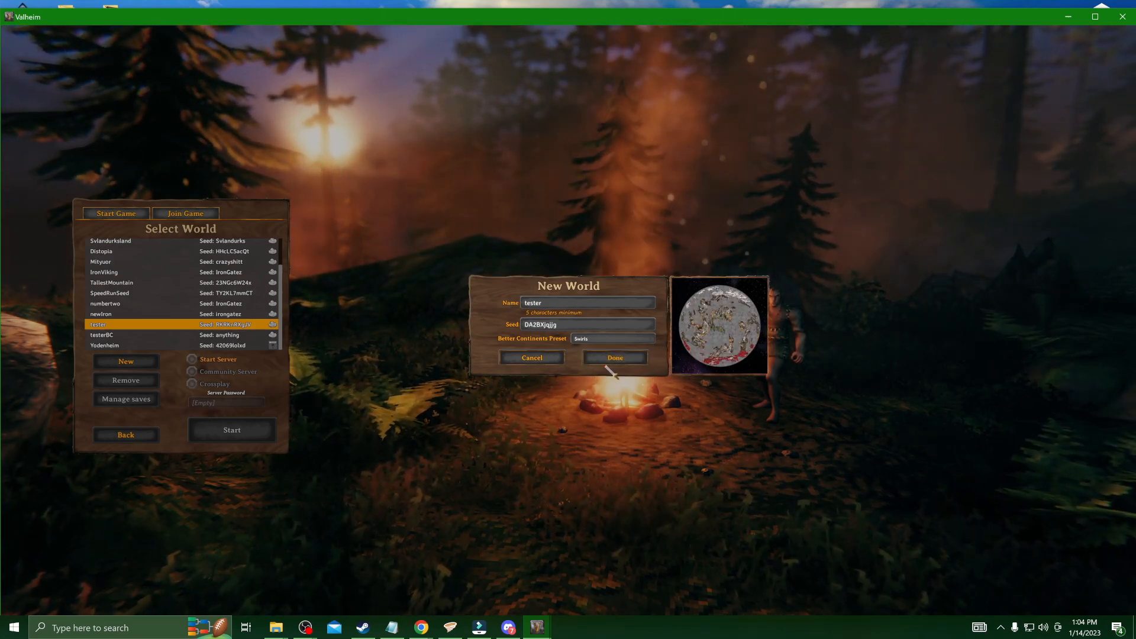
click(612, 338)
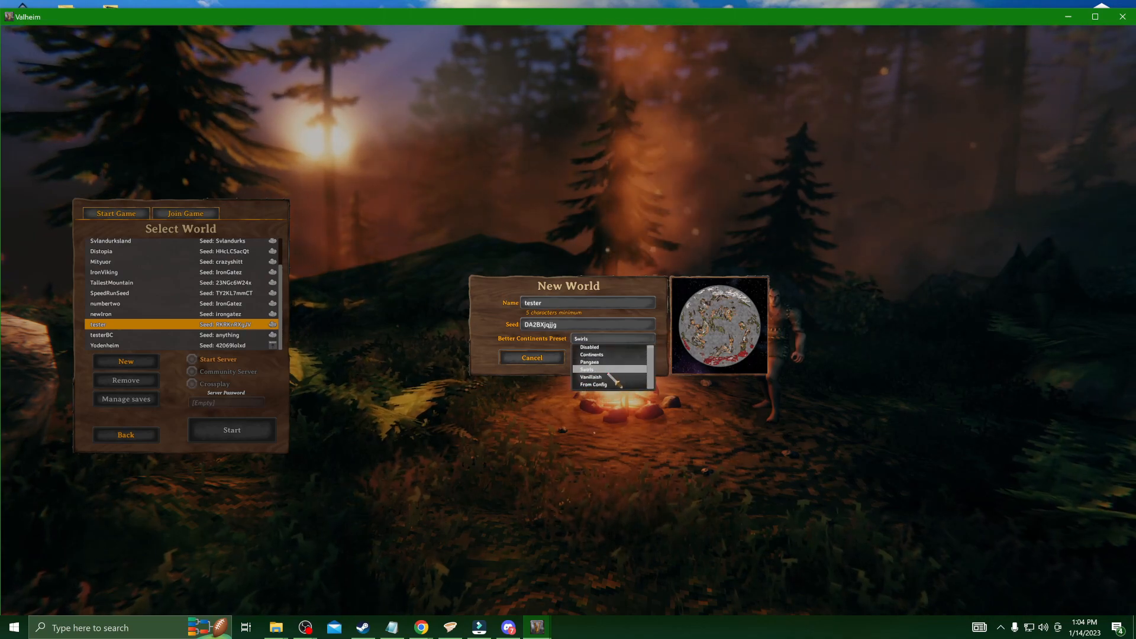
click(591, 376)
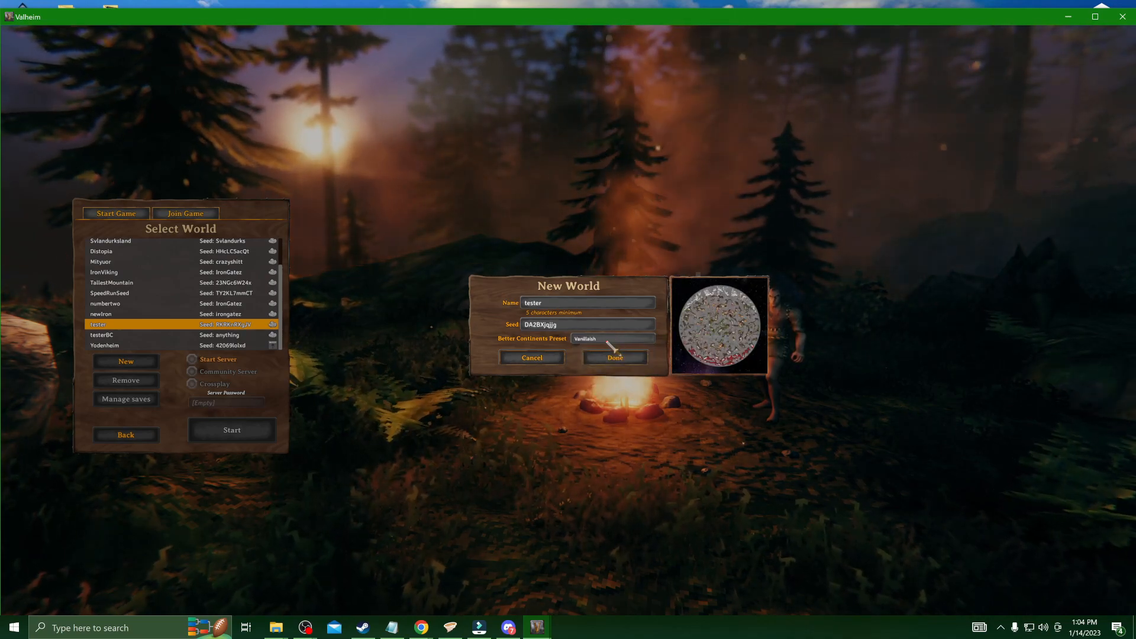
Step: Switch the preset back to From Config and create the world
click(611, 339)
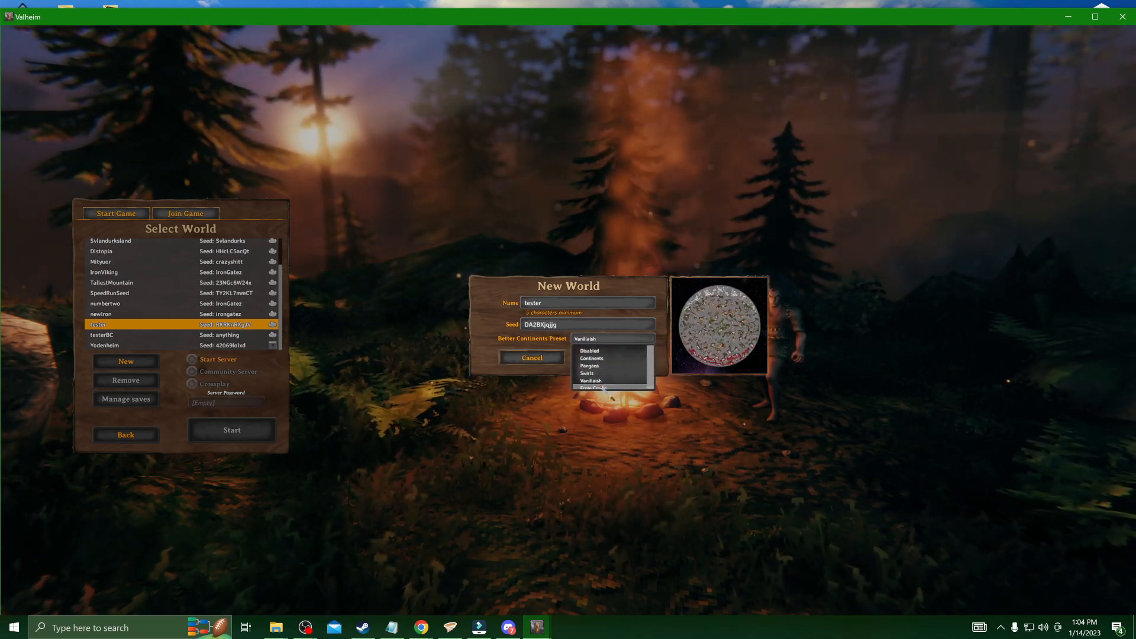
click(594, 388)
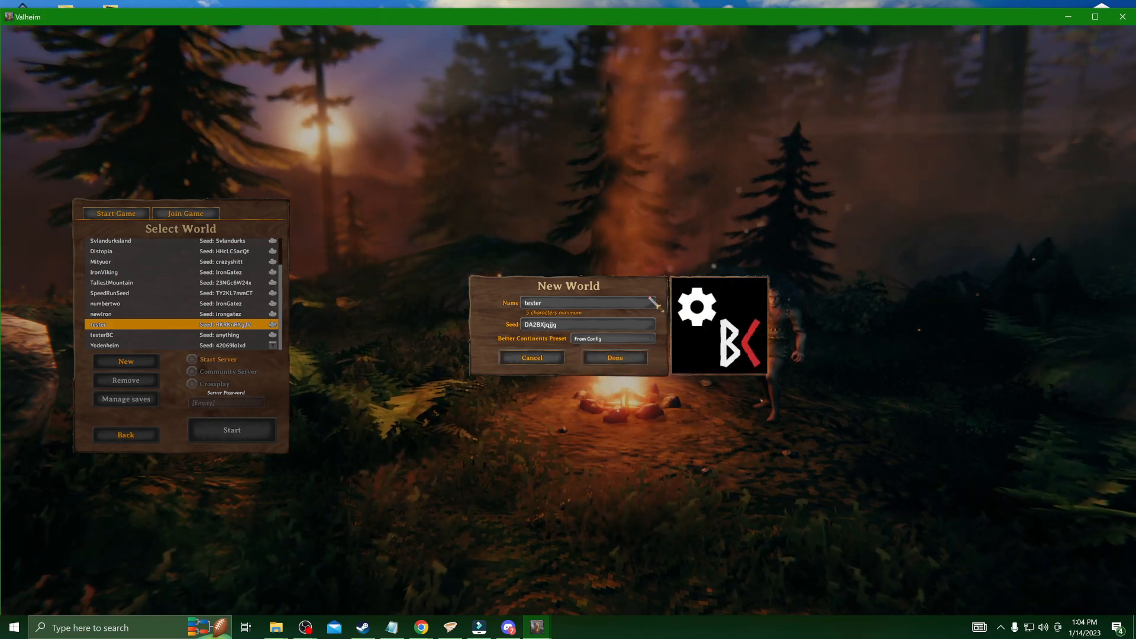
click(613, 357)
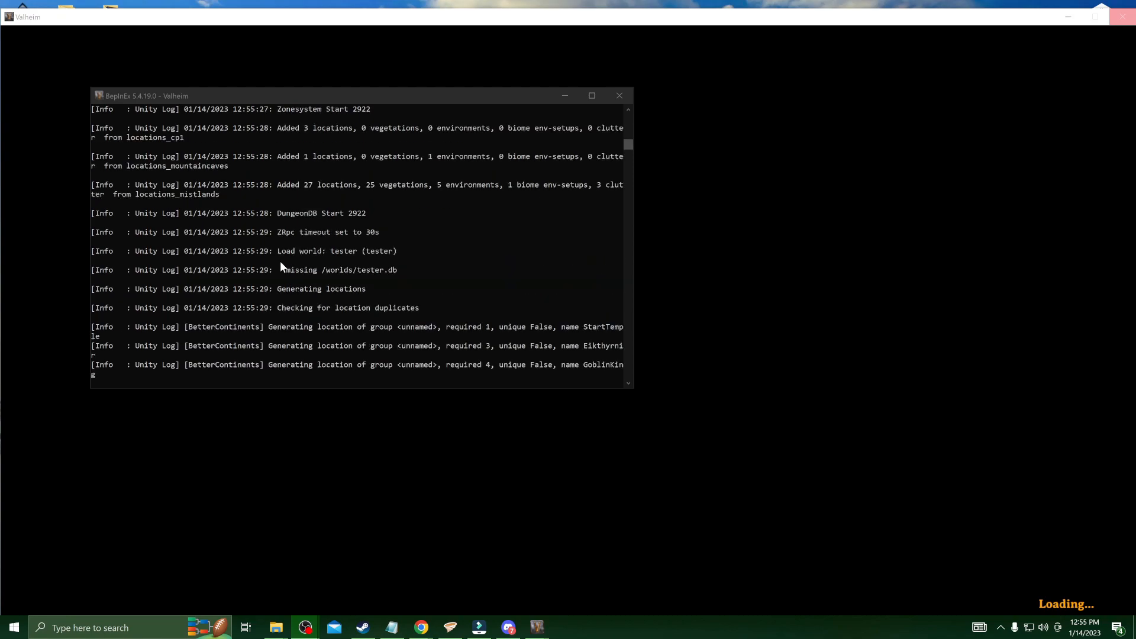
Step: Scroll through the BepInEx console log while the tester world loads
scroll(up, 3)
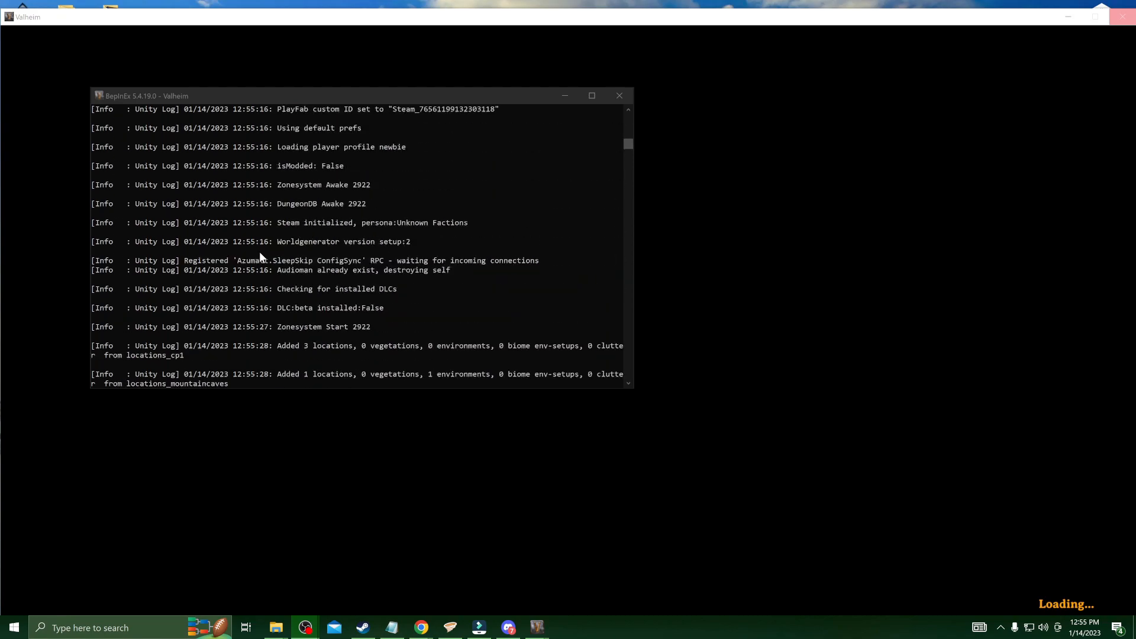
scroll(up, 3)
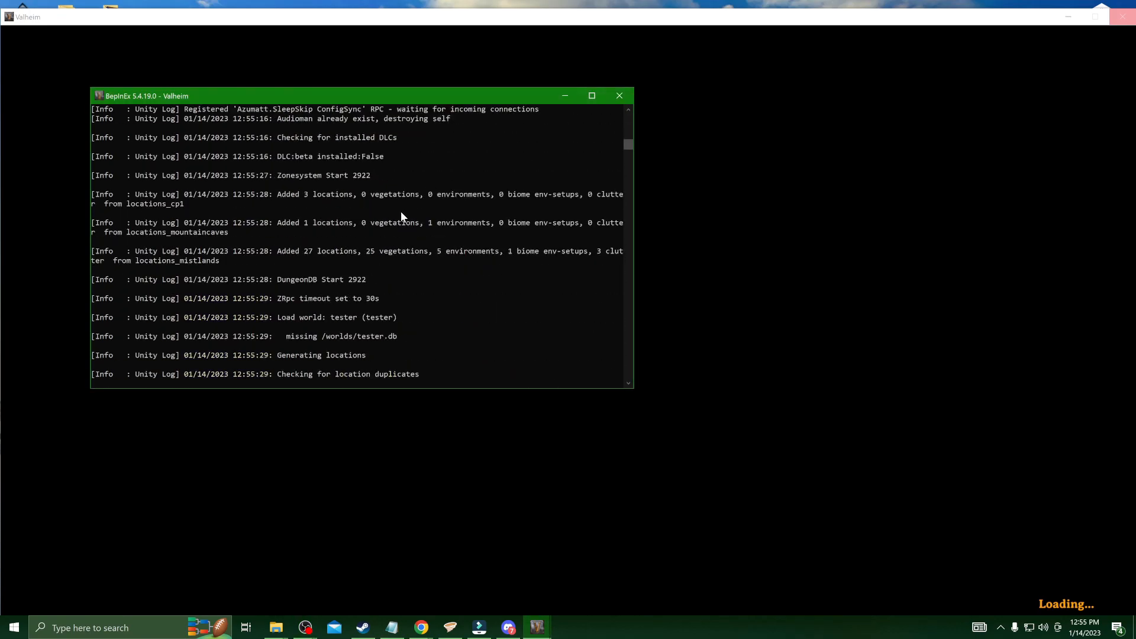
scroll(up, 3)
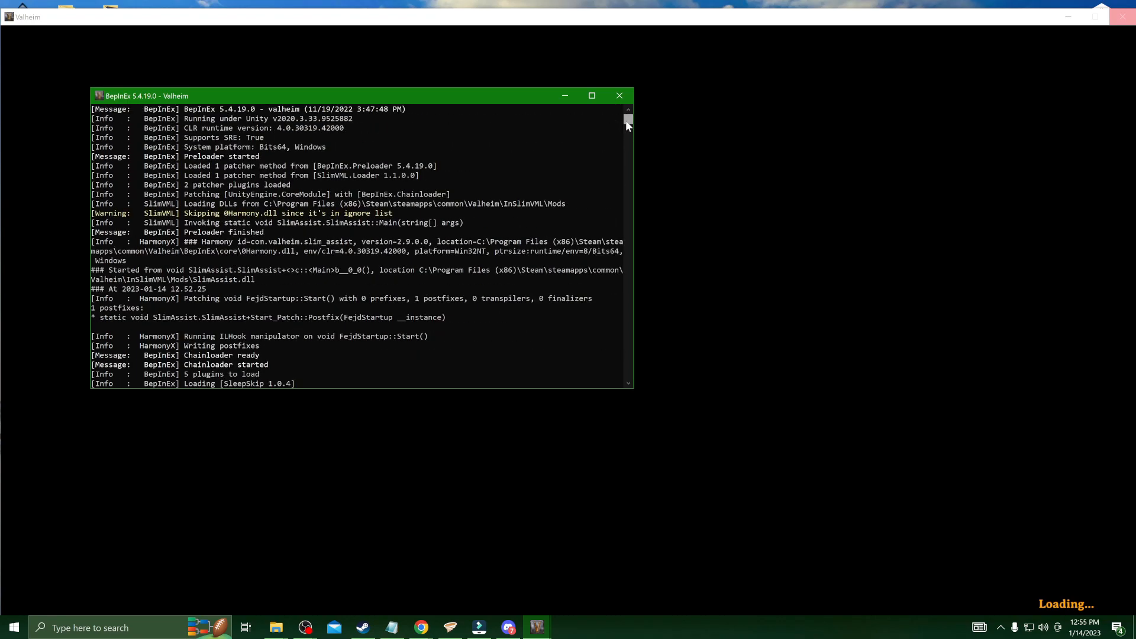
scroll(down, 3)
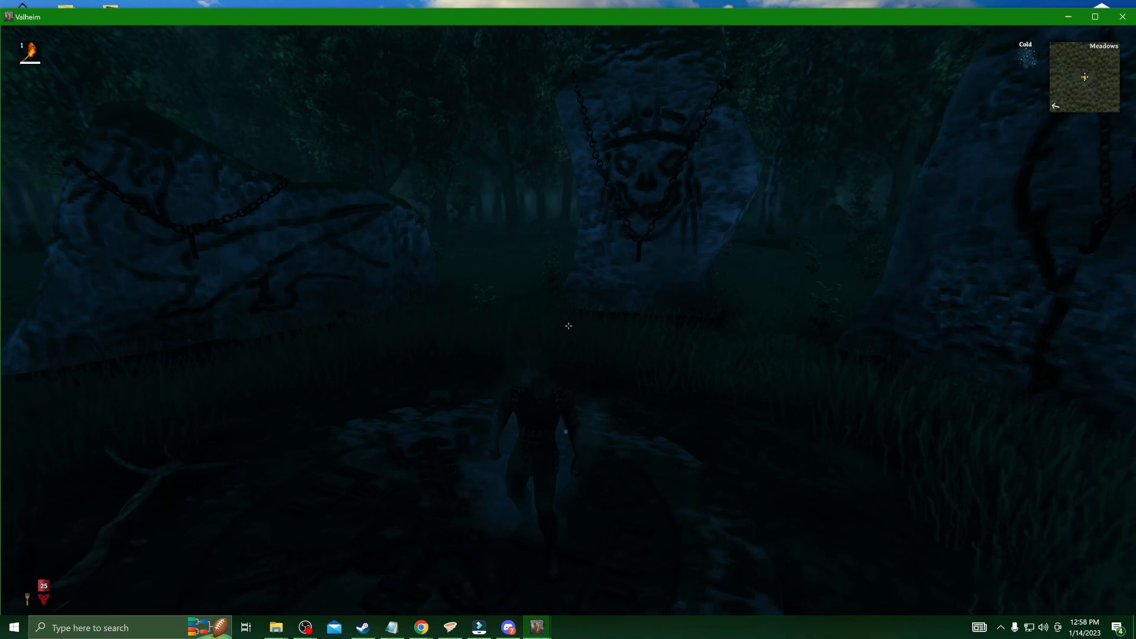
Step: Explore toward the snowy mountains and view the custom-painted island on the world map
key(m)
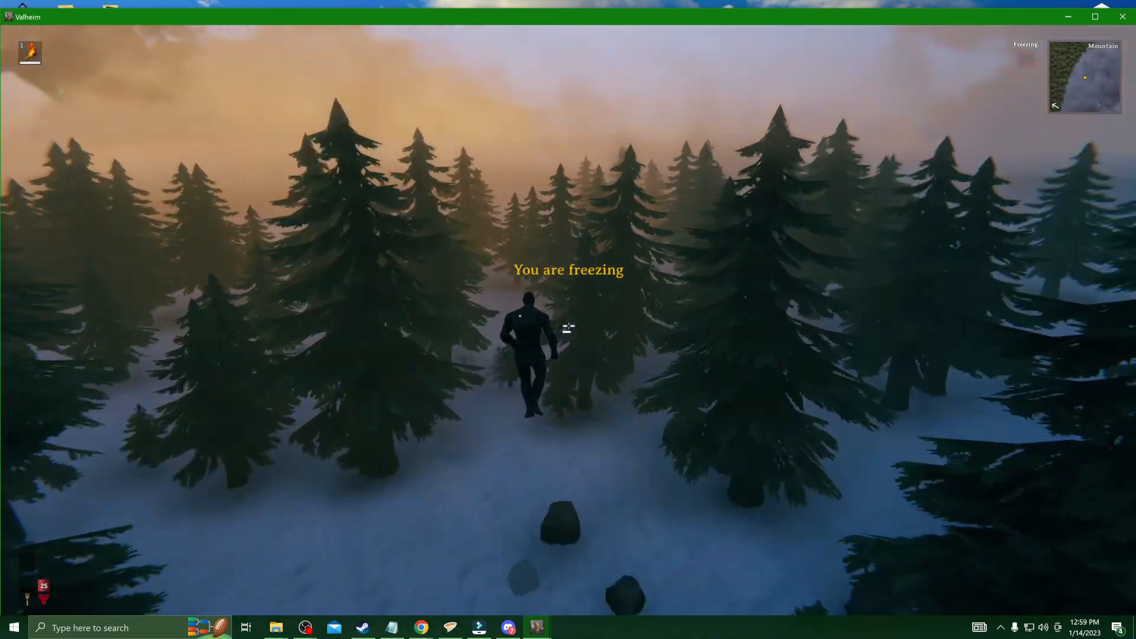
key(m)
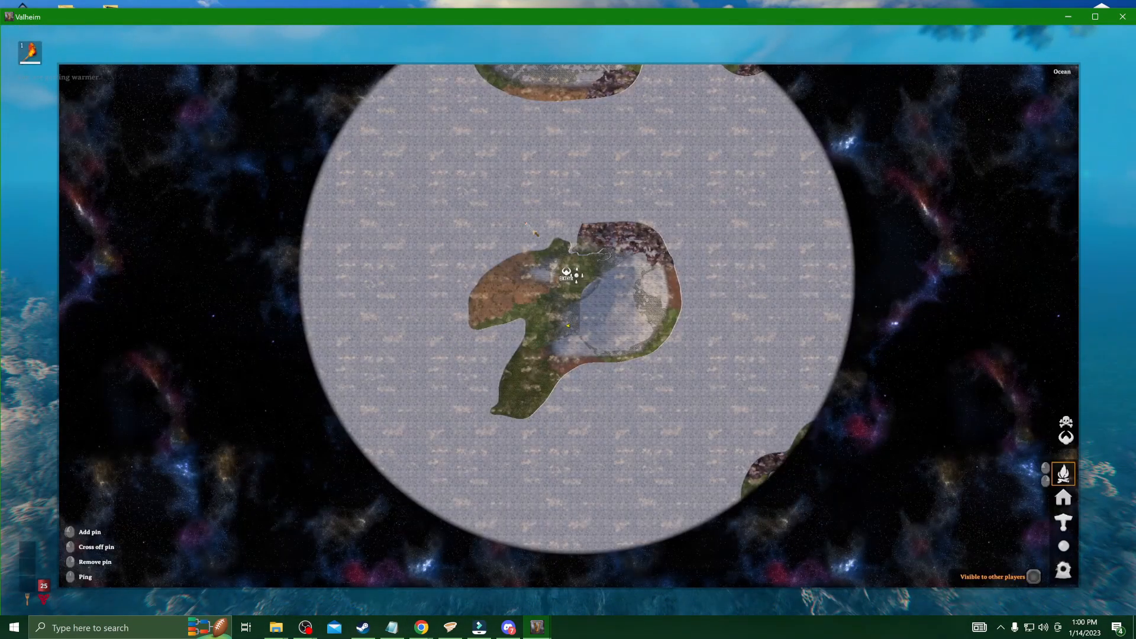